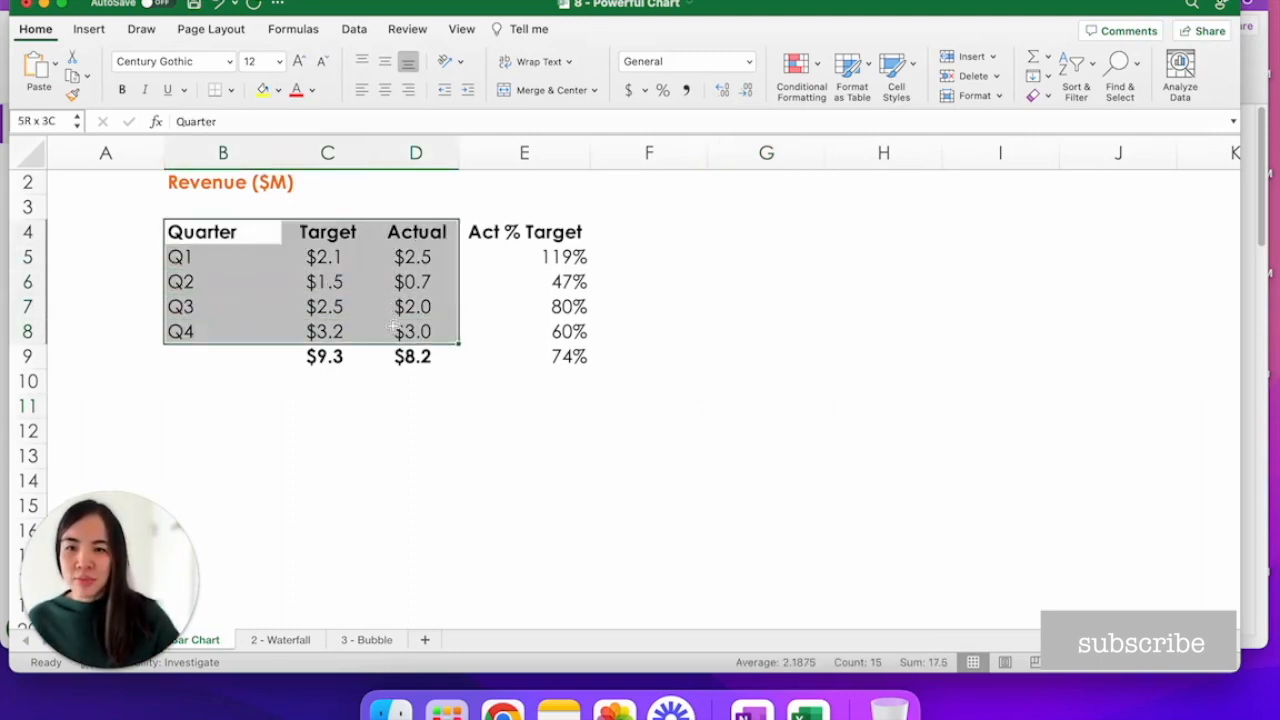
# Insert a 2-D stacked column chart from the Quarter, Target and Actual data in B4:D8.
pyautogui.click(222, 232)
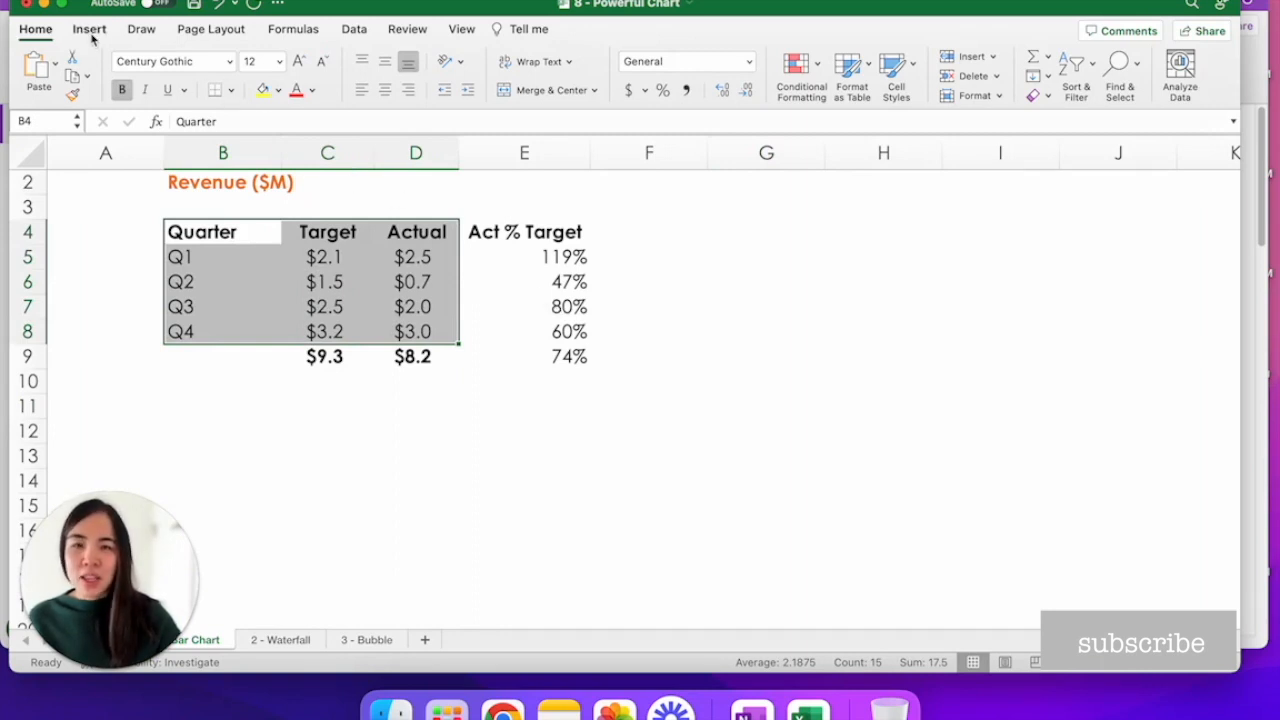
pyautogui.click(88, 28)
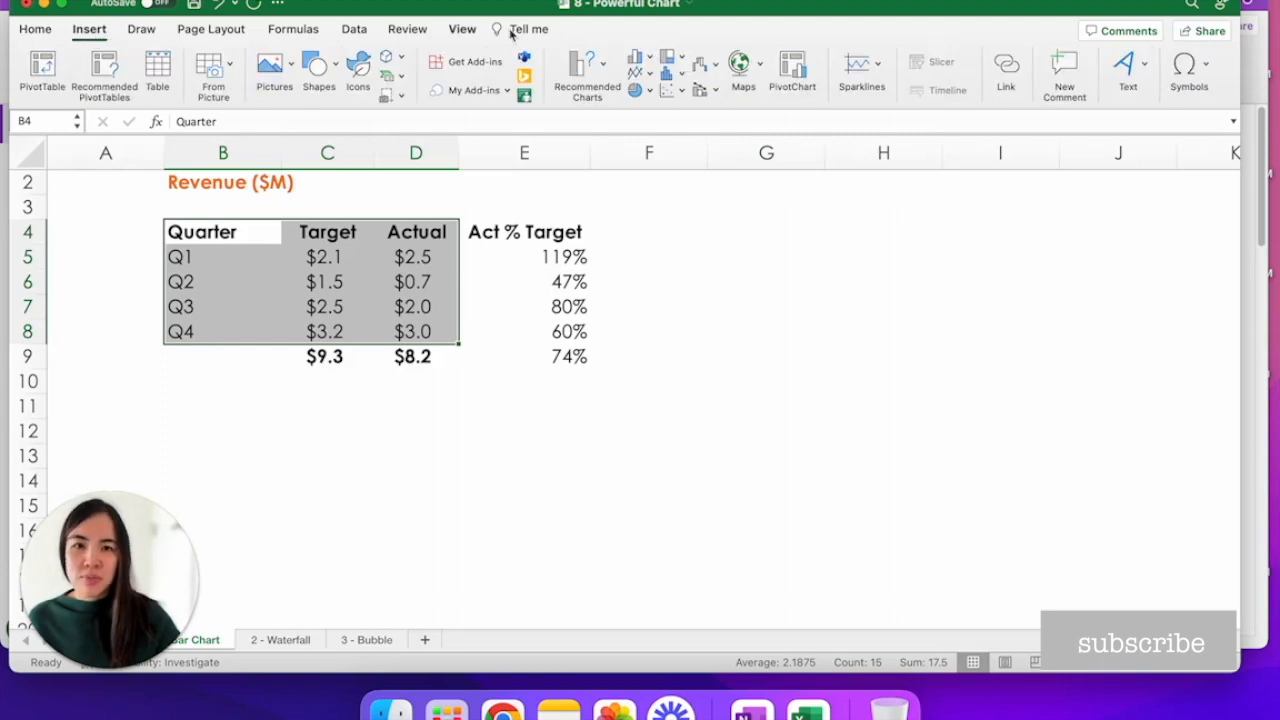
pyautogui.click(638, 62)
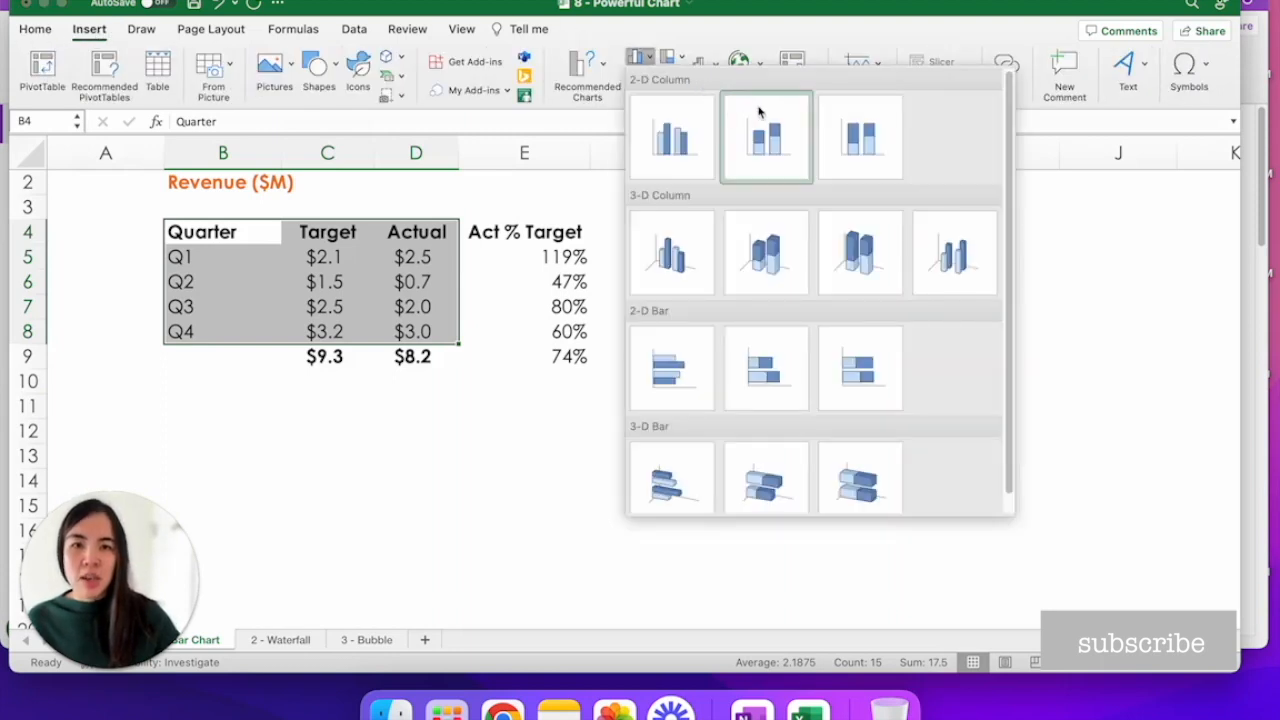
pyautogui.moveTo(784, 118)
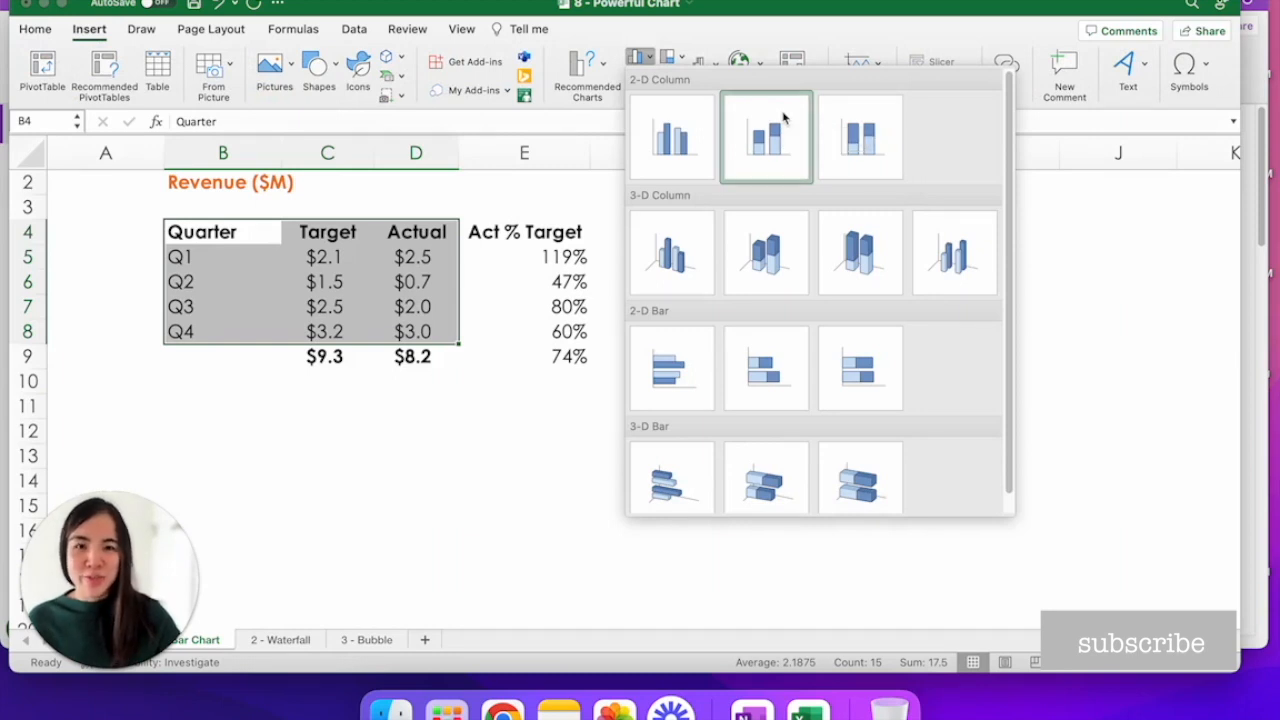
pyautogui.click(766, 136)
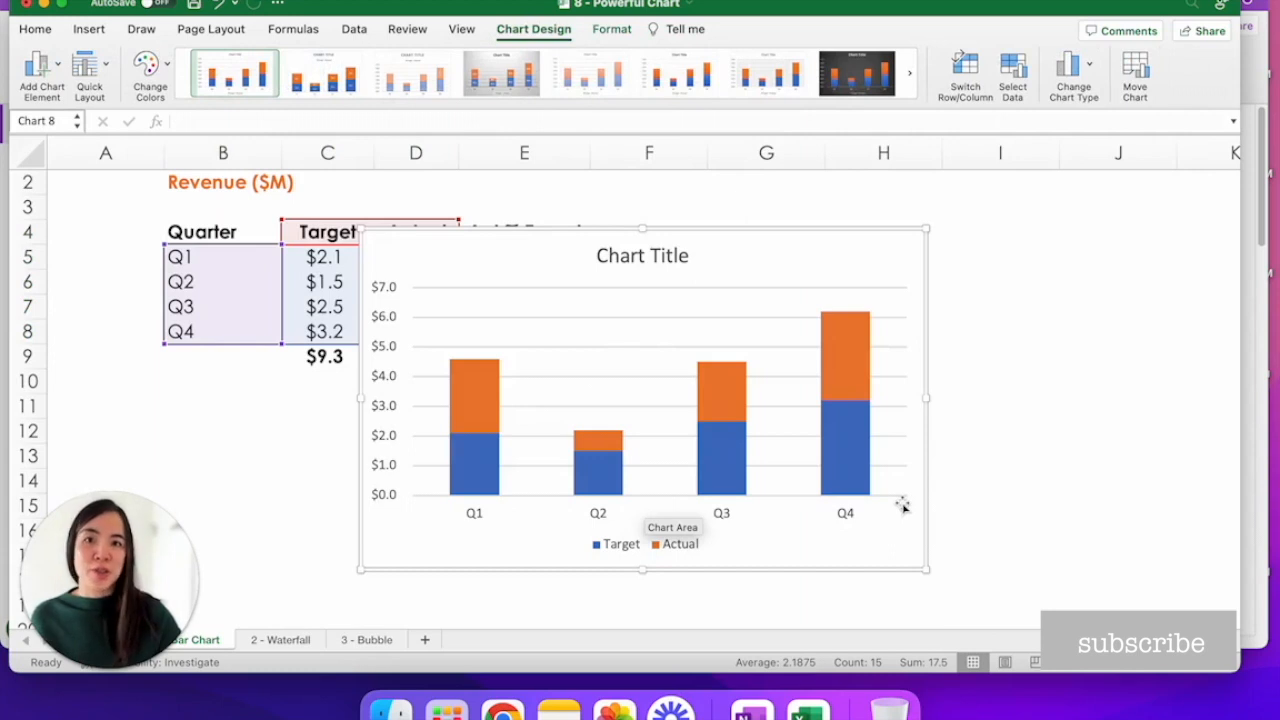
pyautogui.moveTo(476, 460)
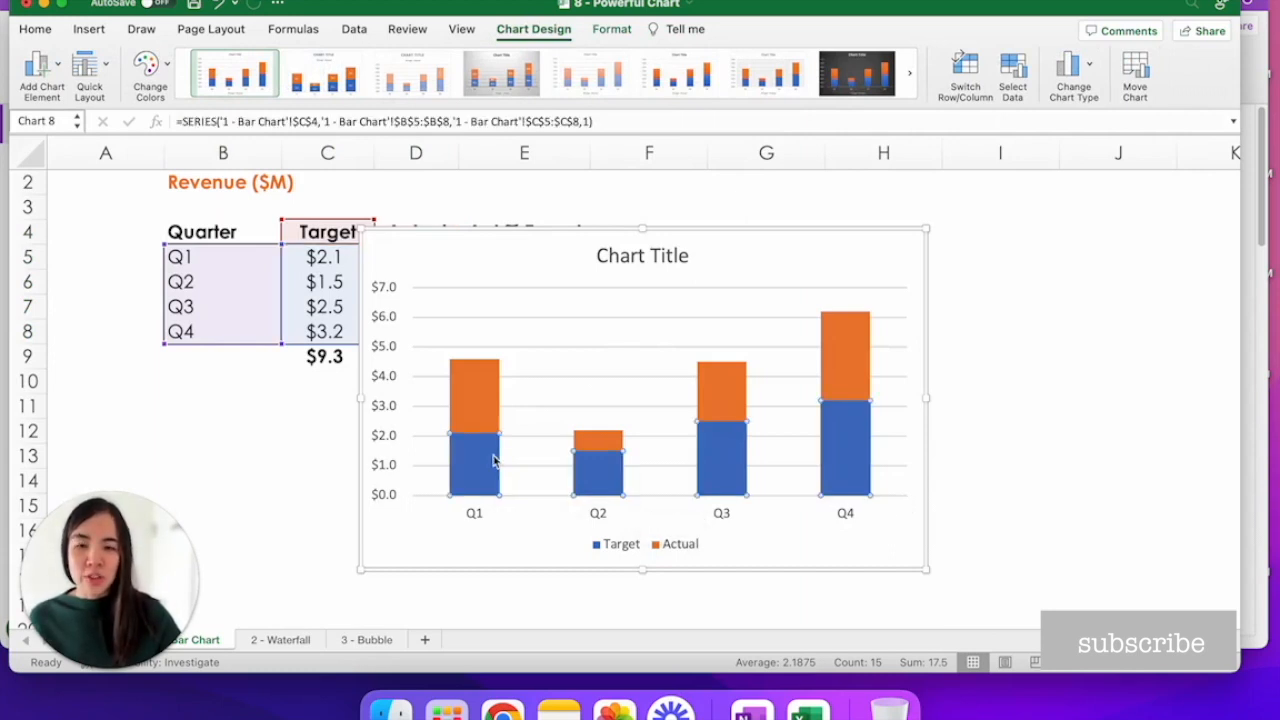
# Put the Target series on the secondary axis and reduce its gap width to 55%.
pyautogui.rightClick(470, 460)
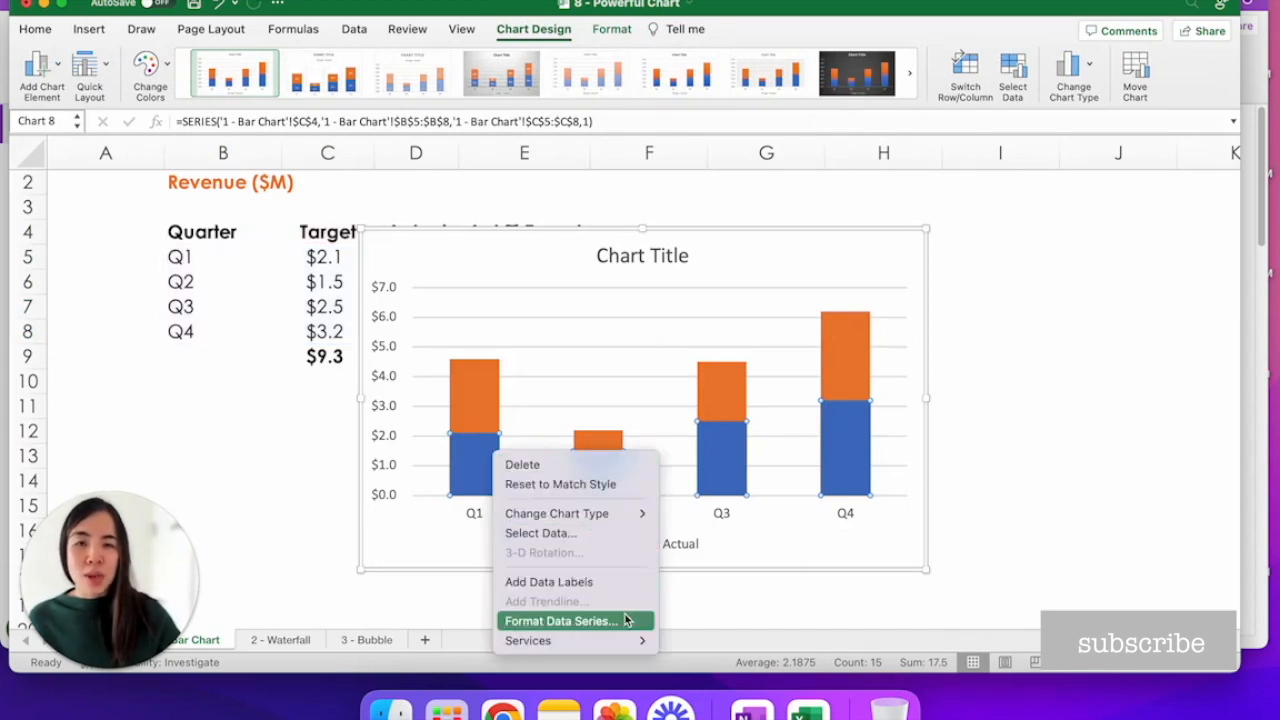
pyautogui.click(560, 620)
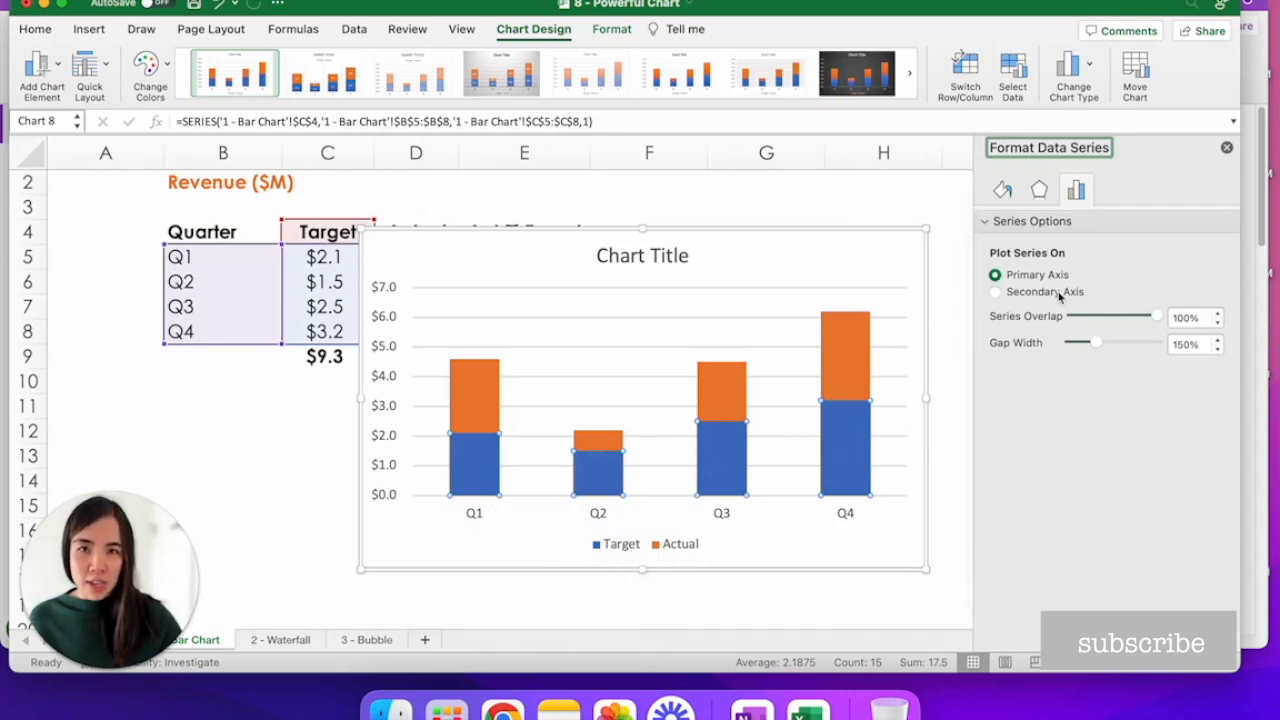
pyautogui.click(996, 292)
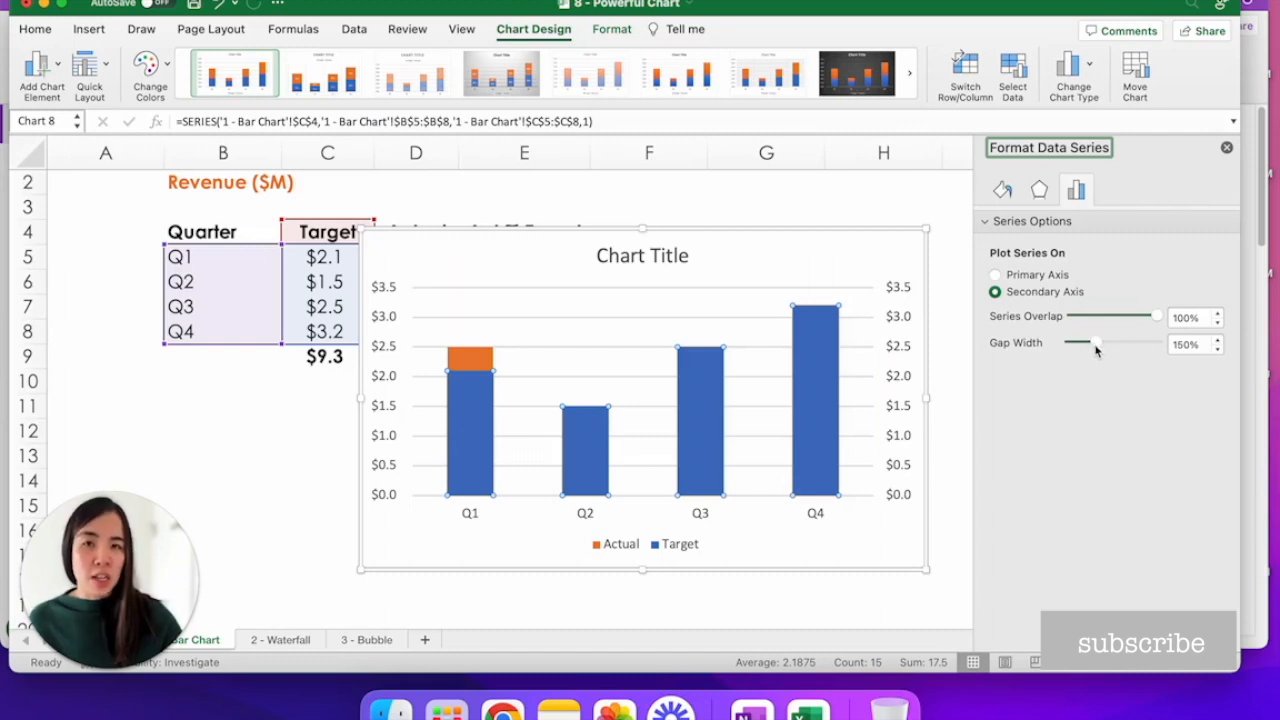
pyautogui.moveTo(1096, 344); pyautogui.dragTo(1076, 344)
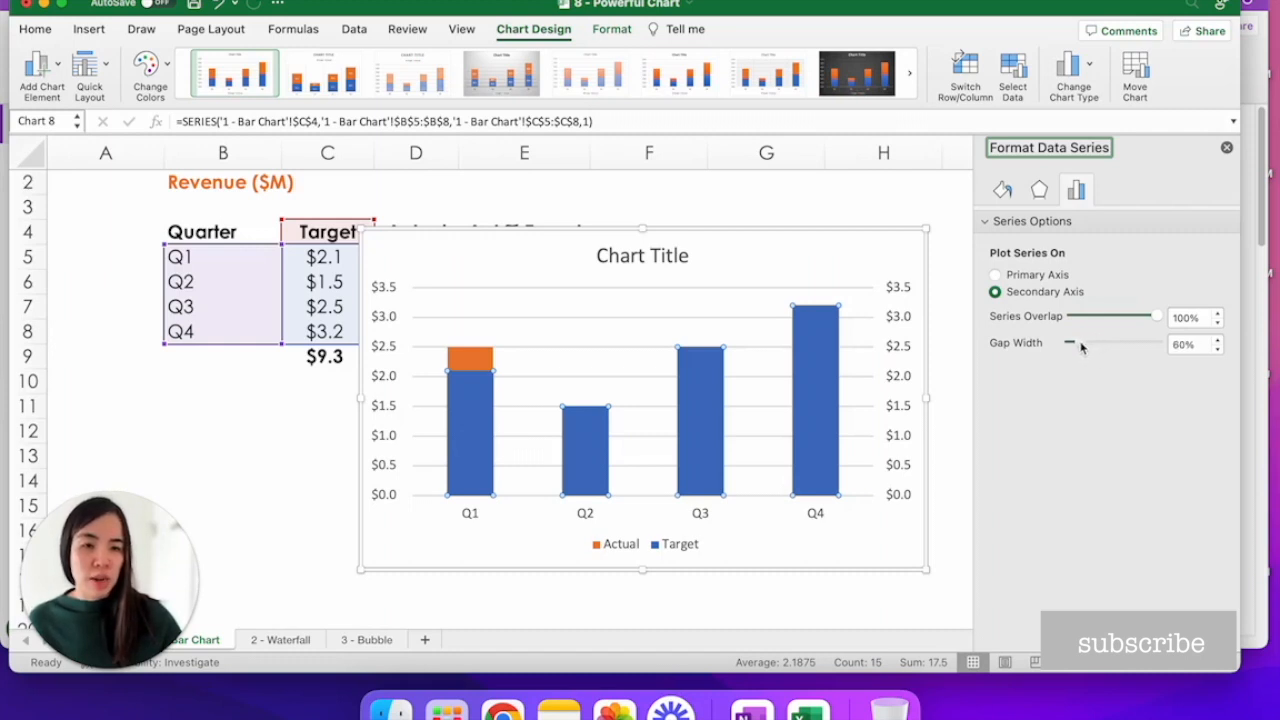
pyautogui.moveTo(1076, 344); pyautogui.dragTo(1070, 344)
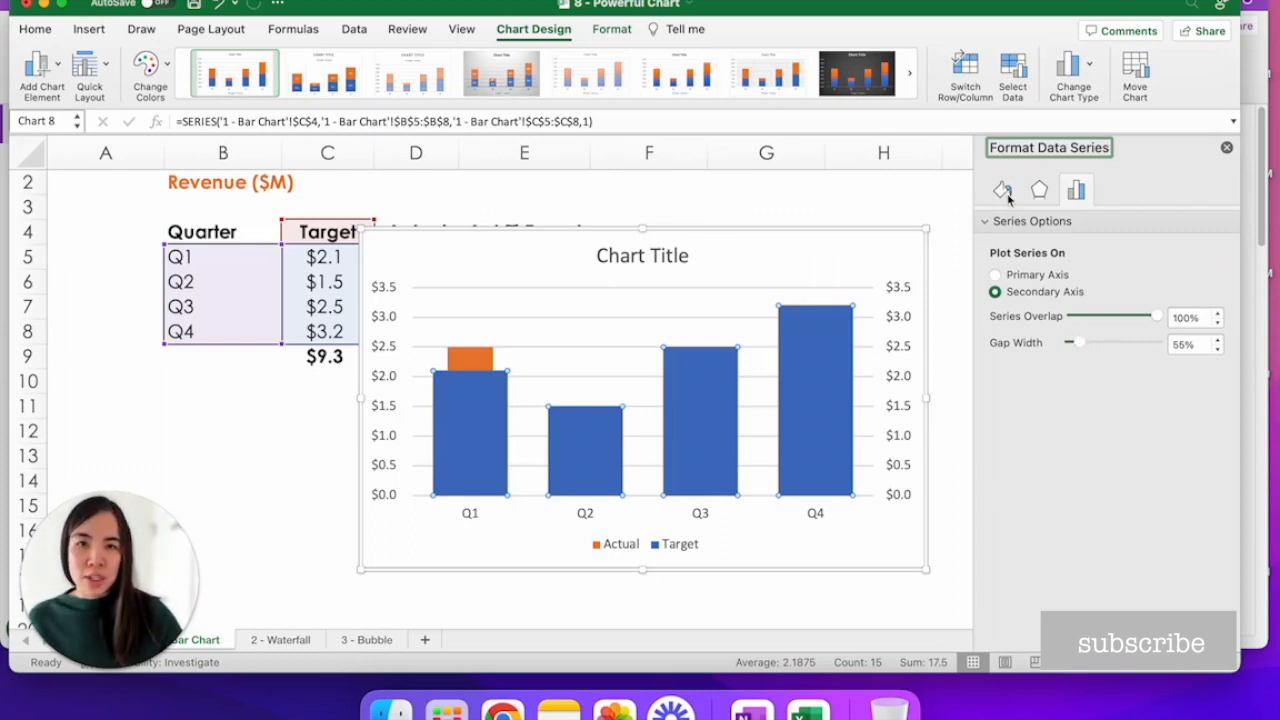
# Give the Target bars a lighter solid fill colour at 70% transparency.
pyautogui.click(1000, 190)
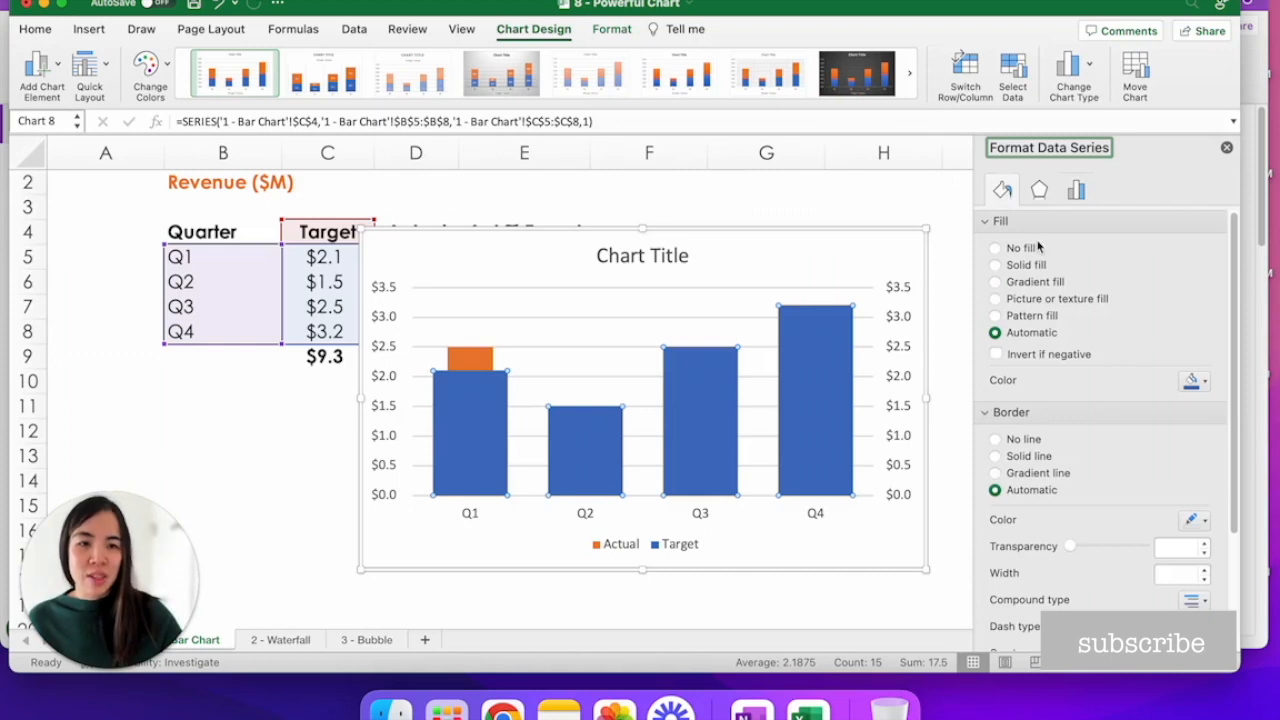
pyautogui.click(996, 264)
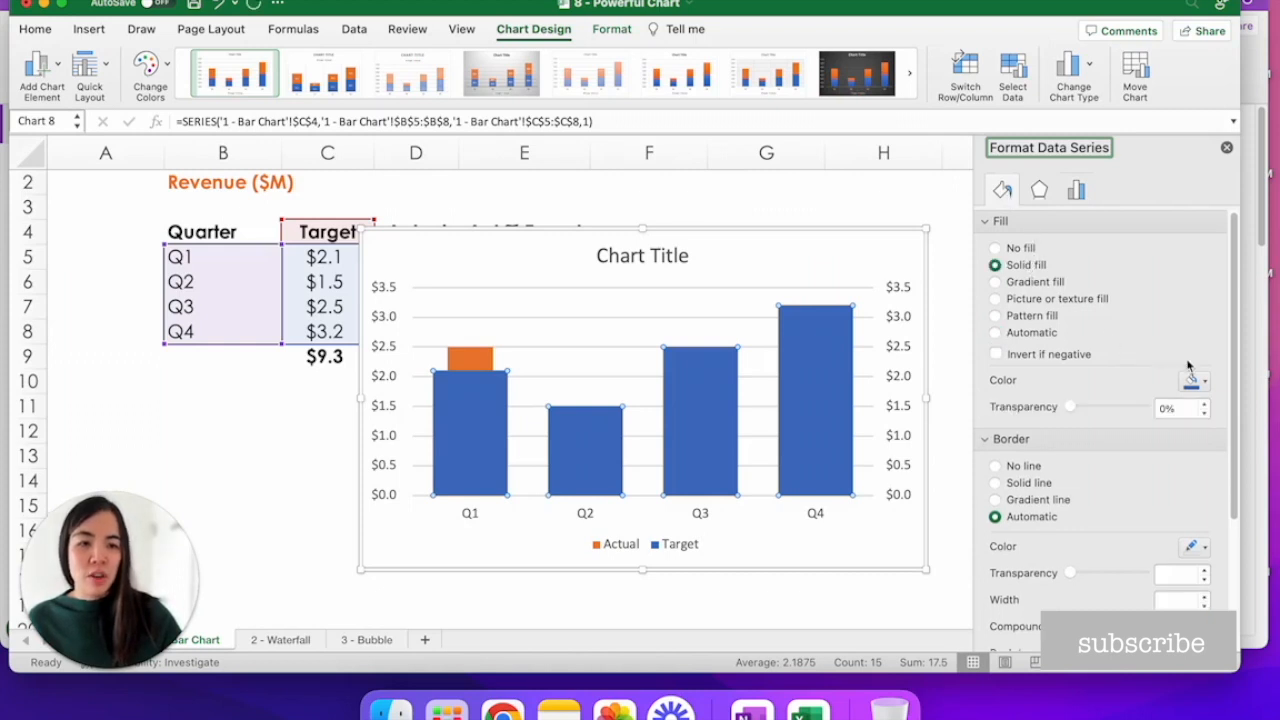
pyautogui.click(1194, 380)
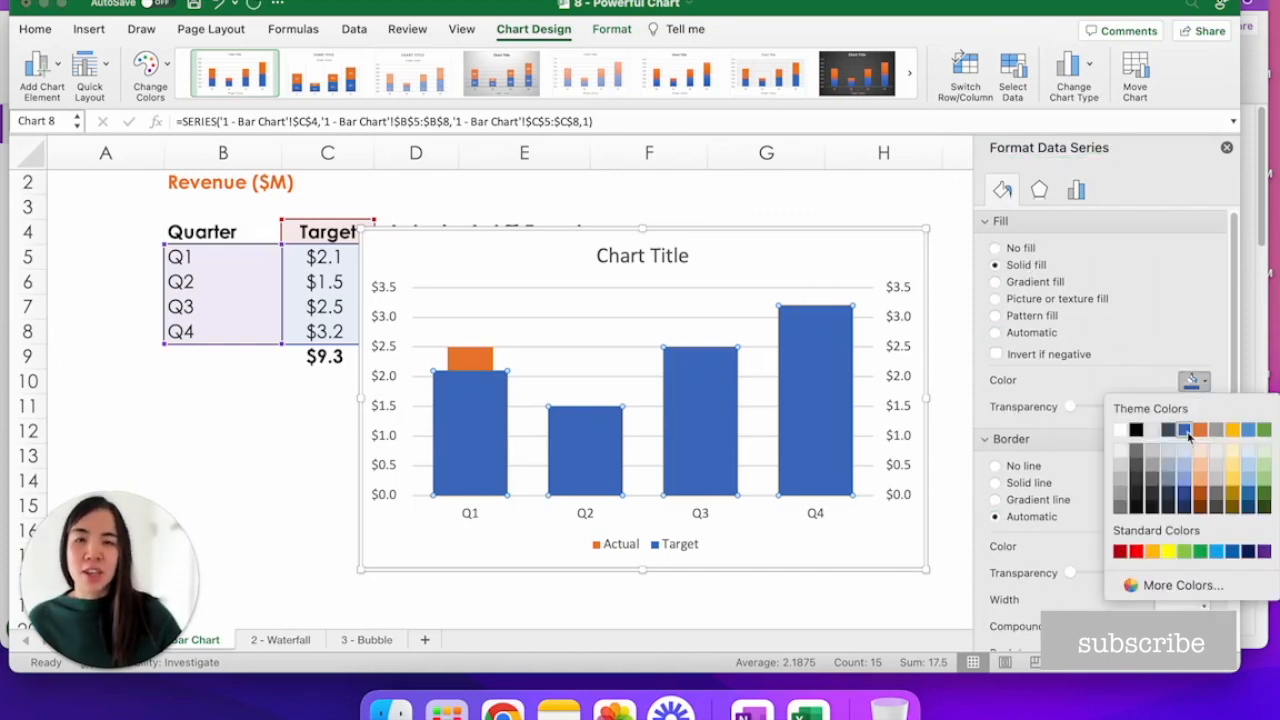
pyautogui.moveTo(1164, 336)
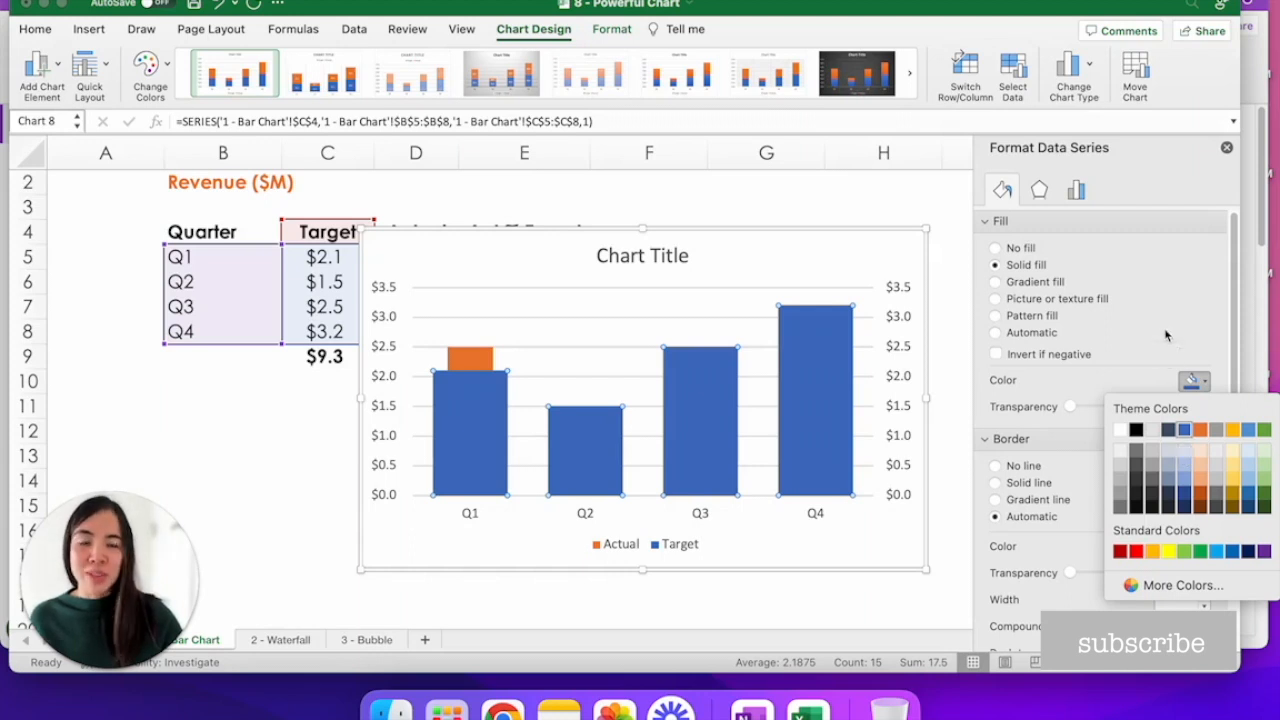
pyautogui.click(1194, 380)
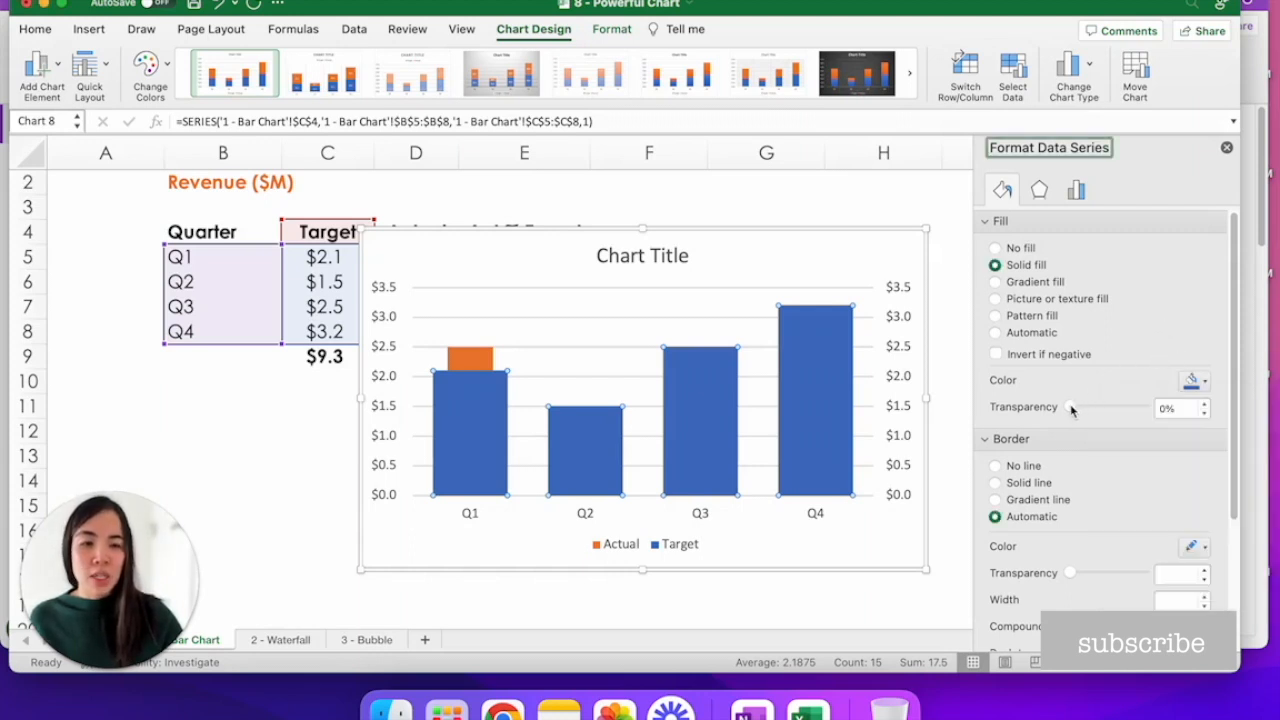
pyautogui.moveTo(1070, 408); pyautogui.dragTo(1110, 408)
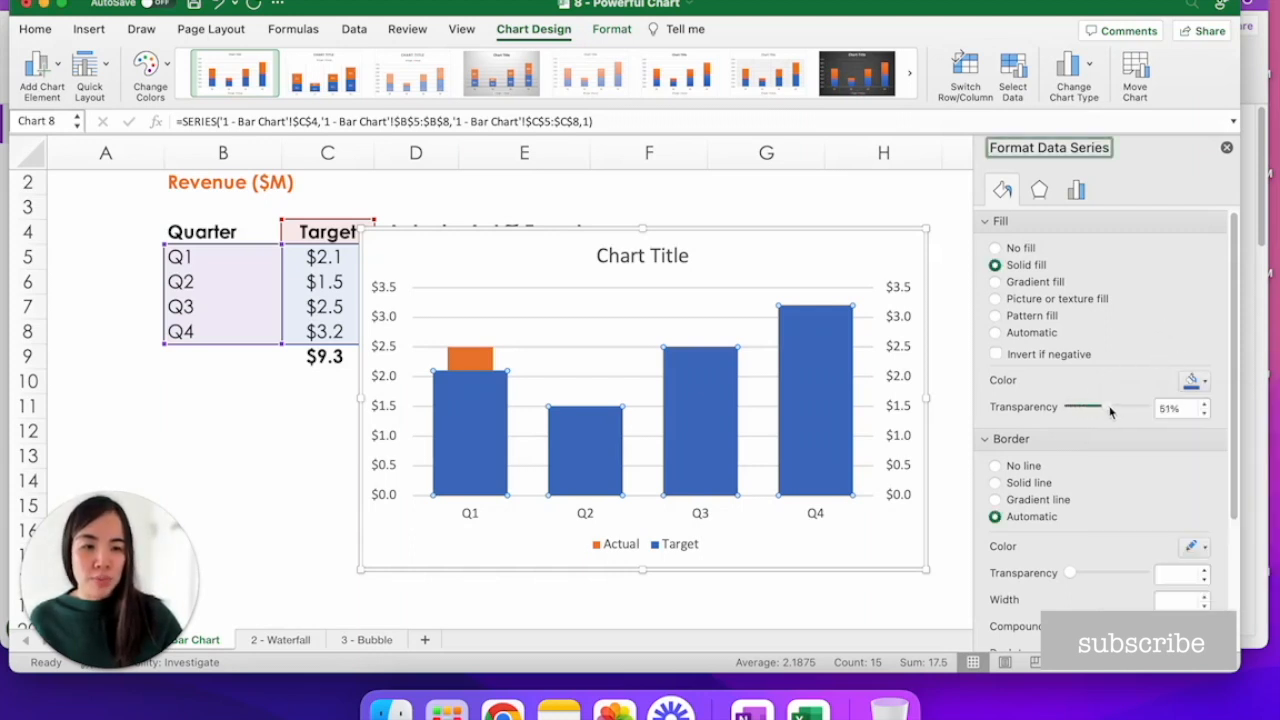
pyautogui.moveTo(1084, 406); pyautogui.dragTo(1124, 406)
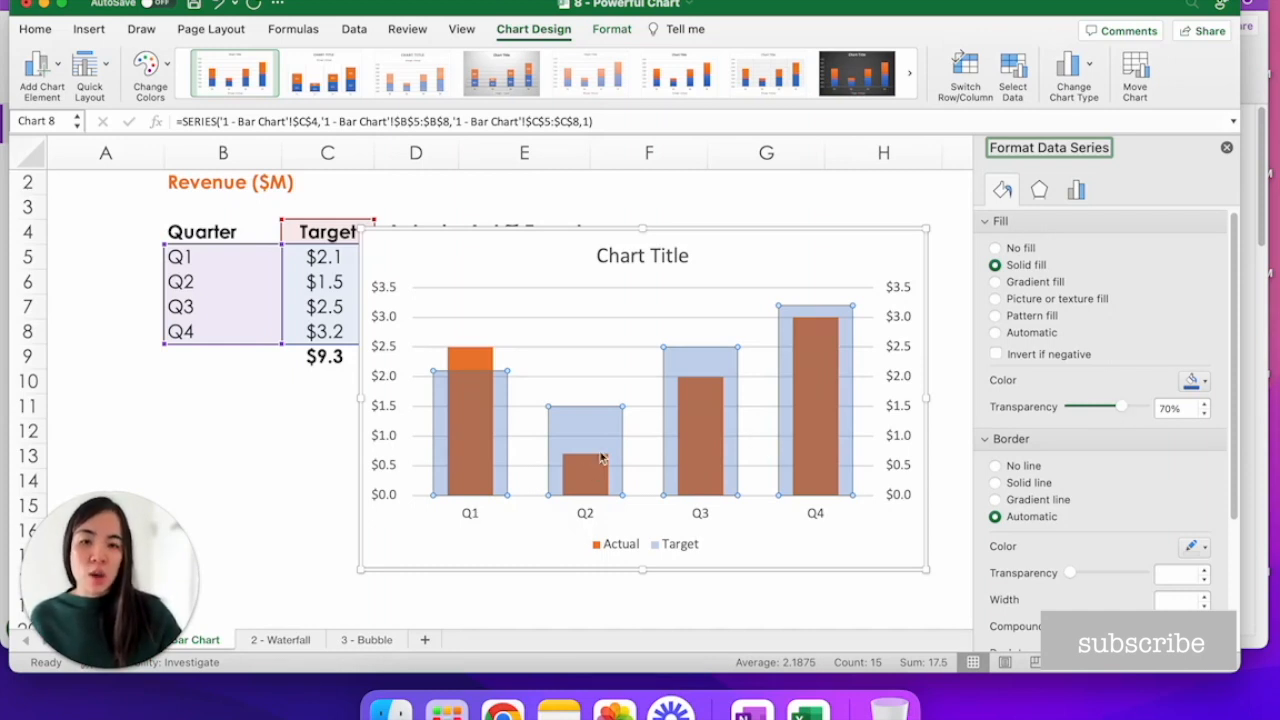
pyautogui.moveTo(616, 500)
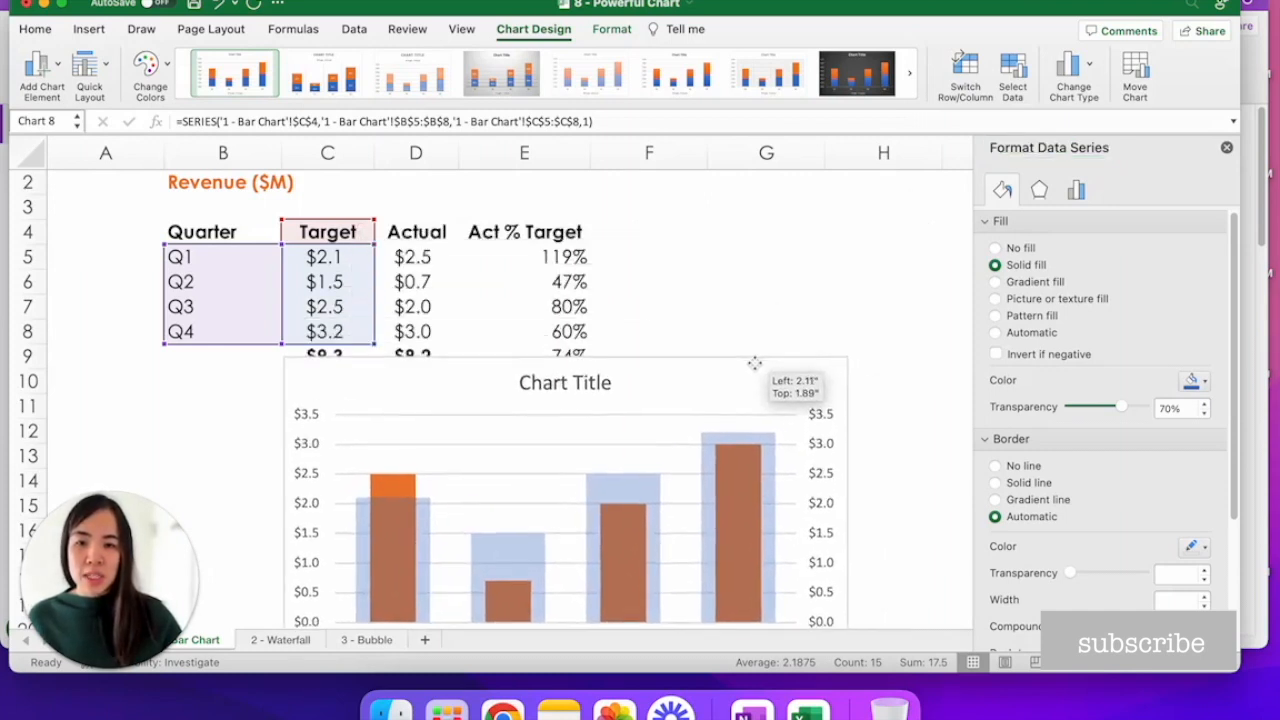
# Select the chart and drag it below the revenue table.
pyautogui.click(884, 290)
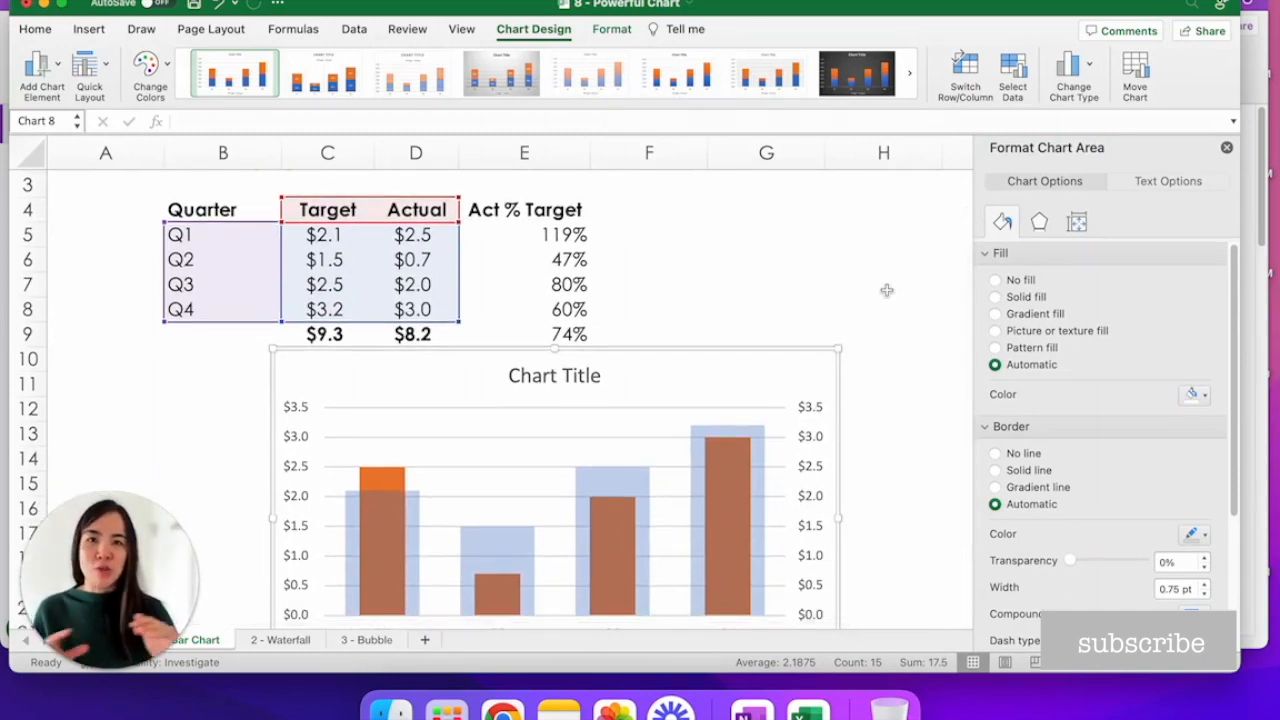
pyautogui.moveTo(888, 296)
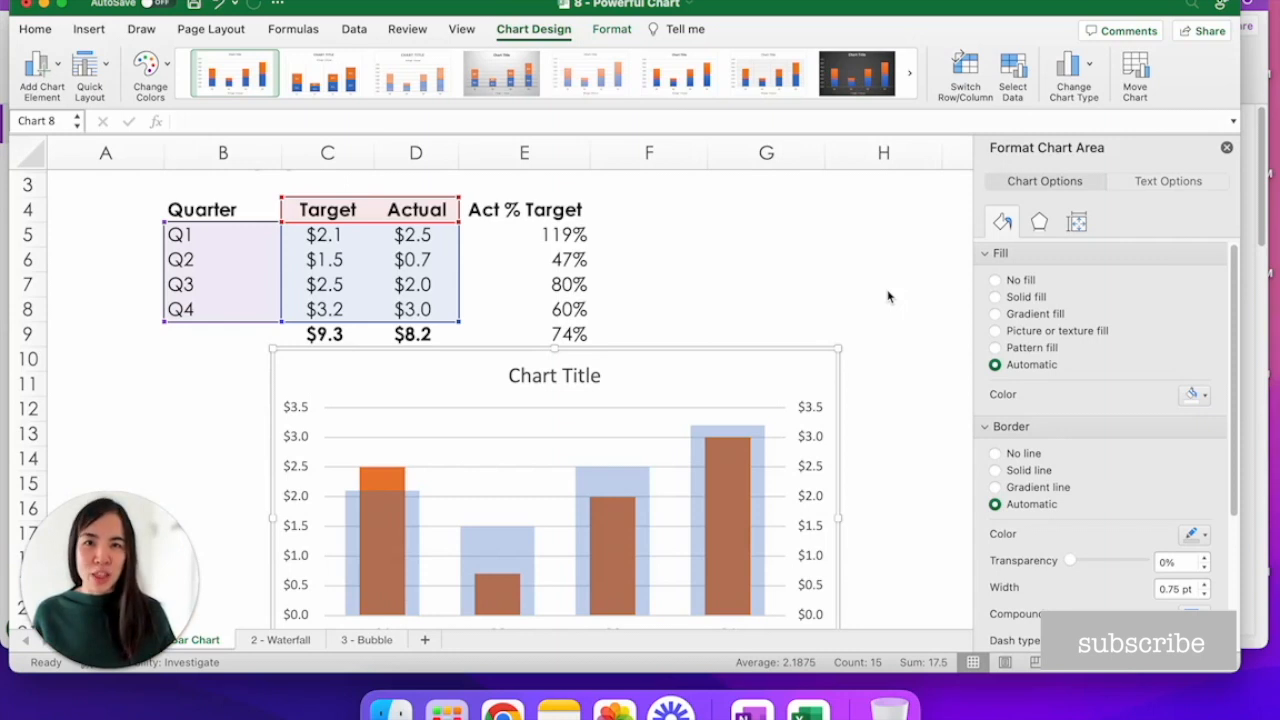
pyautogui.moveTo(522, 172)
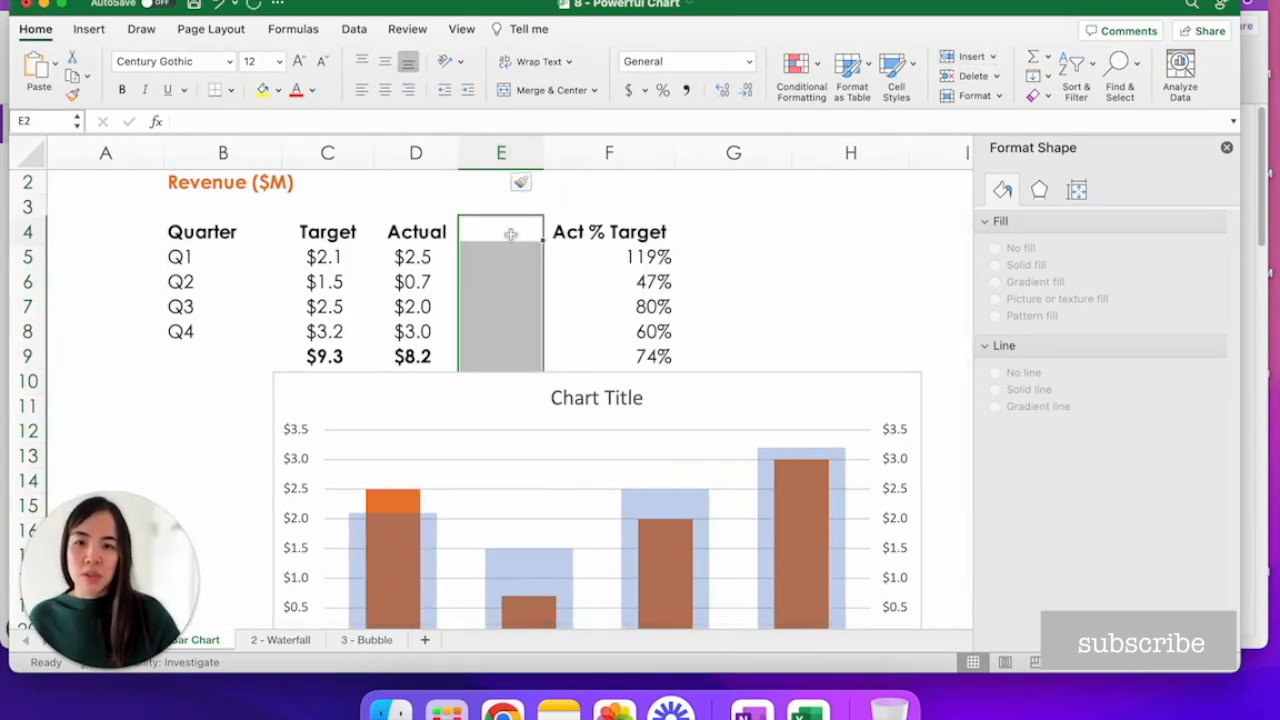
# Add a 'line' column with =MAX($C$5:$D$8) in E5:E8 giving $3.2, coloured red.
pyautogui.write('line')
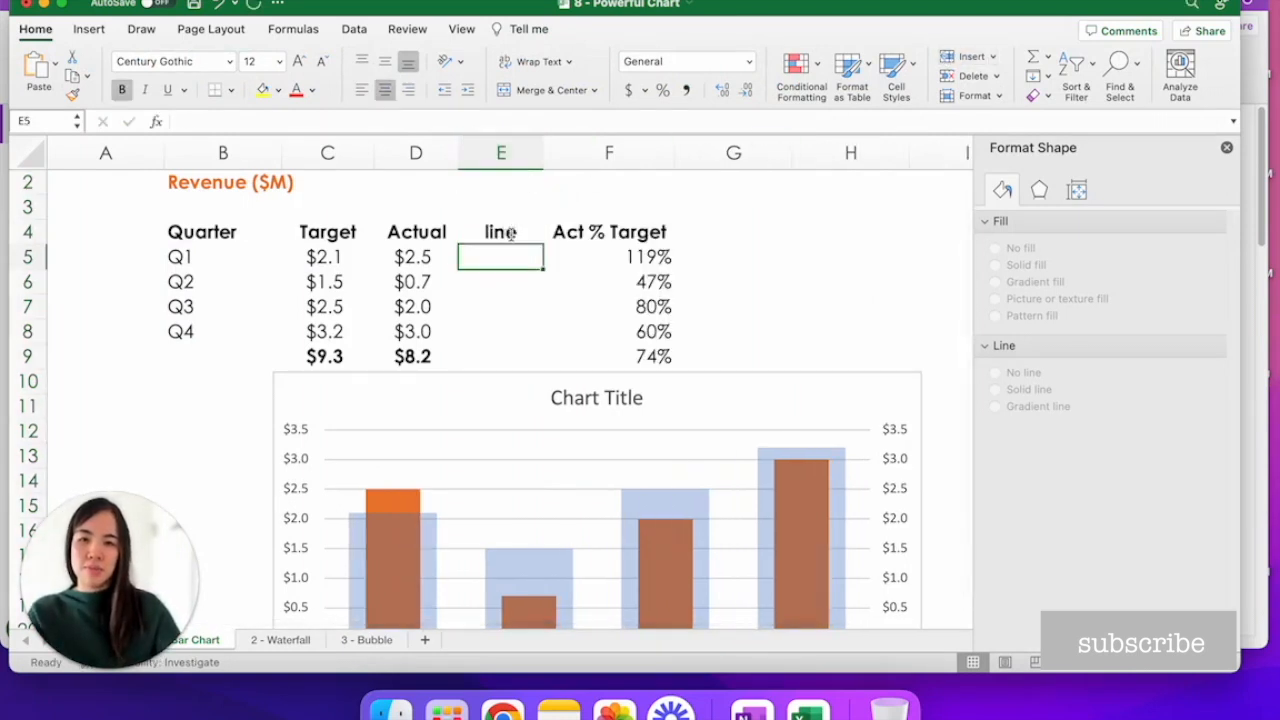
pyautogui.write('=')
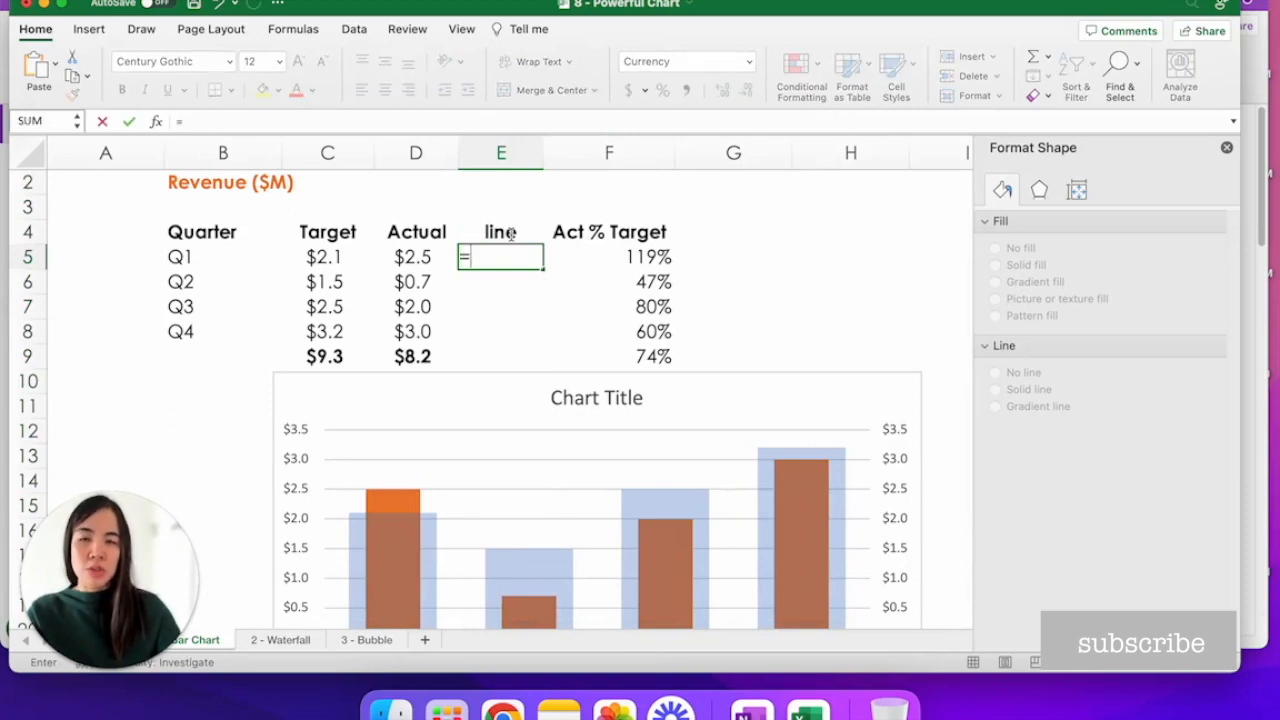
pyautogui.write('MAX(')
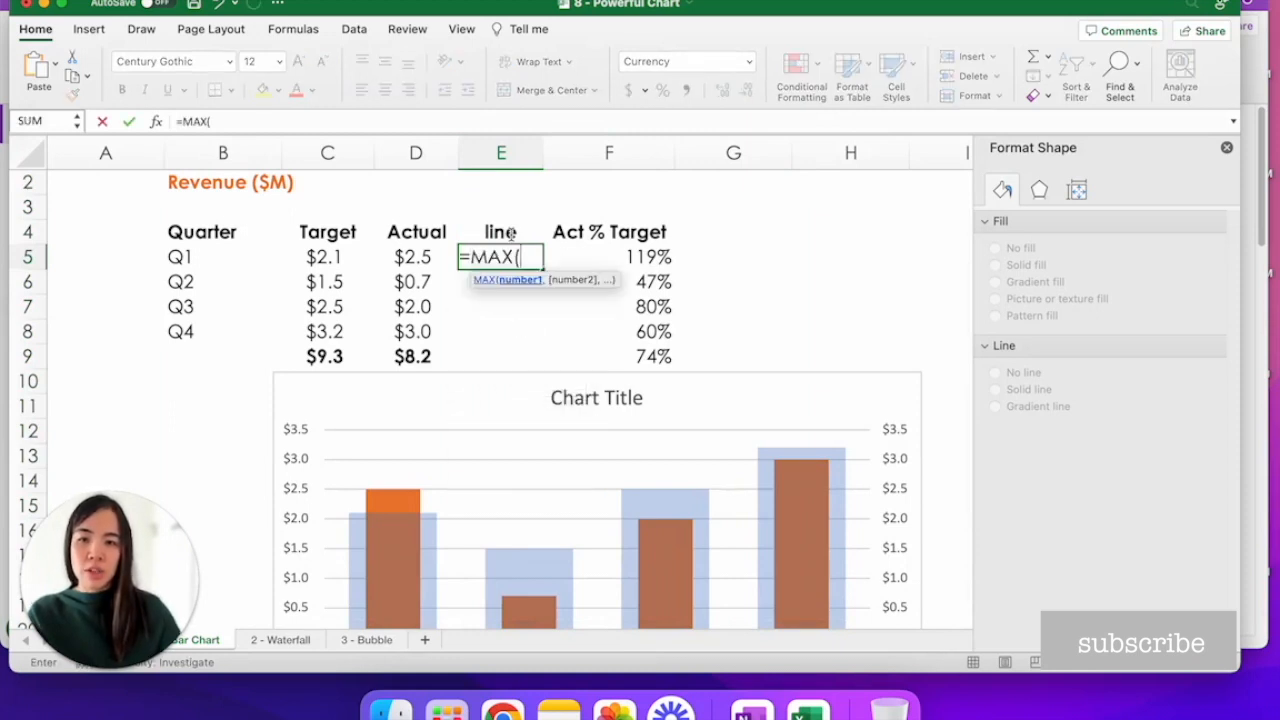
pyautogui.moveTo(328, 256); pyautogui.dragTo(416, 332)
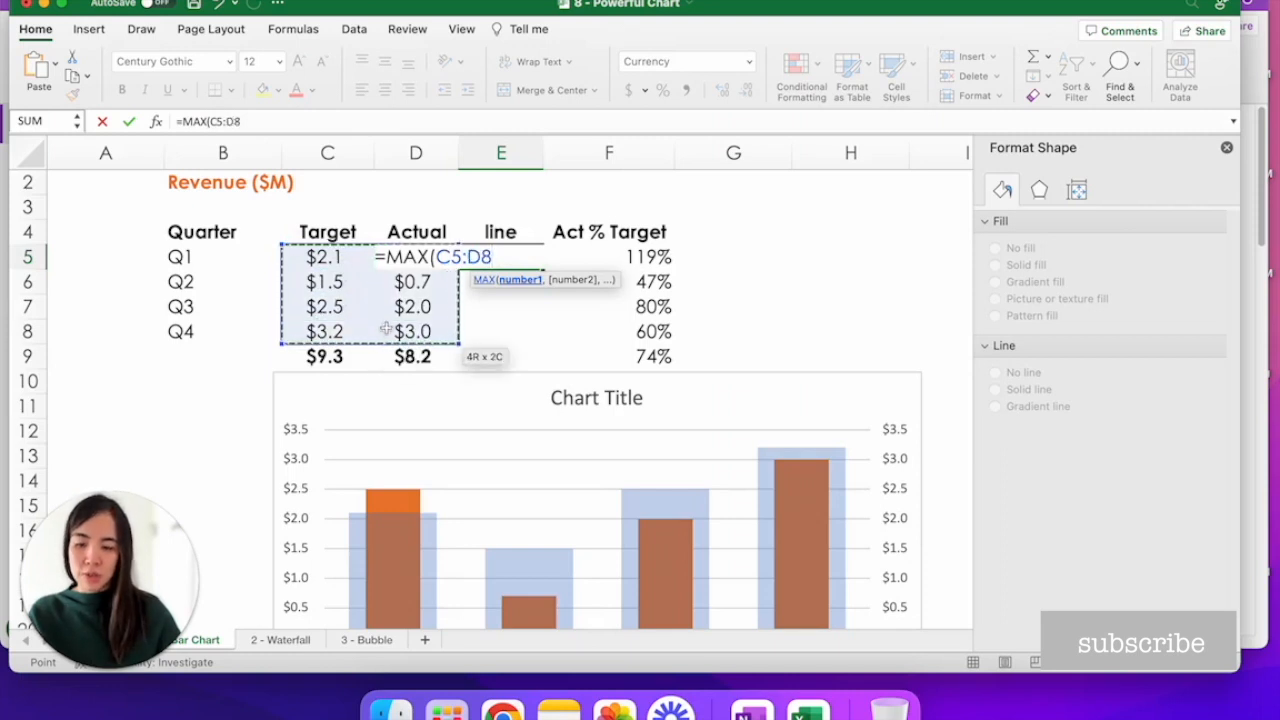
pyautogui.press('f4')
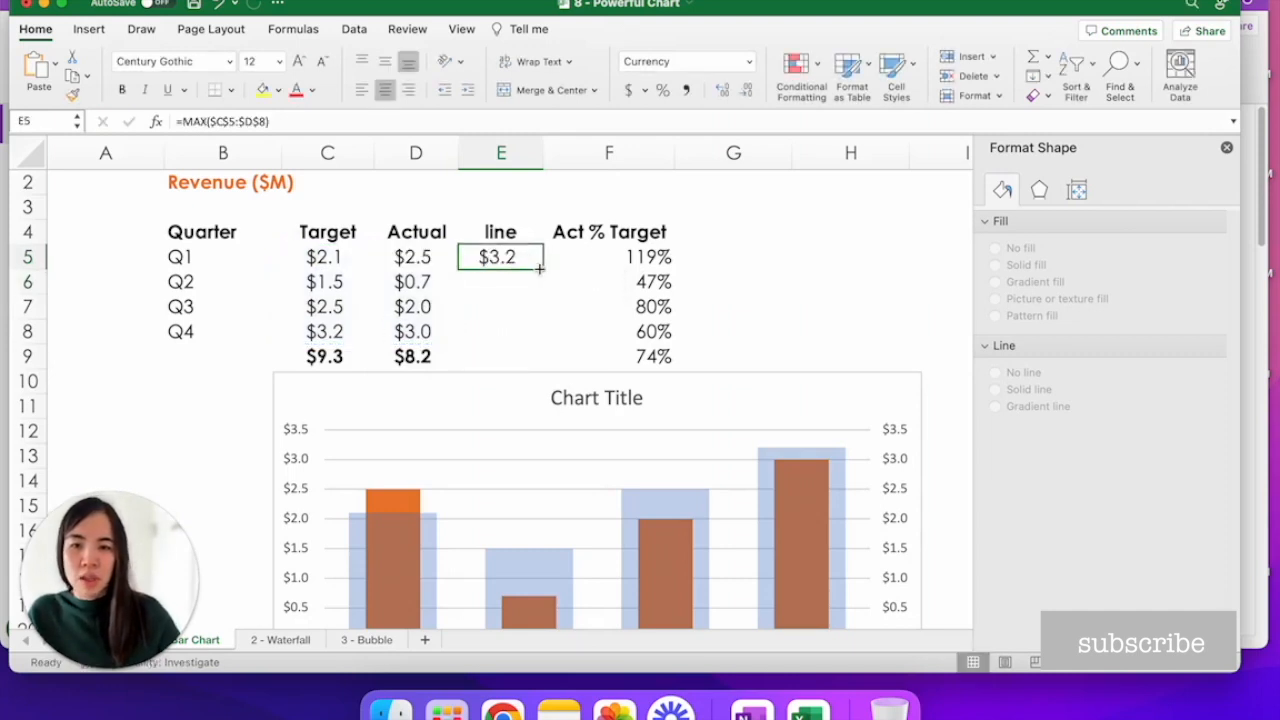
pyautogui.moveTo(538, 270); pyautogui.dragTo(500, 332)
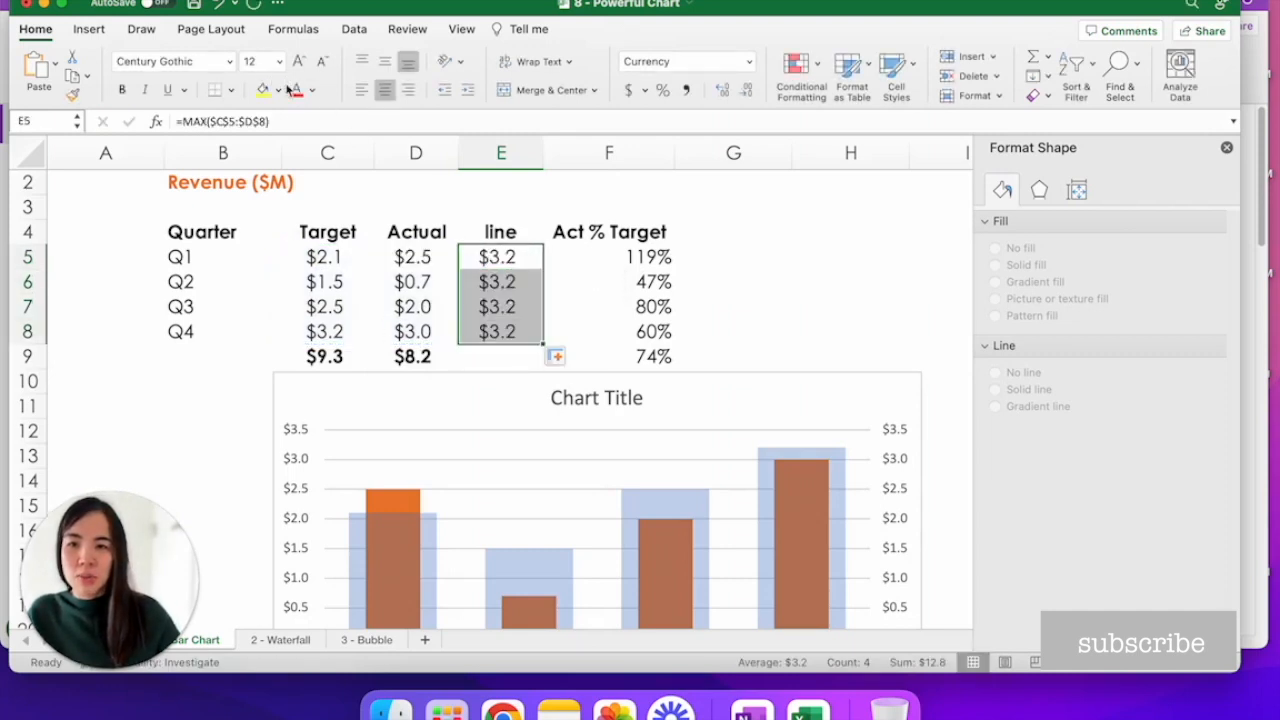
pyautogui.click(292, 90)
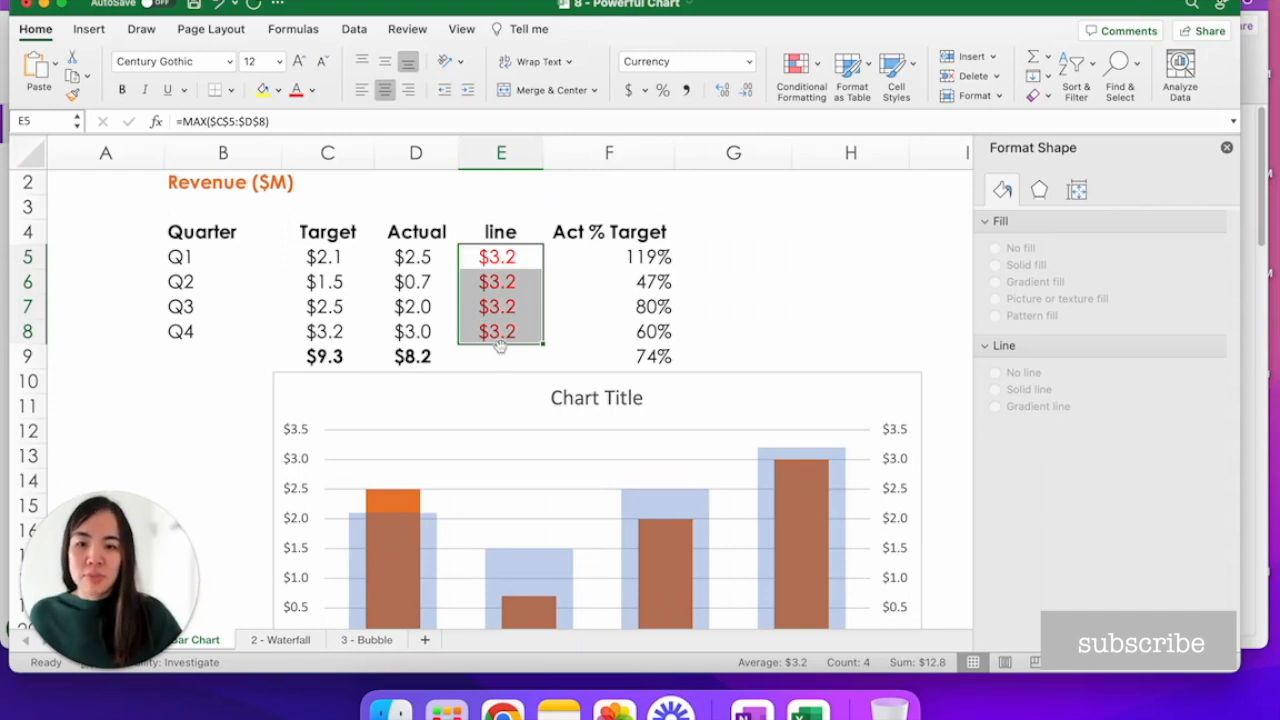
pyautogui.moveTo(560, 548)
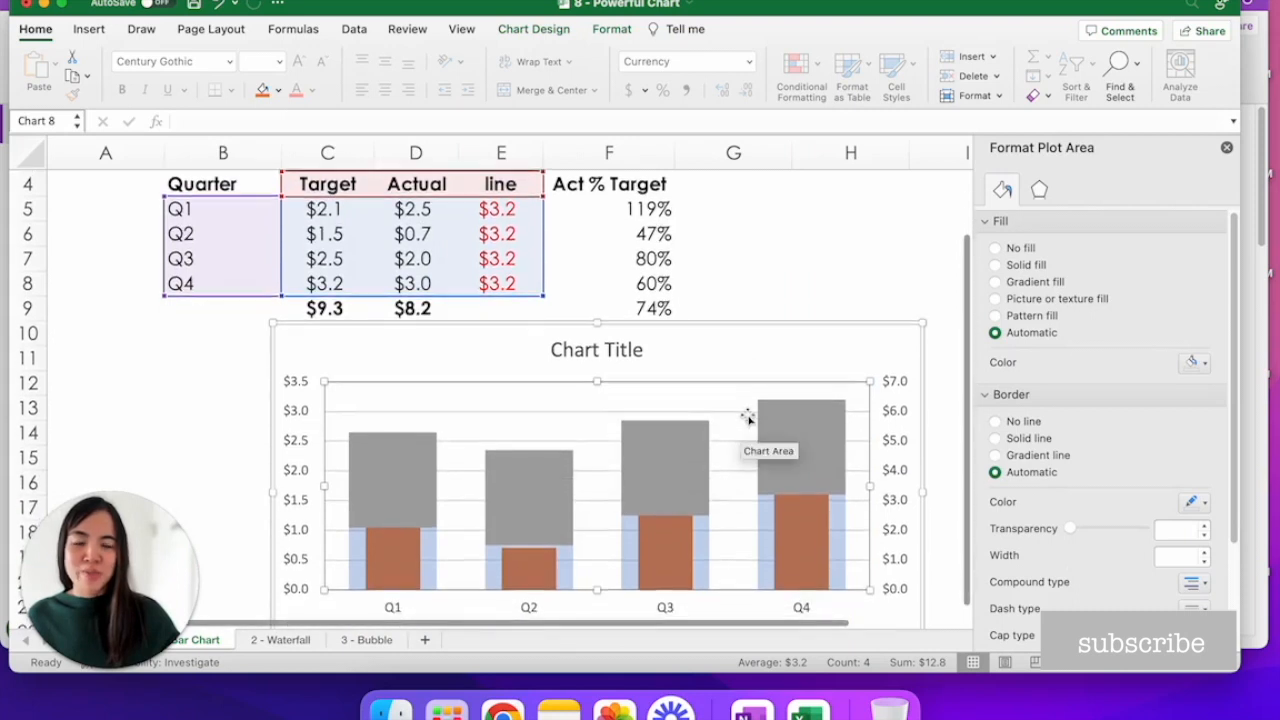
# Select the line series and change its chart type to X Y (Scatter) dots.
pyautogui.scroll(-3)
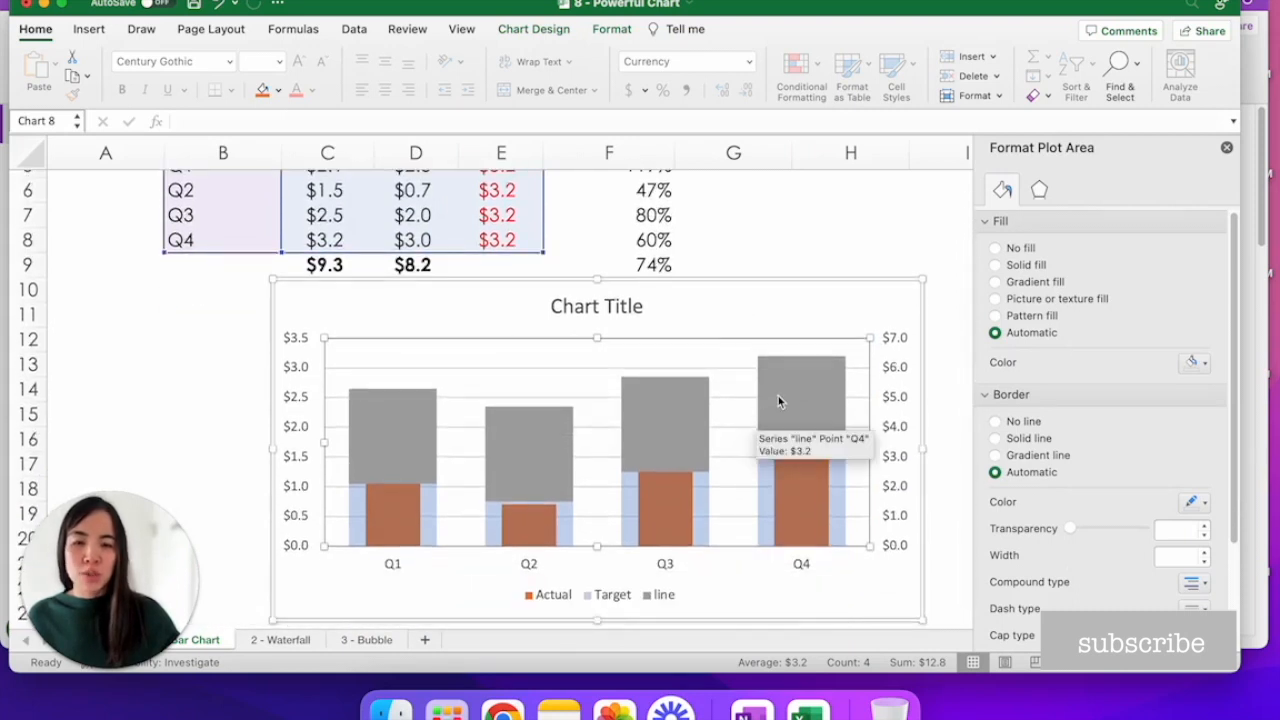
pyautogui.click(800, 400)
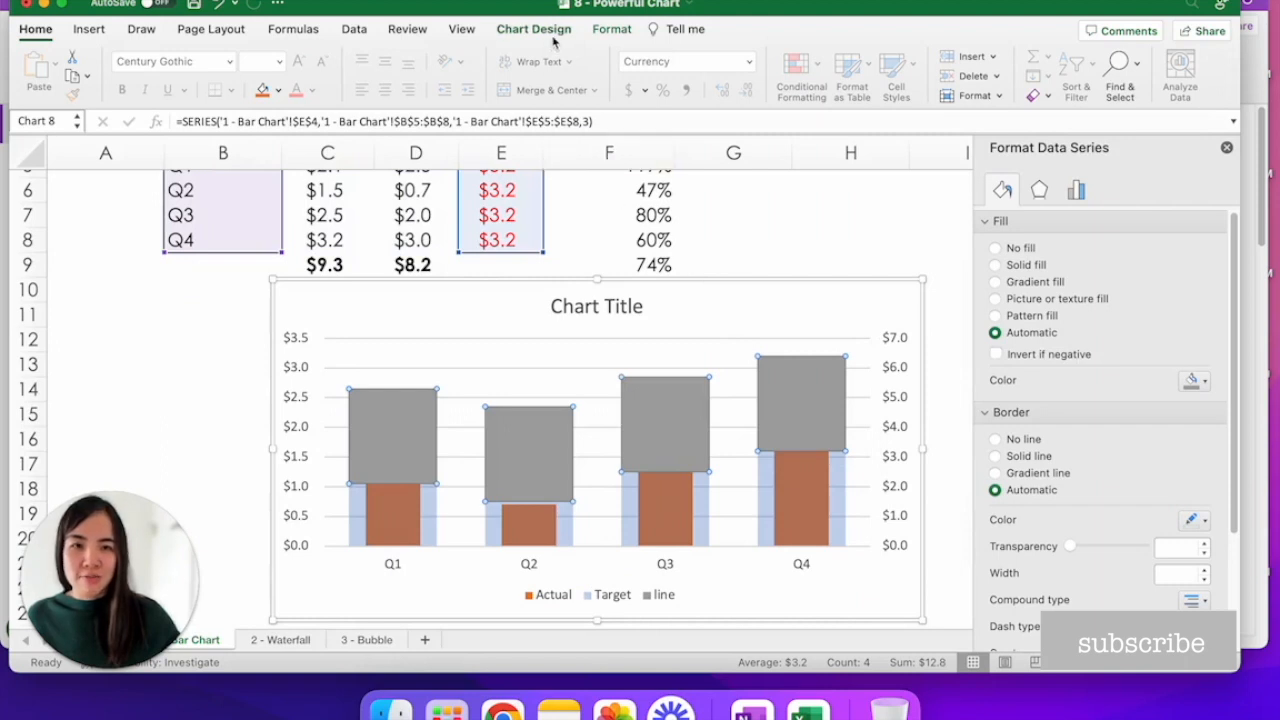
pyautogui.click(532, 28)
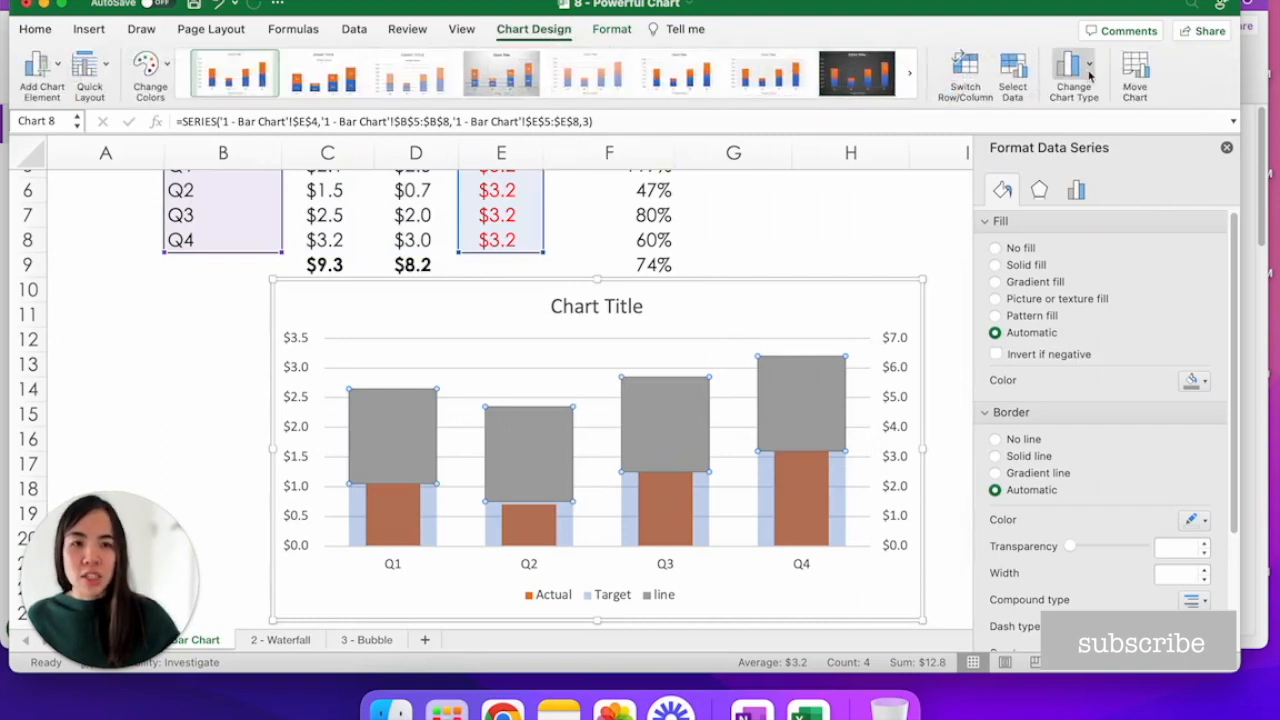
pyautogui.click(1072, 76)
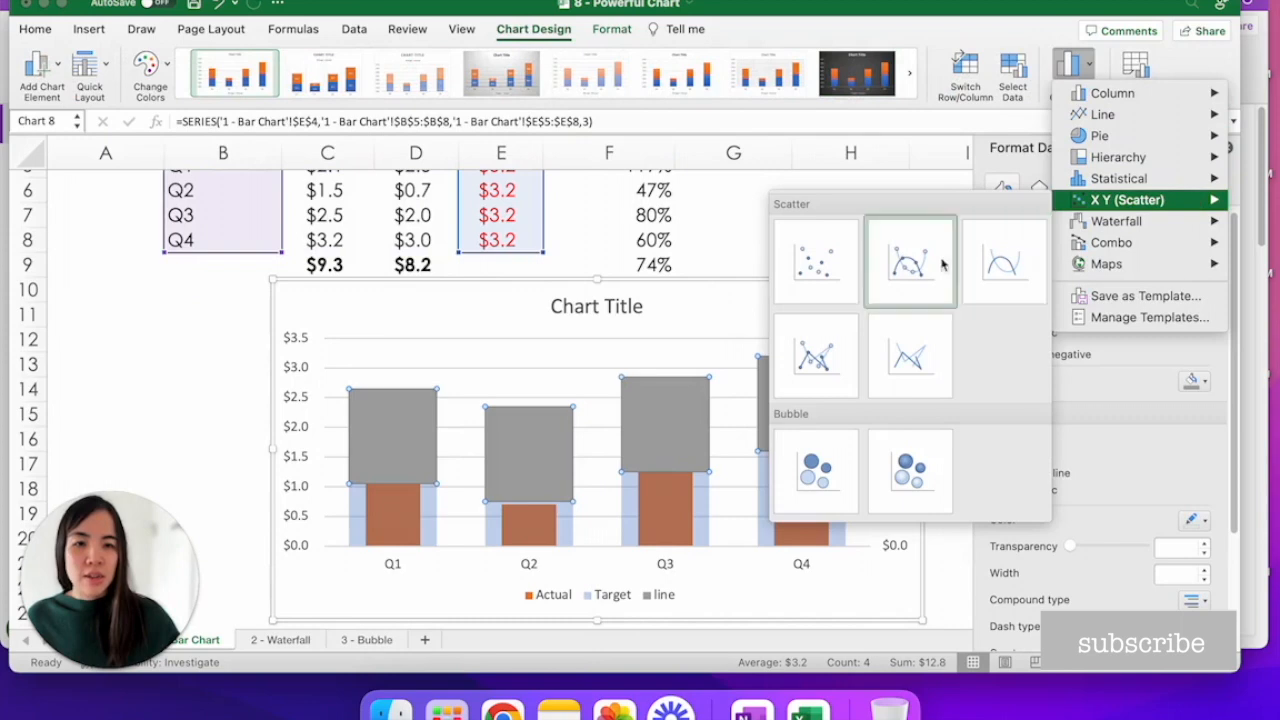
pyautogui.moveTo(816, 258)
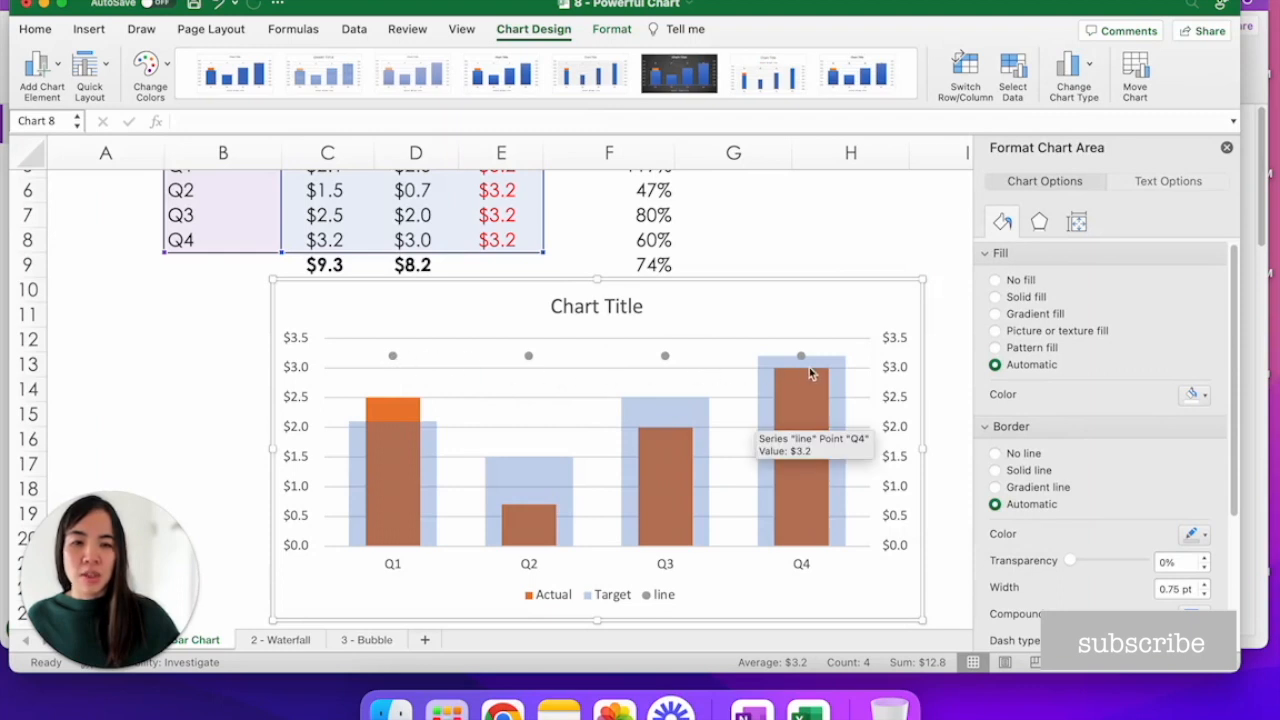
pyautogui.moveTo(680, 360)
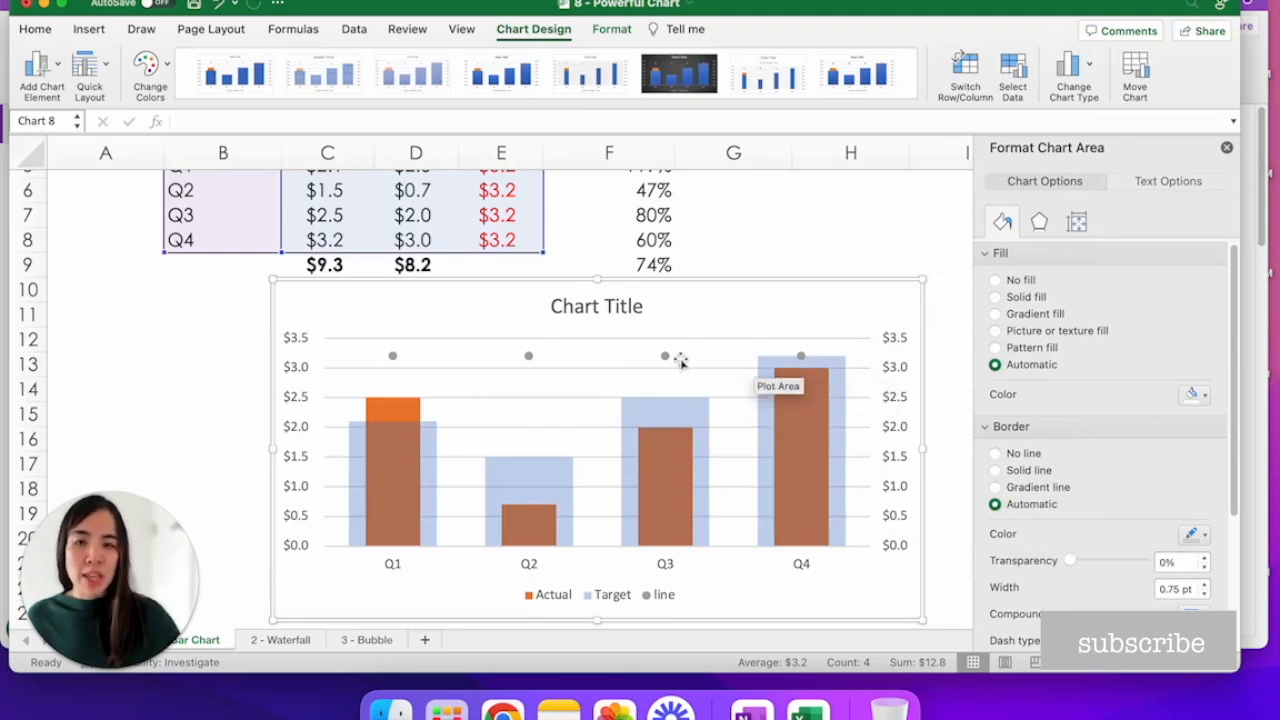
pyautogui.moveTo(668, 360)
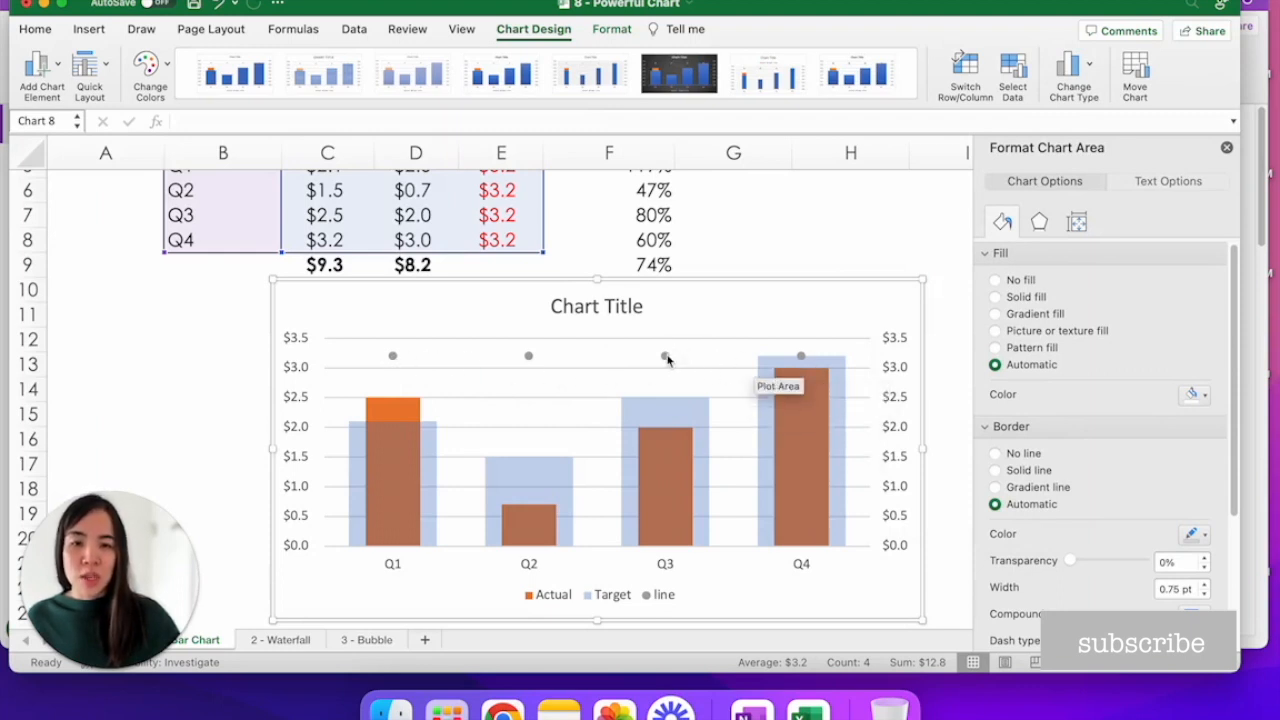
# Add data labels to the dot series, positioned above with no leader lines.
pyautogui.rightClick(664, 356)
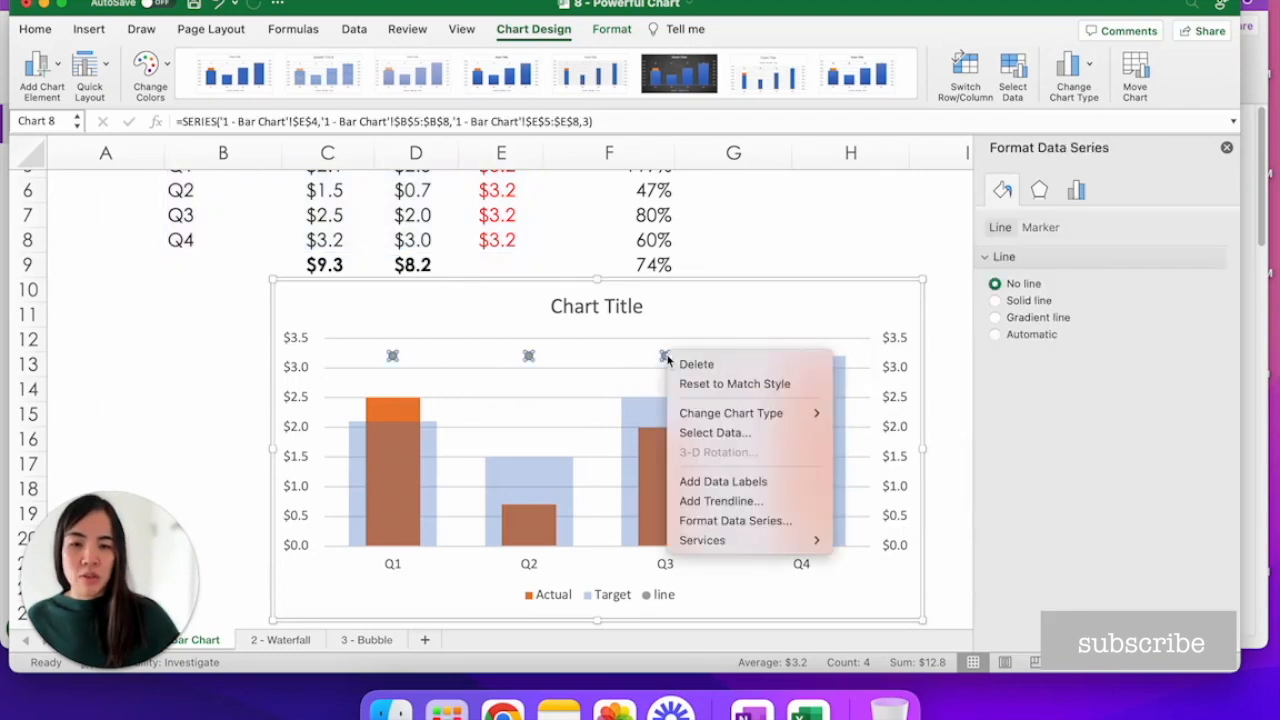
pyautogui.moveTo(750, 480)
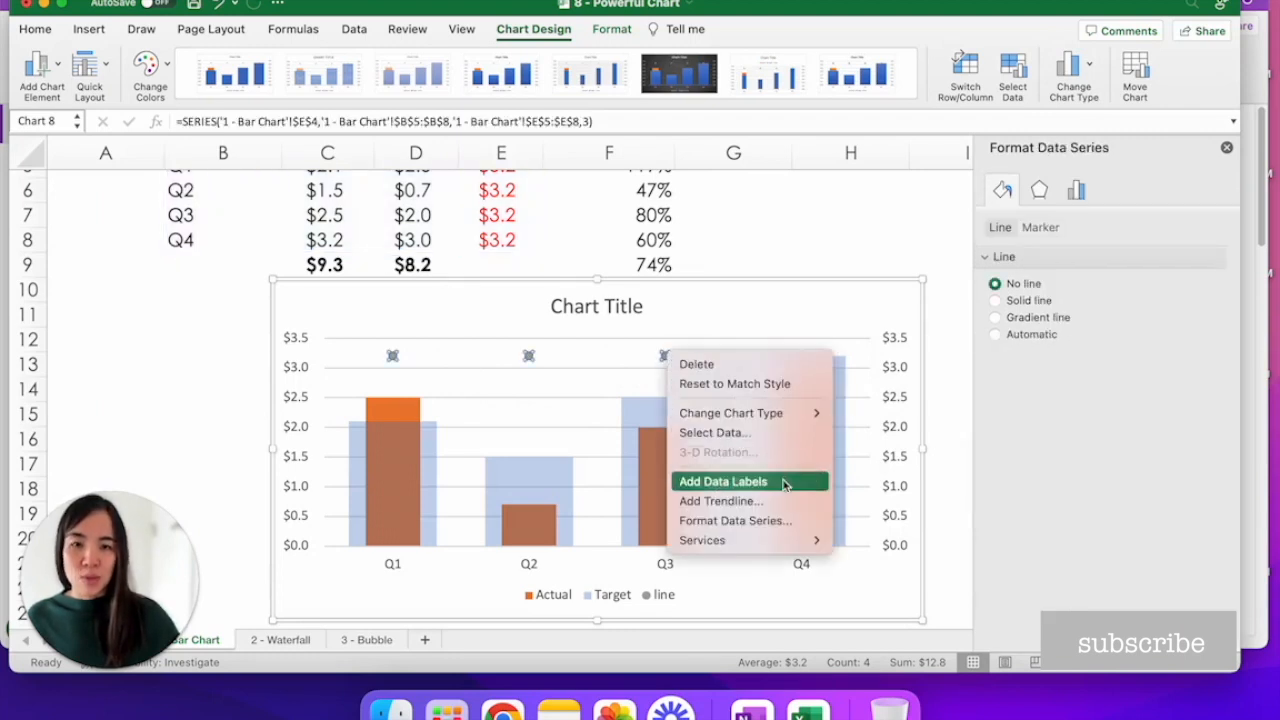
pyautogui.click(722, 480)
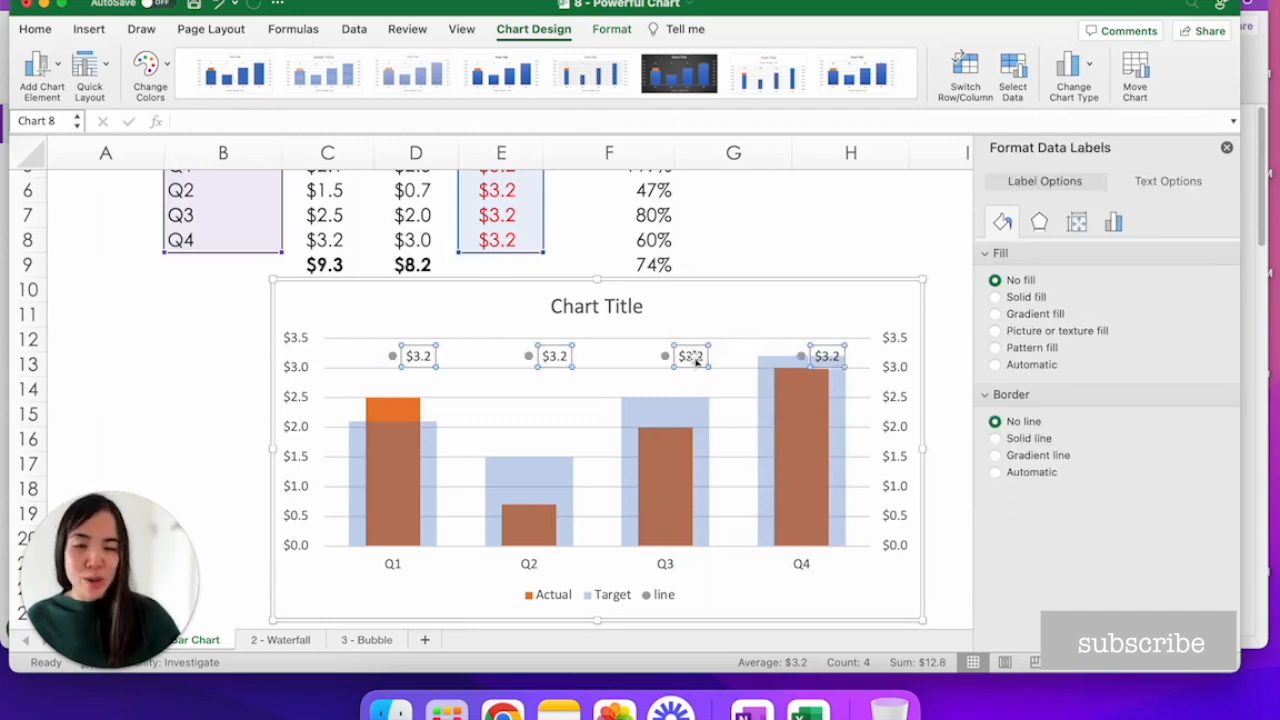
pyautogui.rightClick(690, 356)
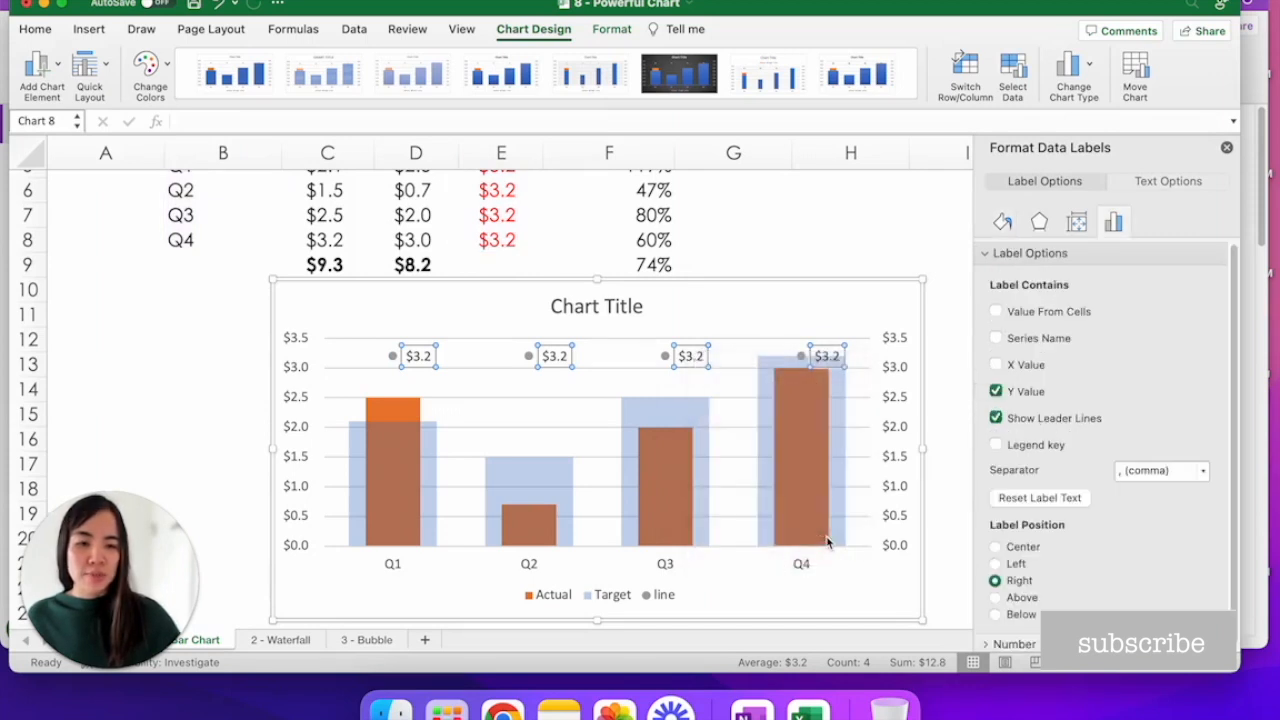
pyautogui.moveTo(1036, 600)
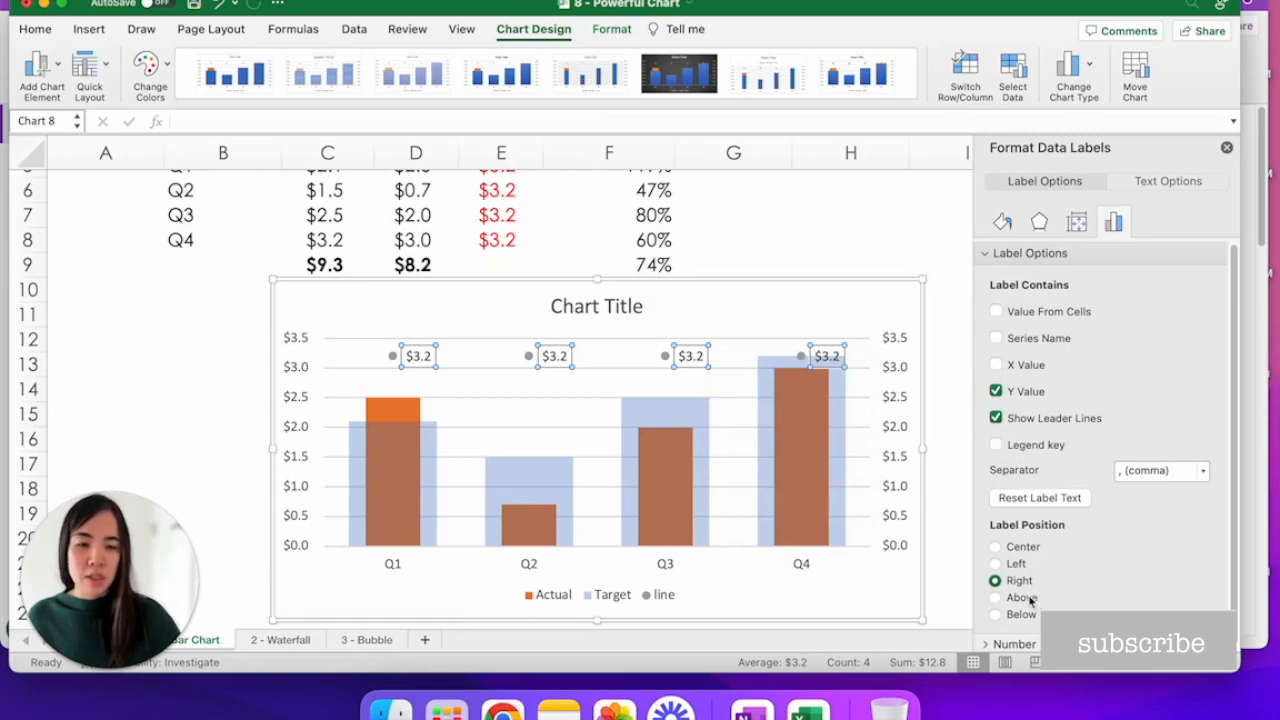
pyautogui.click(996, 596)
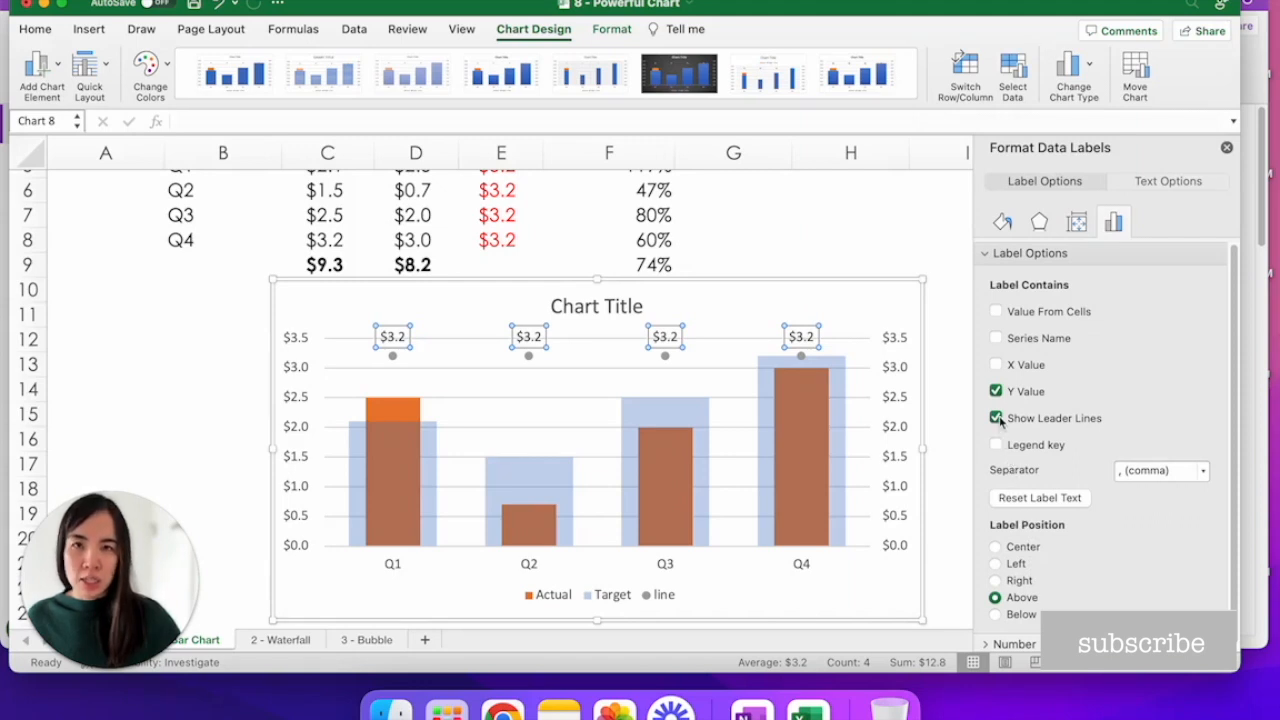
pyautogui.click(996, 418)
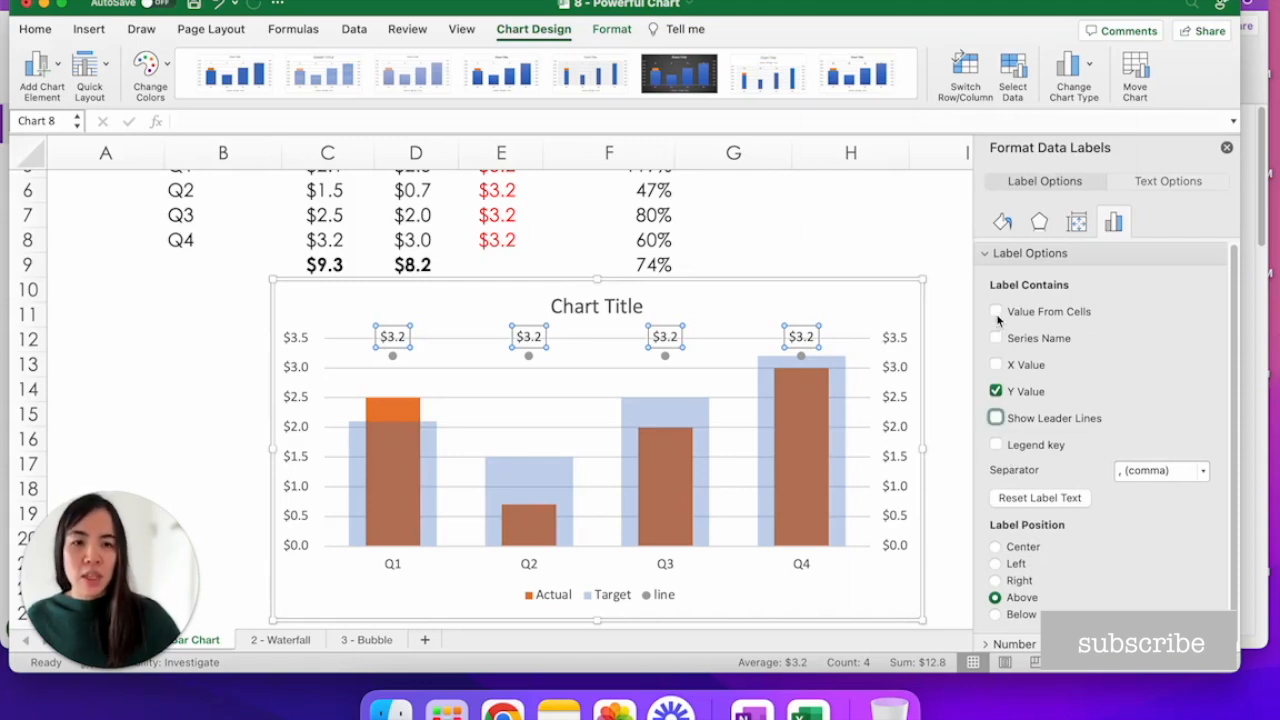
# Take label text from the Act % Target cells F5:F8 and drop the Y values.
pyautogui.click(996, 312)
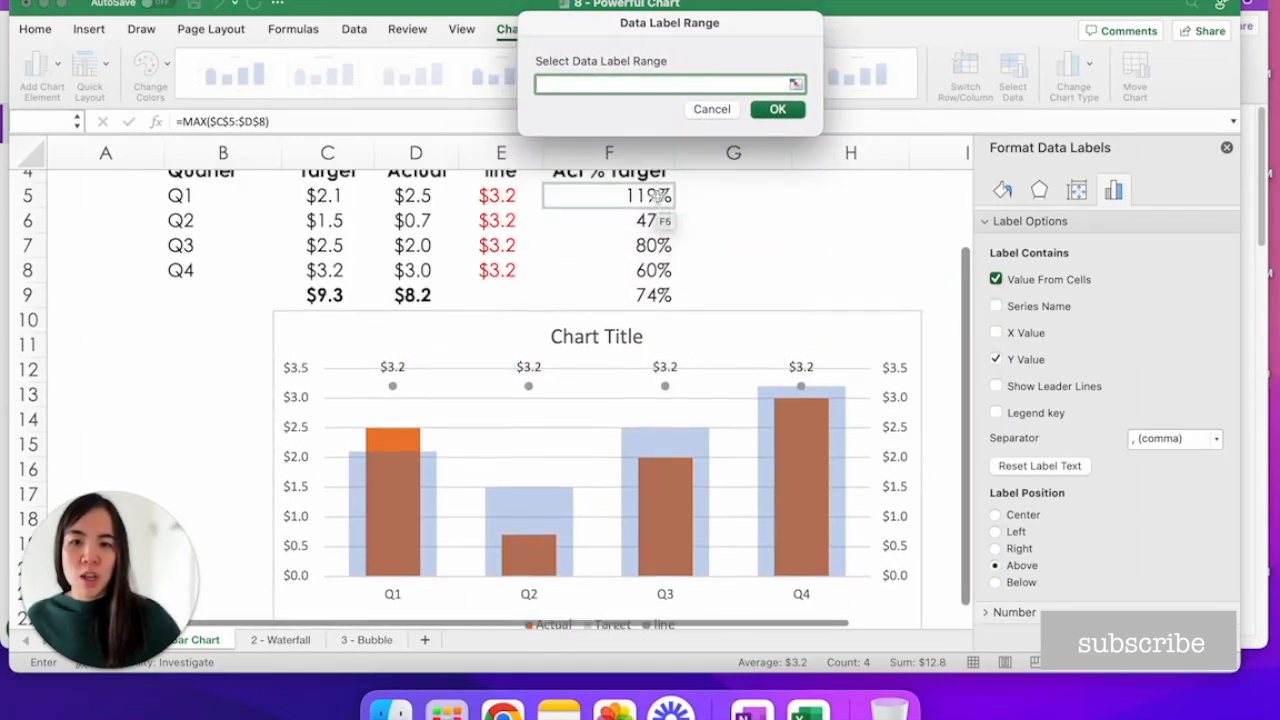
pyautogui.click(608, 196)
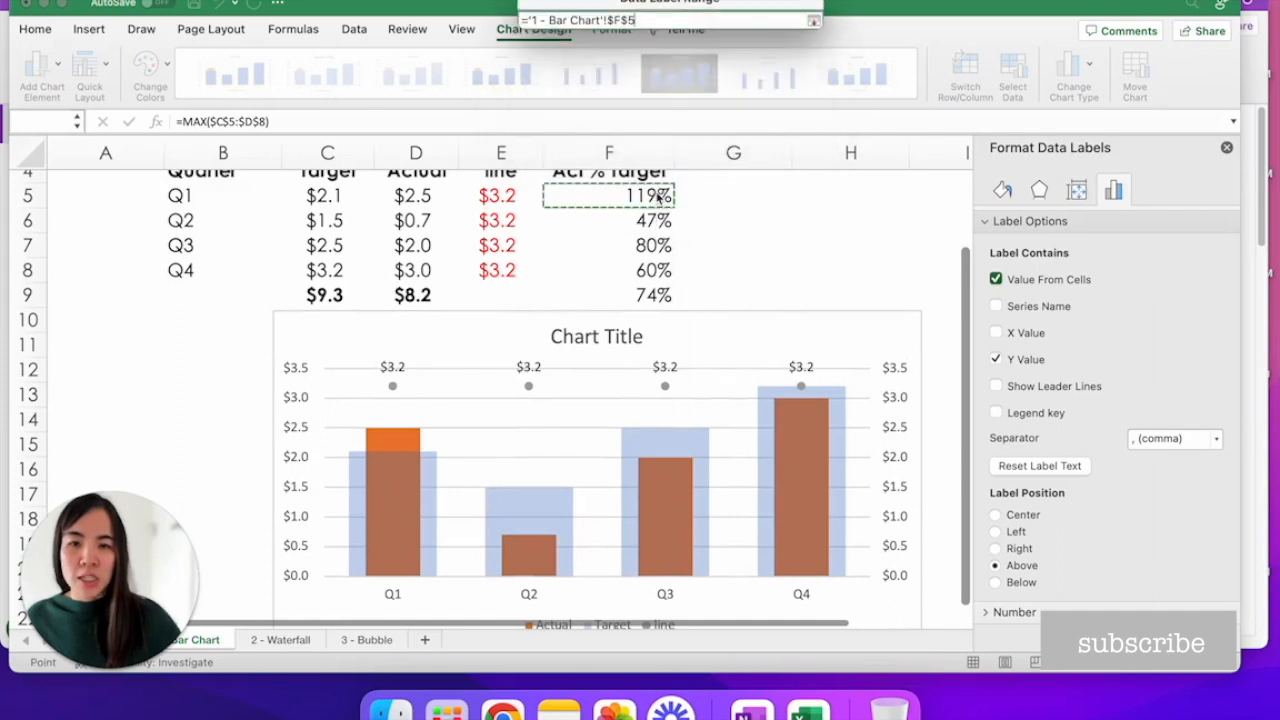
pyautogui.moveTo(608, 196); pyautogui.dragTo(608, 270)
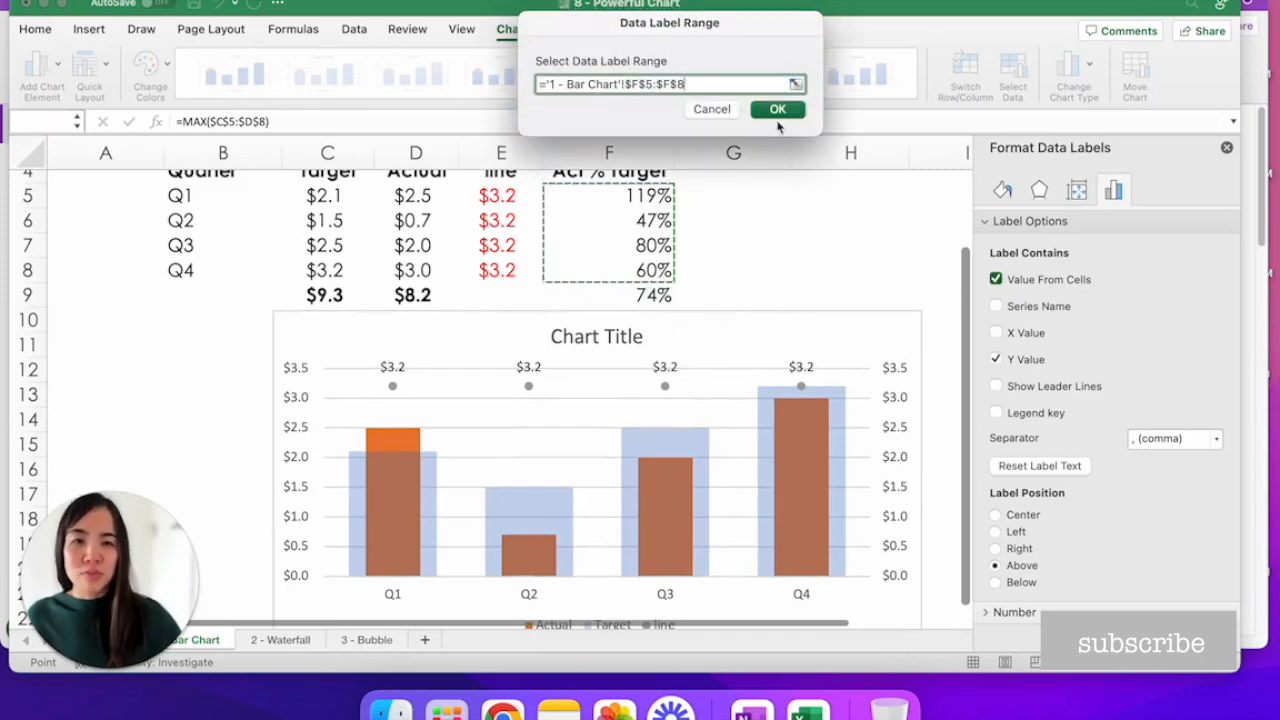
pyautogui.click(776, 108)
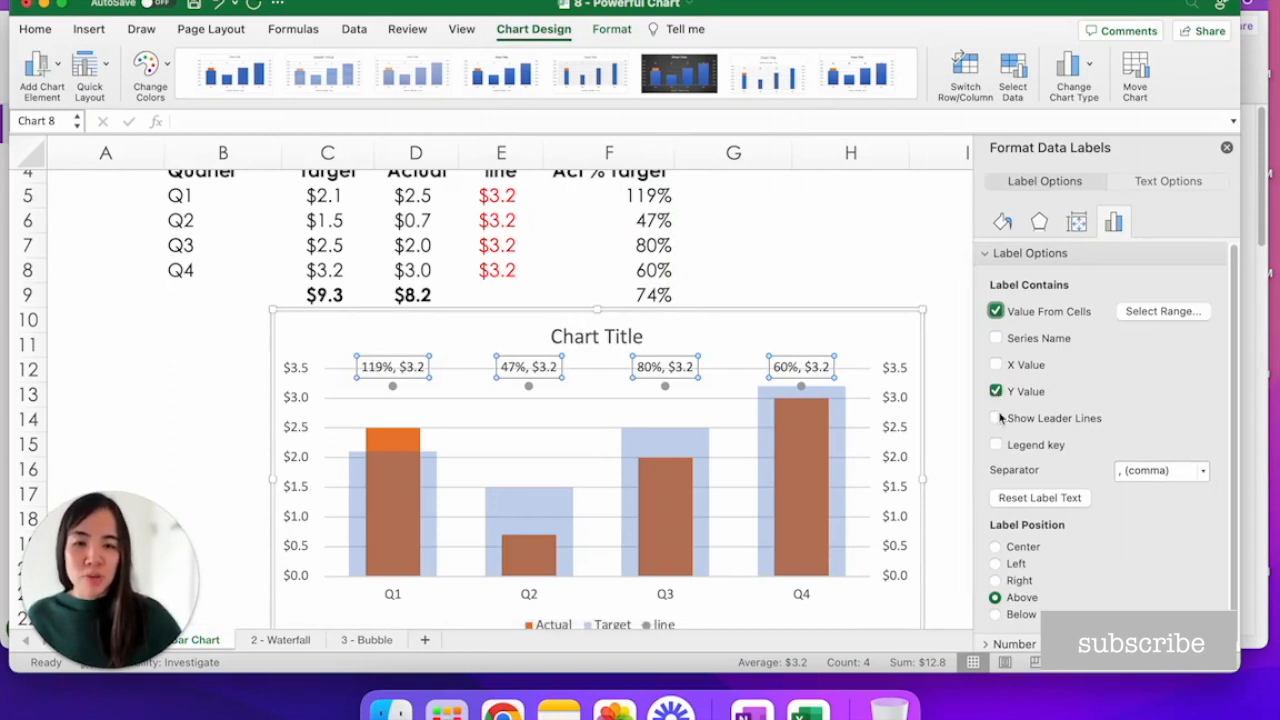
pyautogui.click(996, 390)
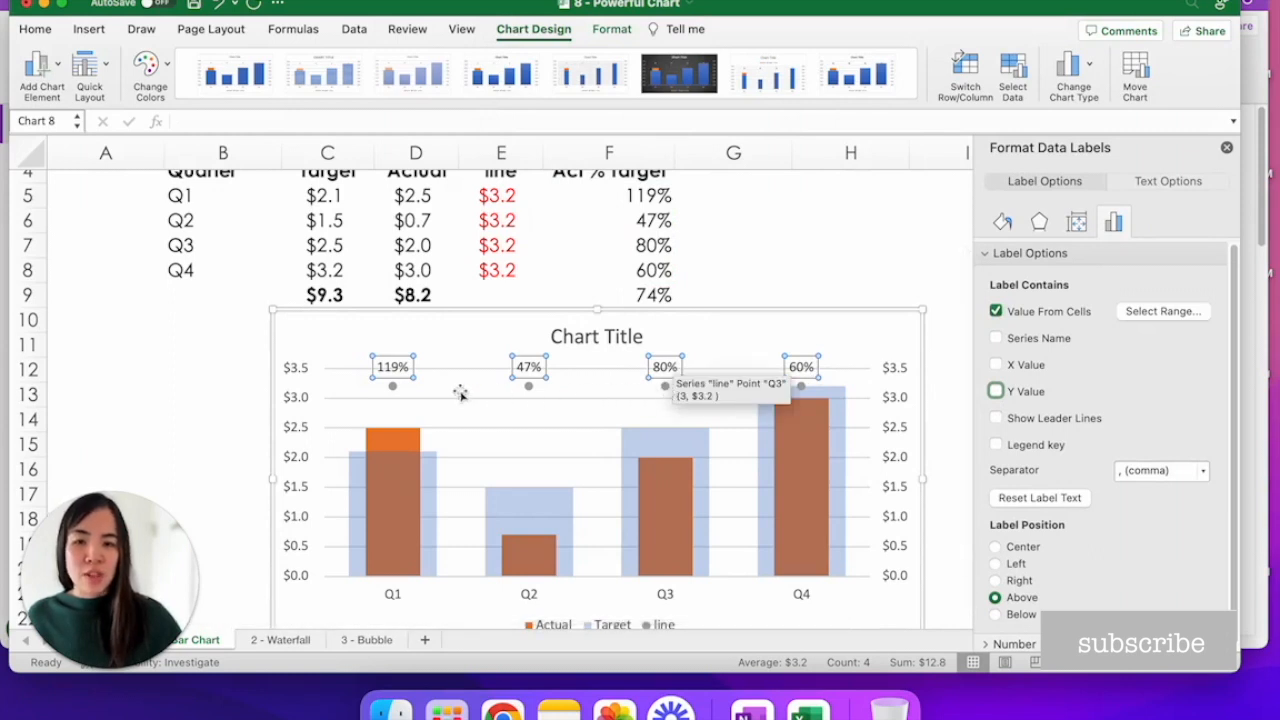
pyautogui.moveTo(690, 396)
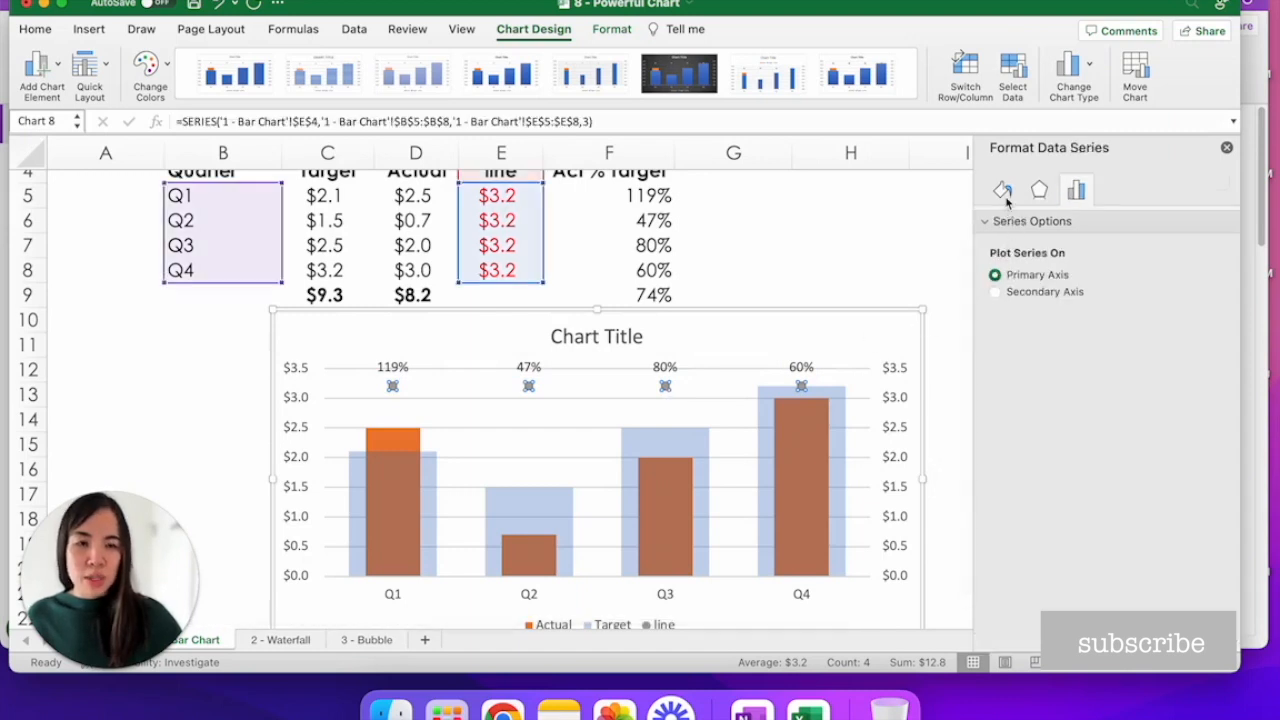
# Set the dot markers to No fill so only the percentage labels remain visible.
pyautogui.click(1002, 190)
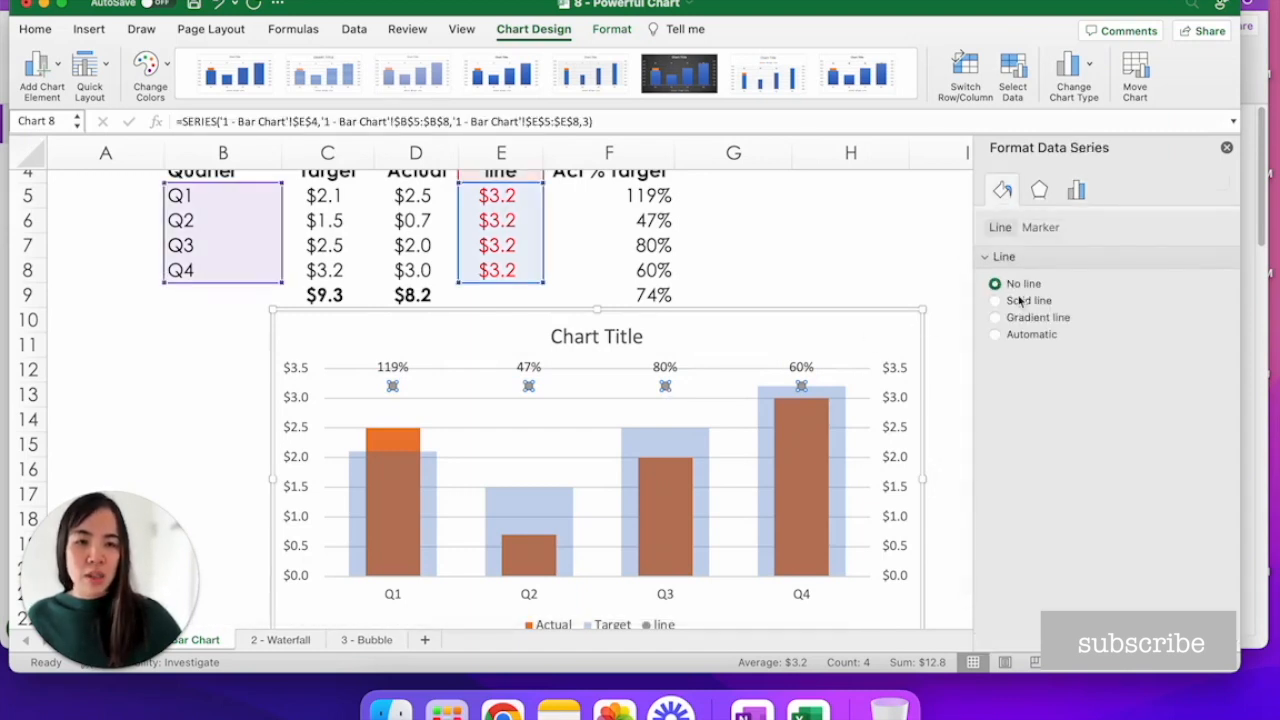
pyautogui.click(1040, 228)
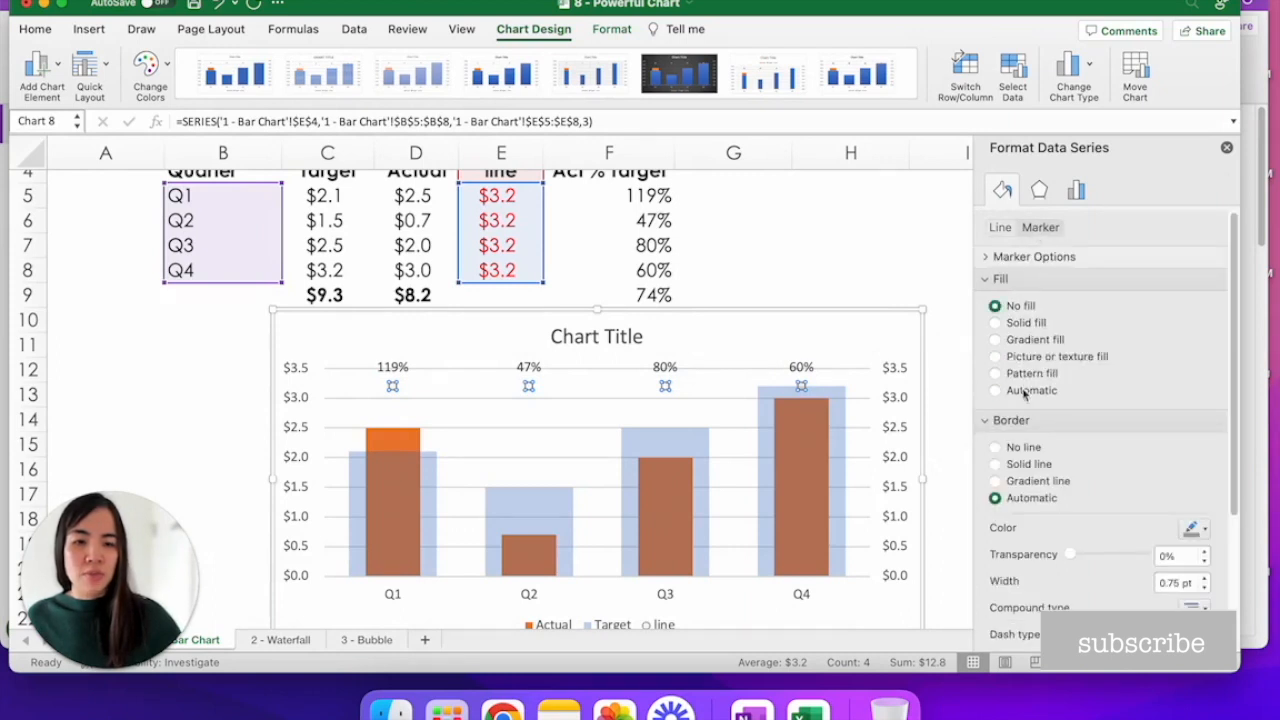
pyautogui.click(996, 448)
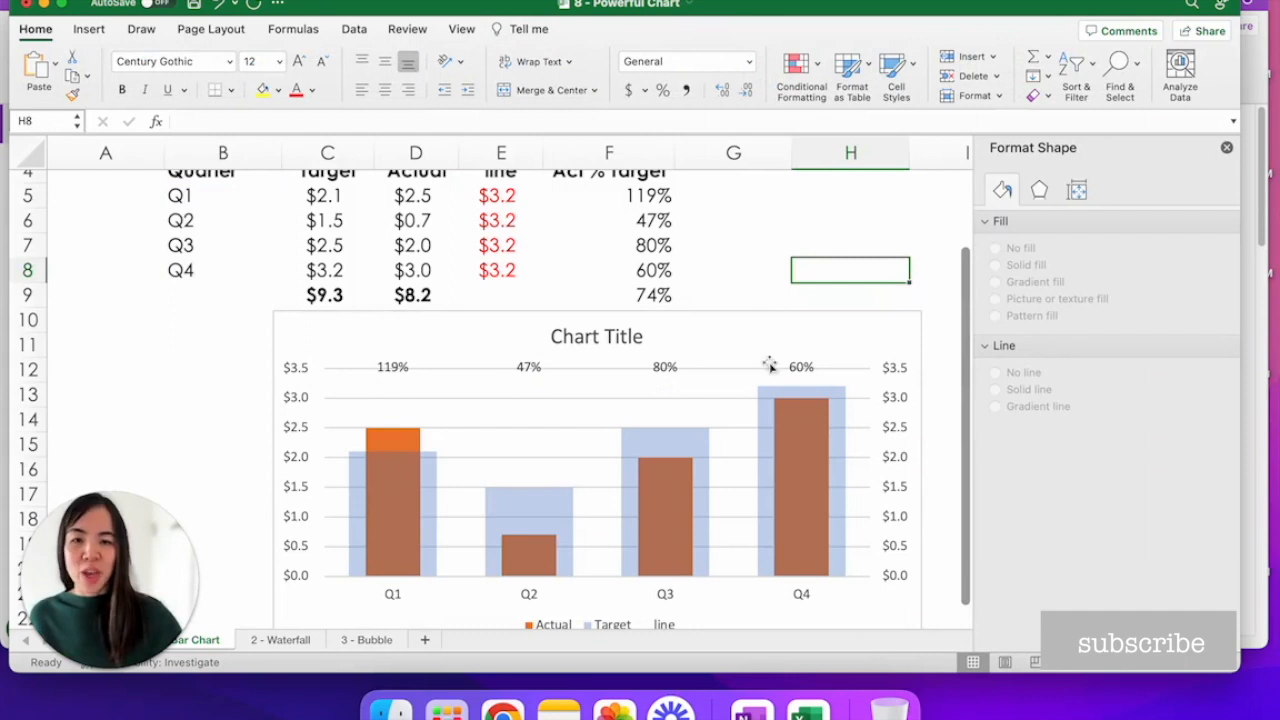
pyautogui.moveTo(640, 408)
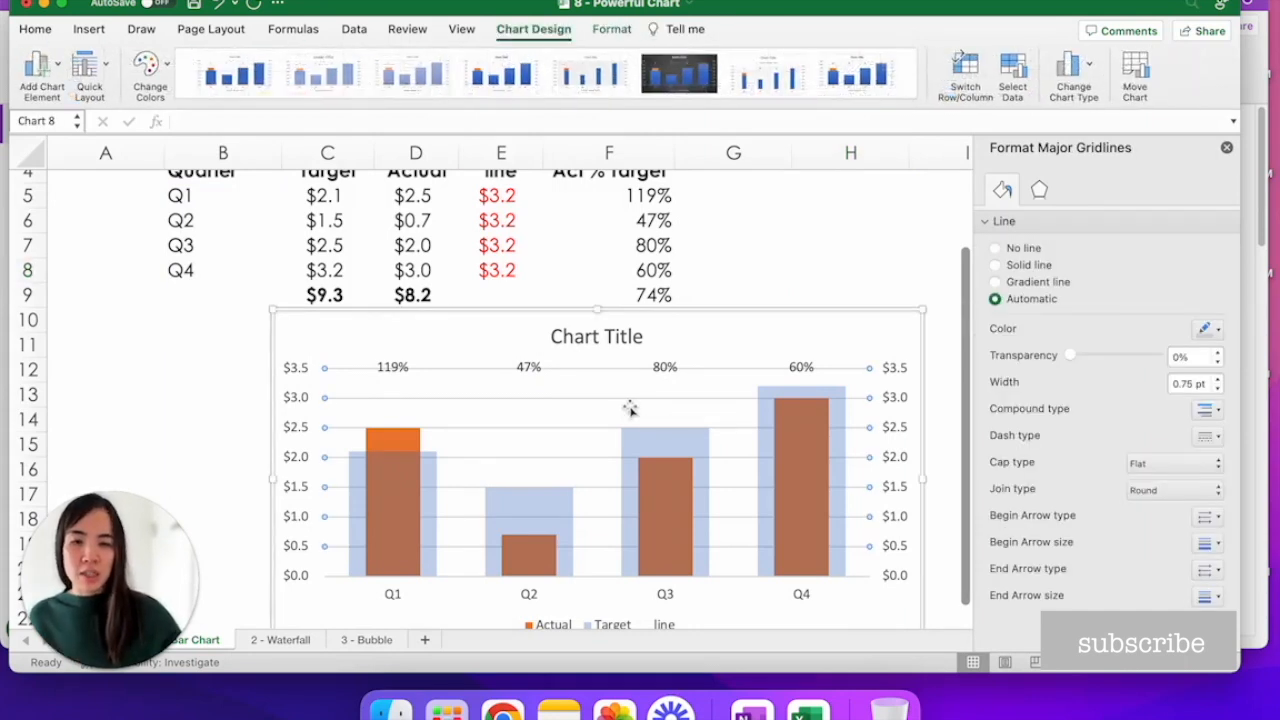
# Retitle the chart 'Revenue Act vs Target'.
pyautogui.click(596, 336)
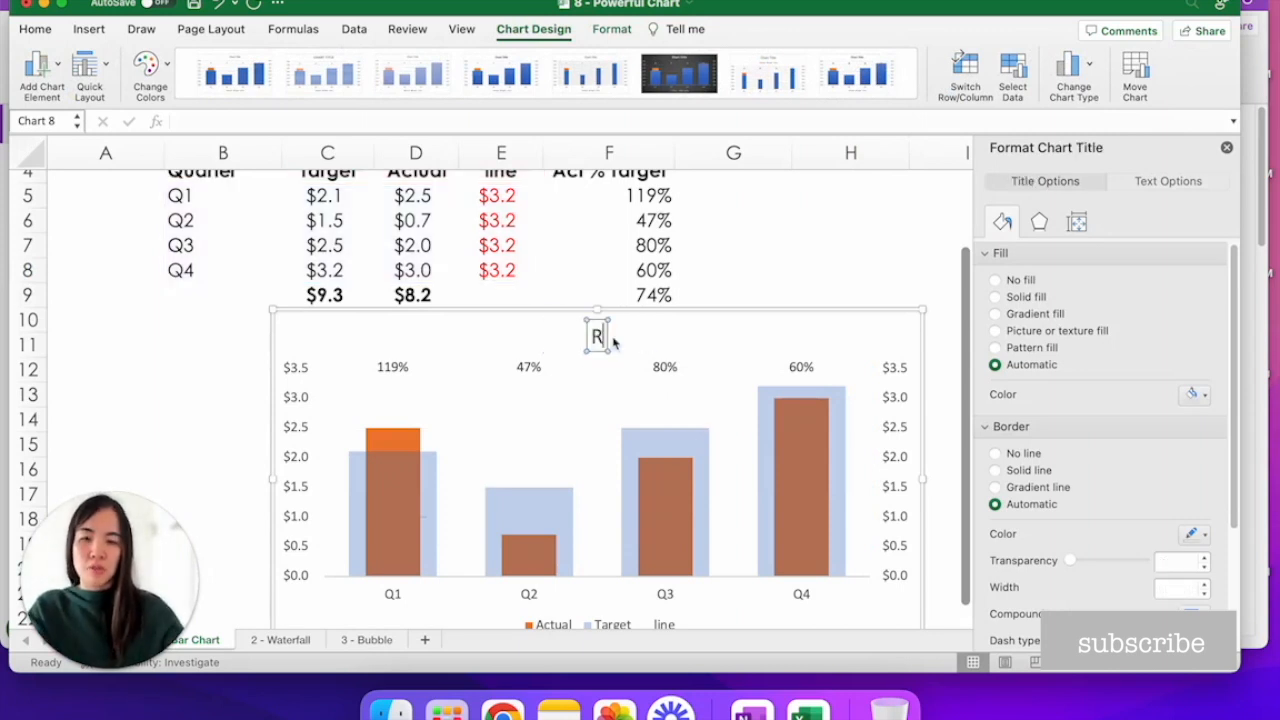
pyautogui.write('Revenue Act vs Target')
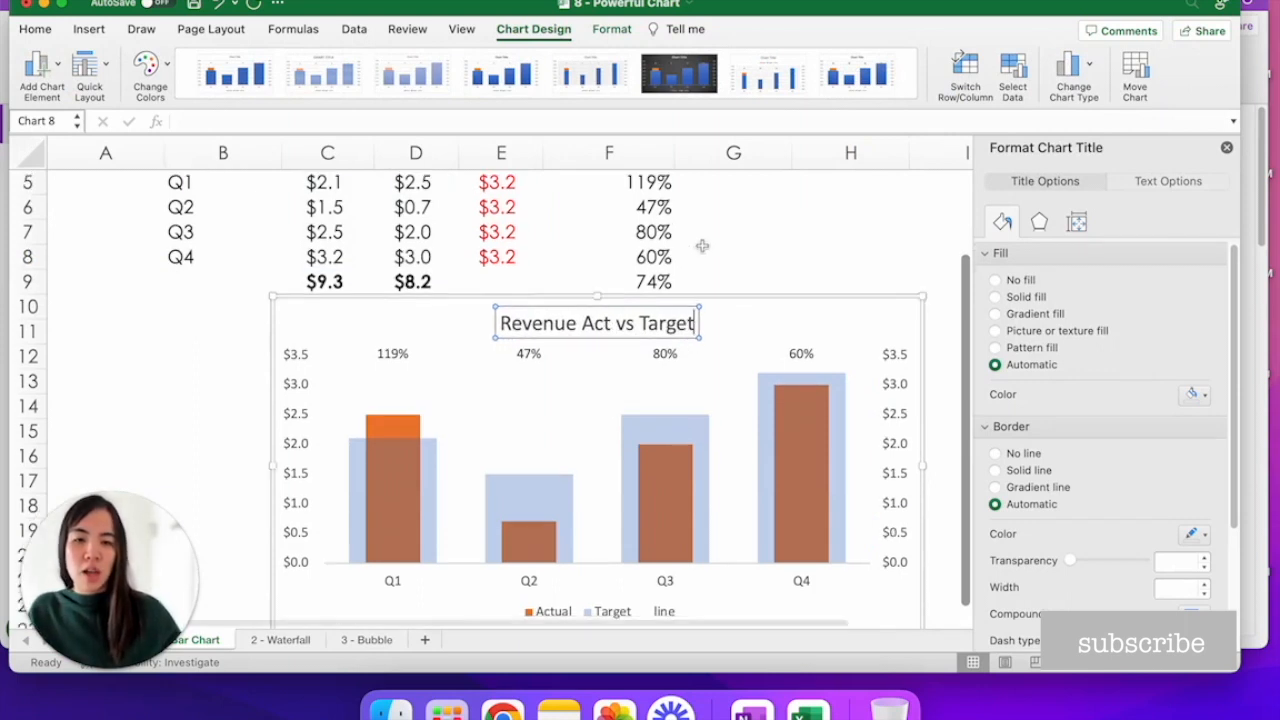
pyautogui.scroll(-3)
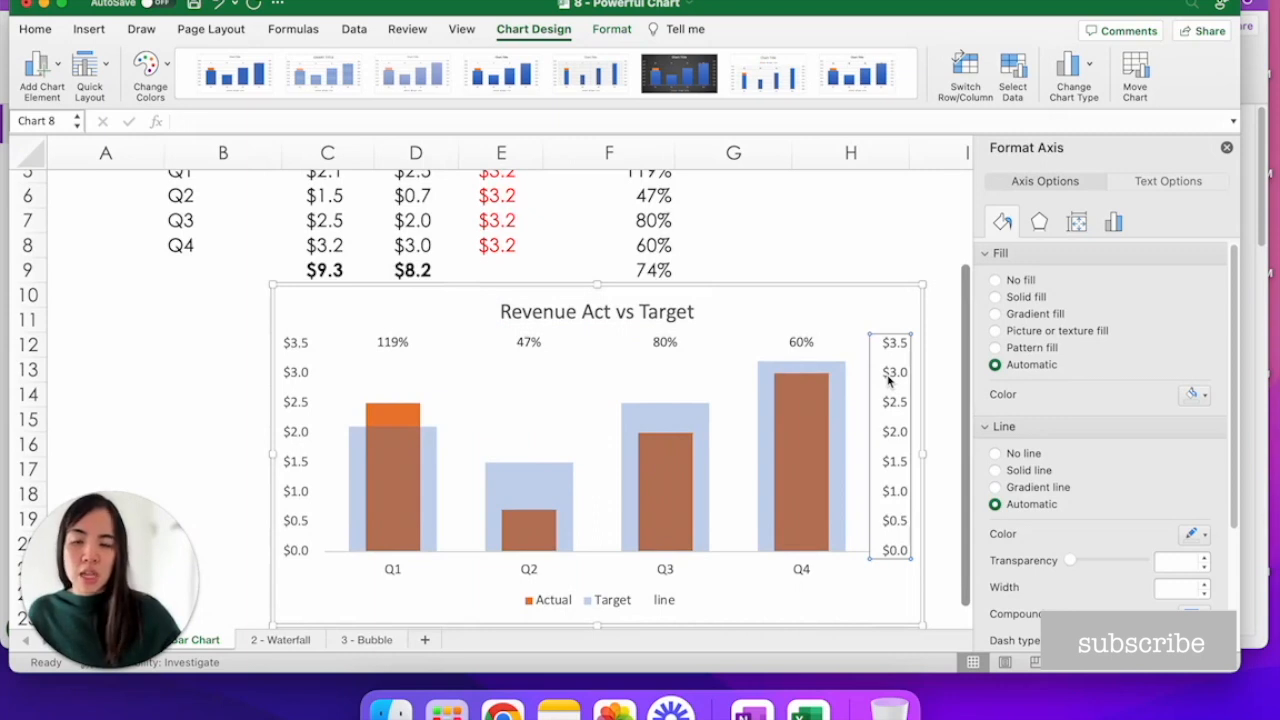
# Delete the right-hand secondary axis and the line entry from the legend.
pyautogui.click(816, 476)
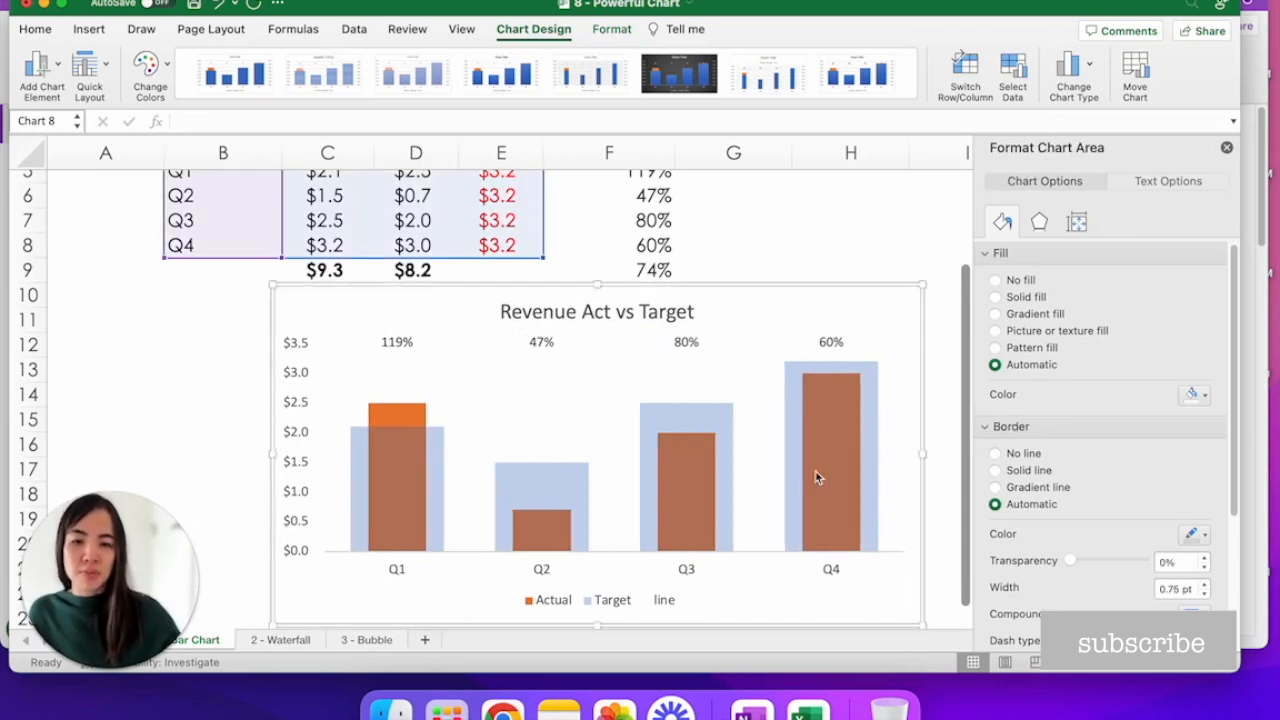
pyautogui.click(596, 600)
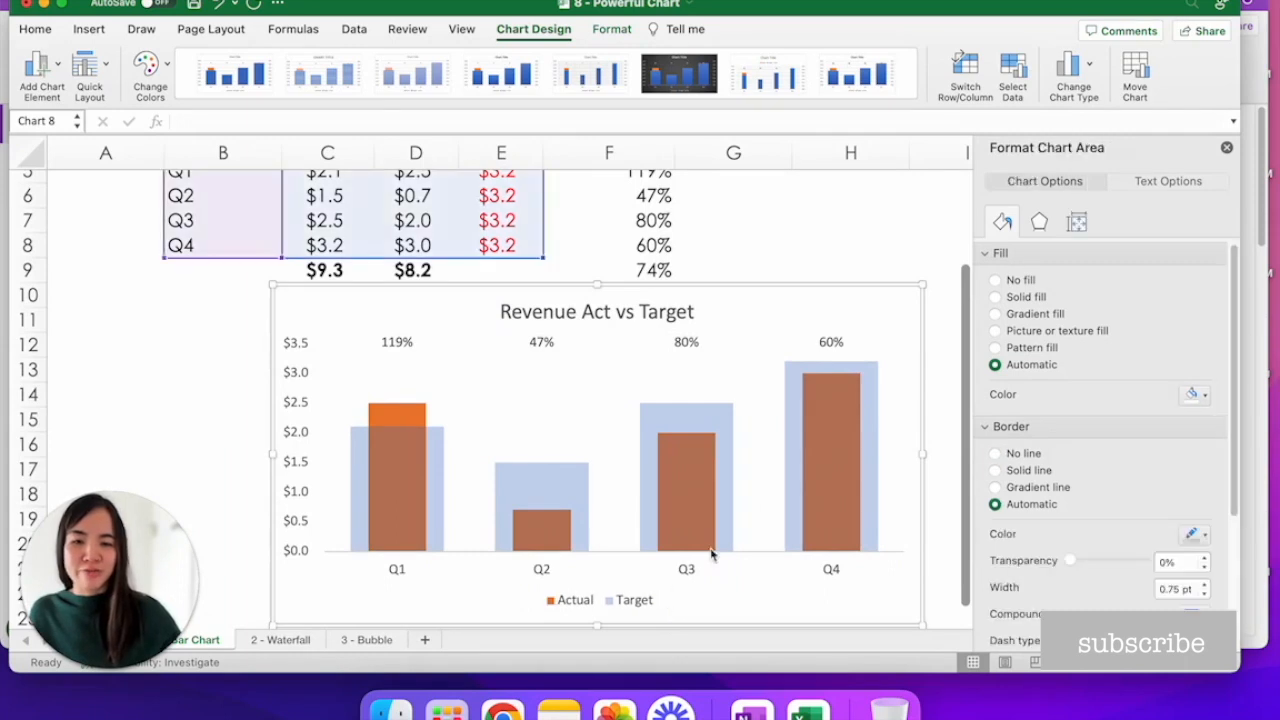
pyautogui.scroll(-3)
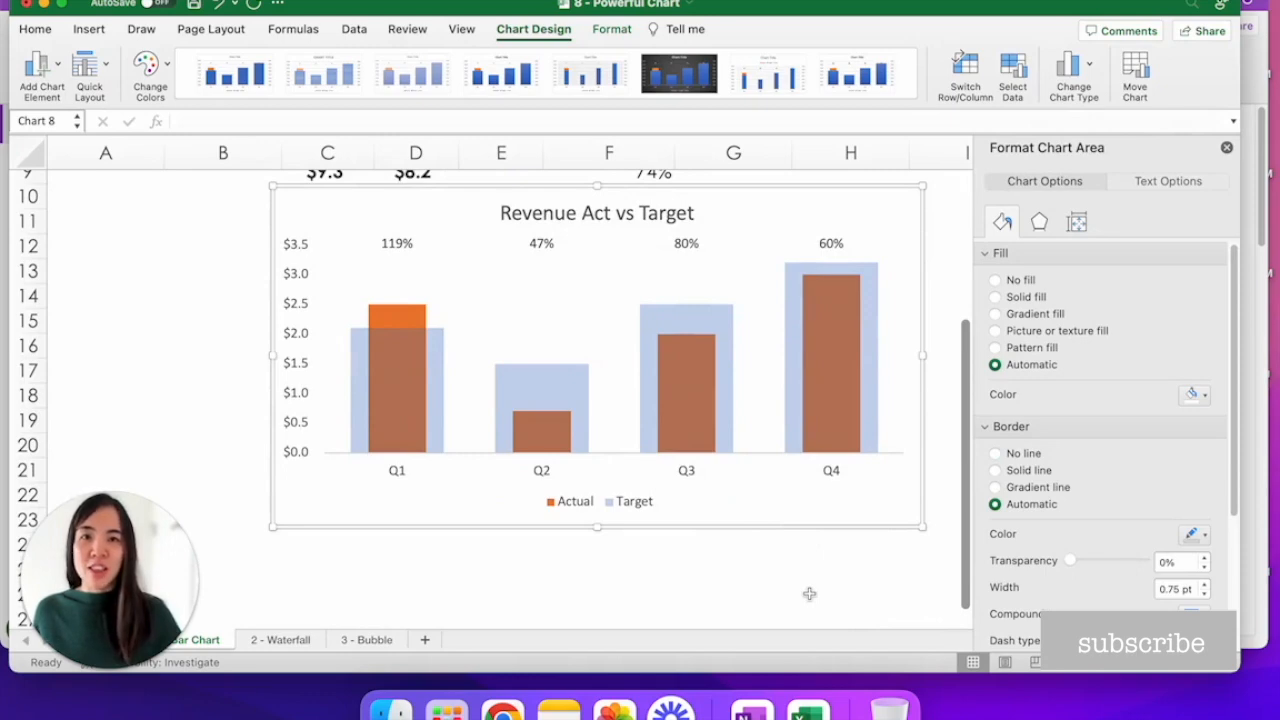
# Switch to the '2 - Waterfall' sheet with the revenue walk table.
pyautogui.click(280, 640)
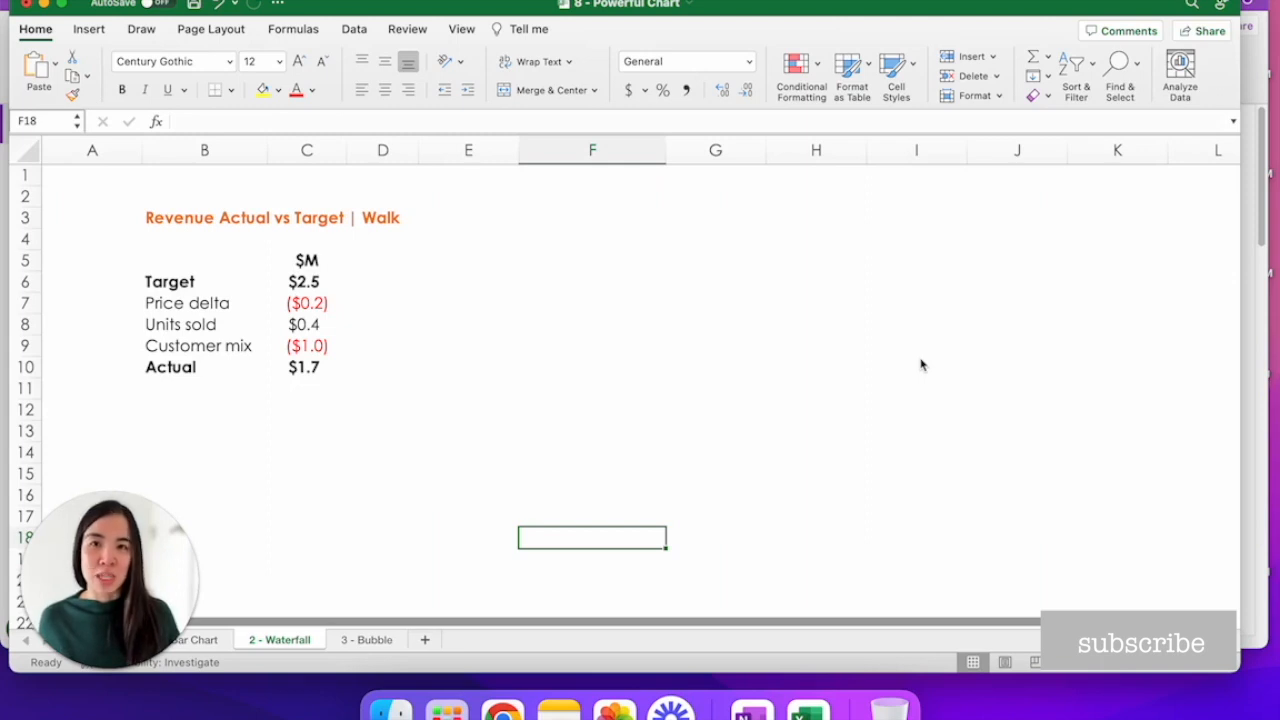
pyautogui.moveTo(374, 264)
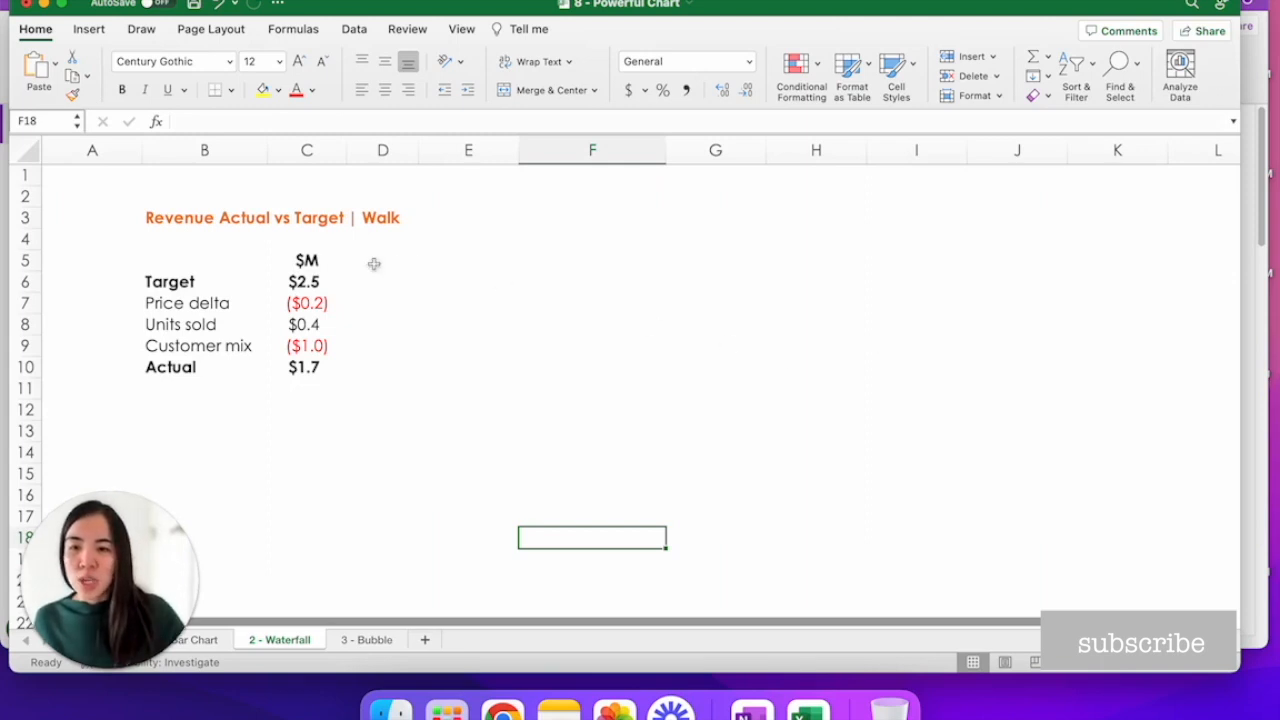
# Insert a Waterfall chart from the B6:C10 walk table, Target through the deltas to Actual.
pyautogui.moveTo(168, 280); pyautogui.dragTo(308, 344)
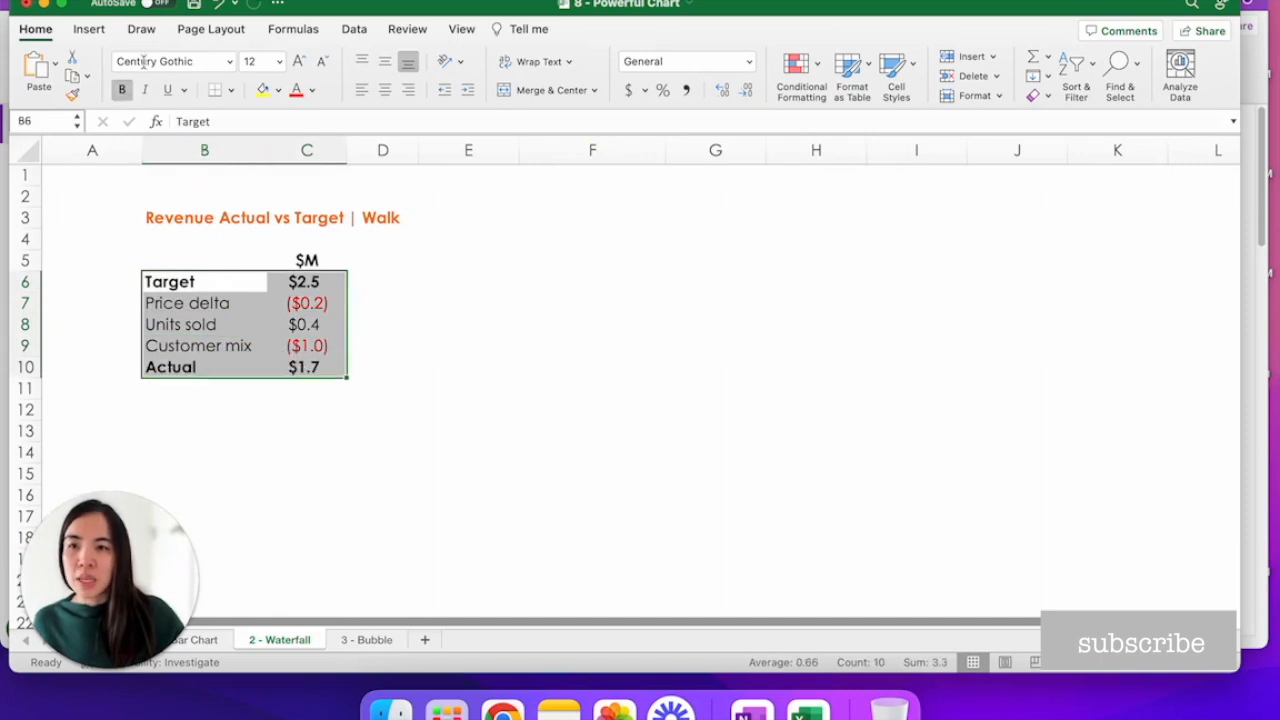
pyautogui.click(88, 28)
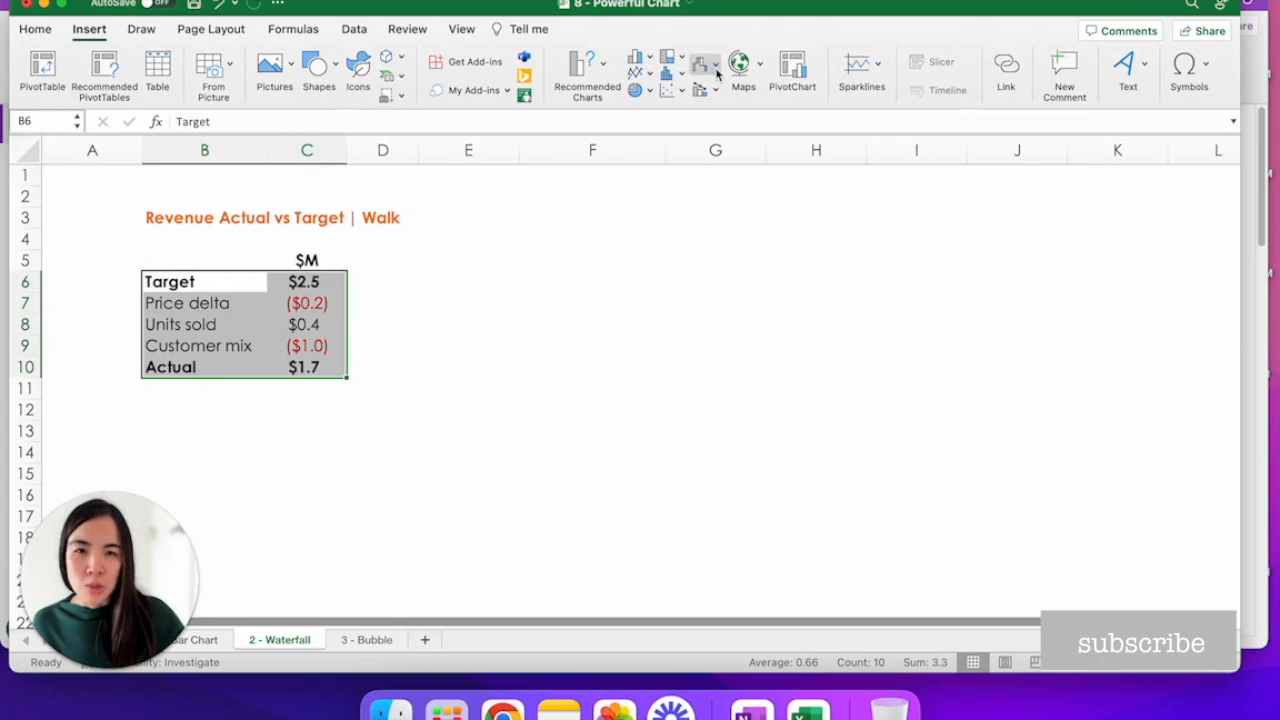
pyautogui.click(704, 68)
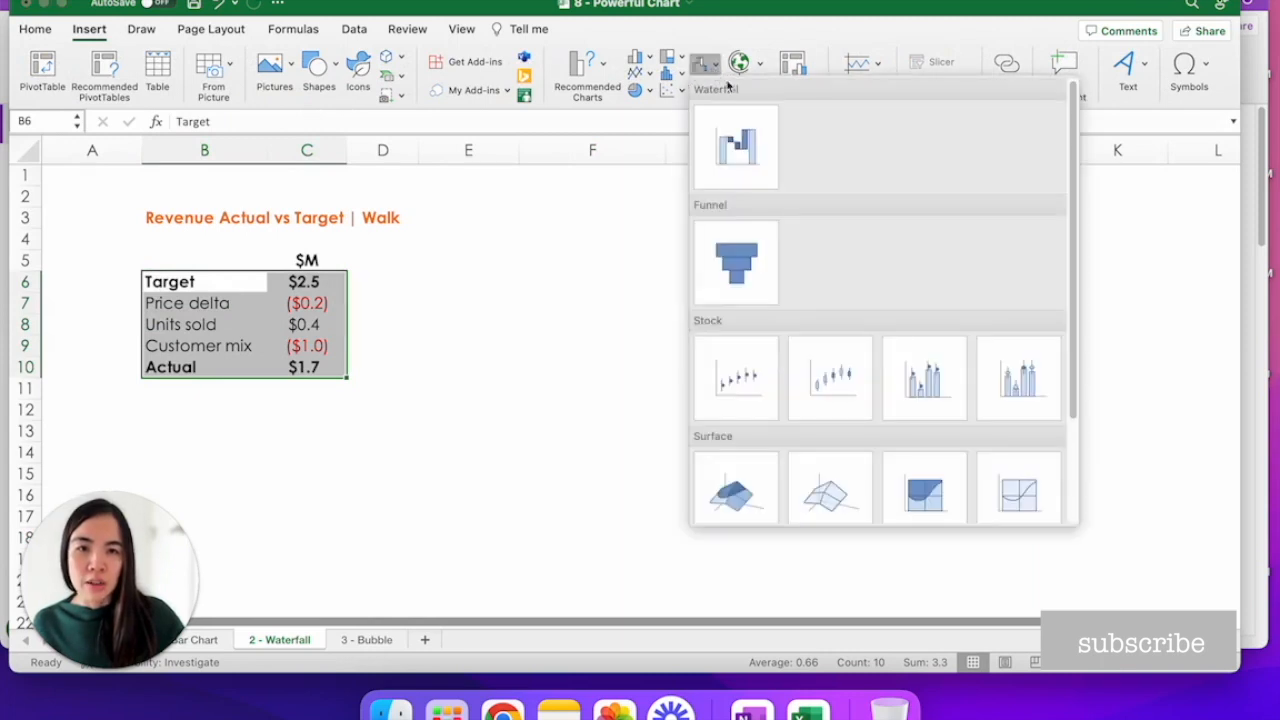
pyautogui.moveTo(736, 148)
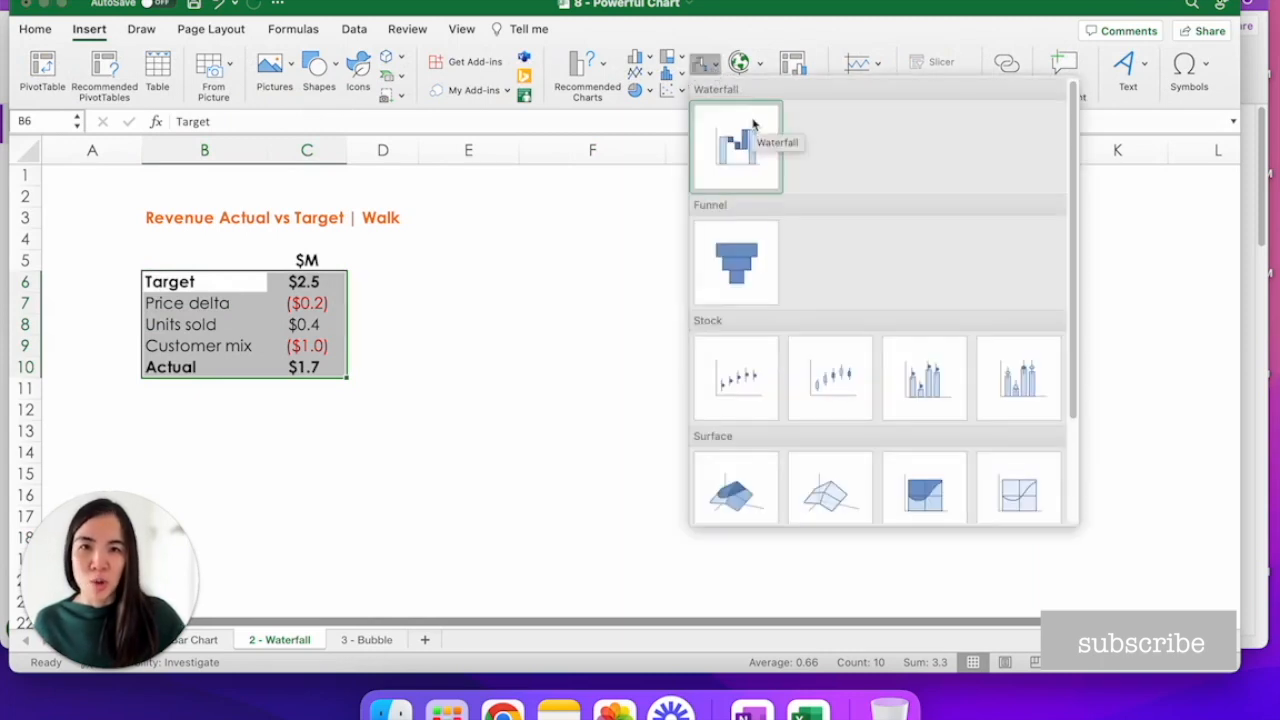
pyautogui.click(736, 148)
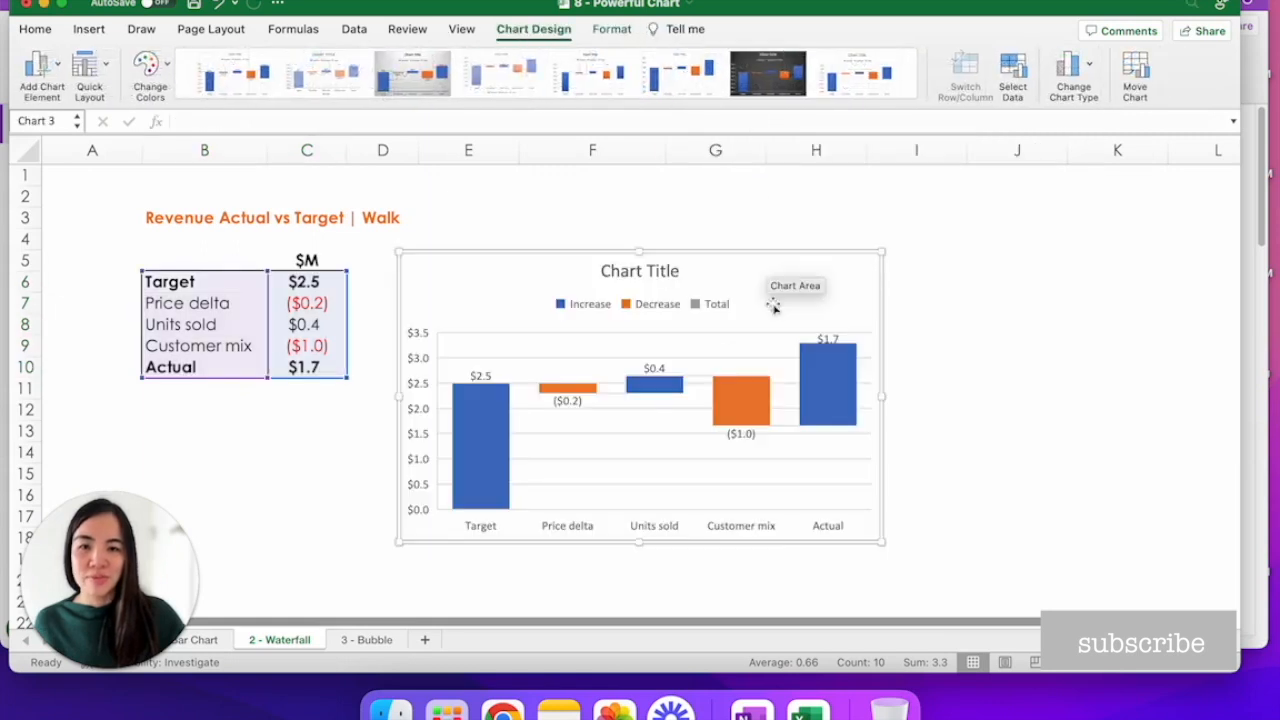
pyautogui.moveTo(908, 316)
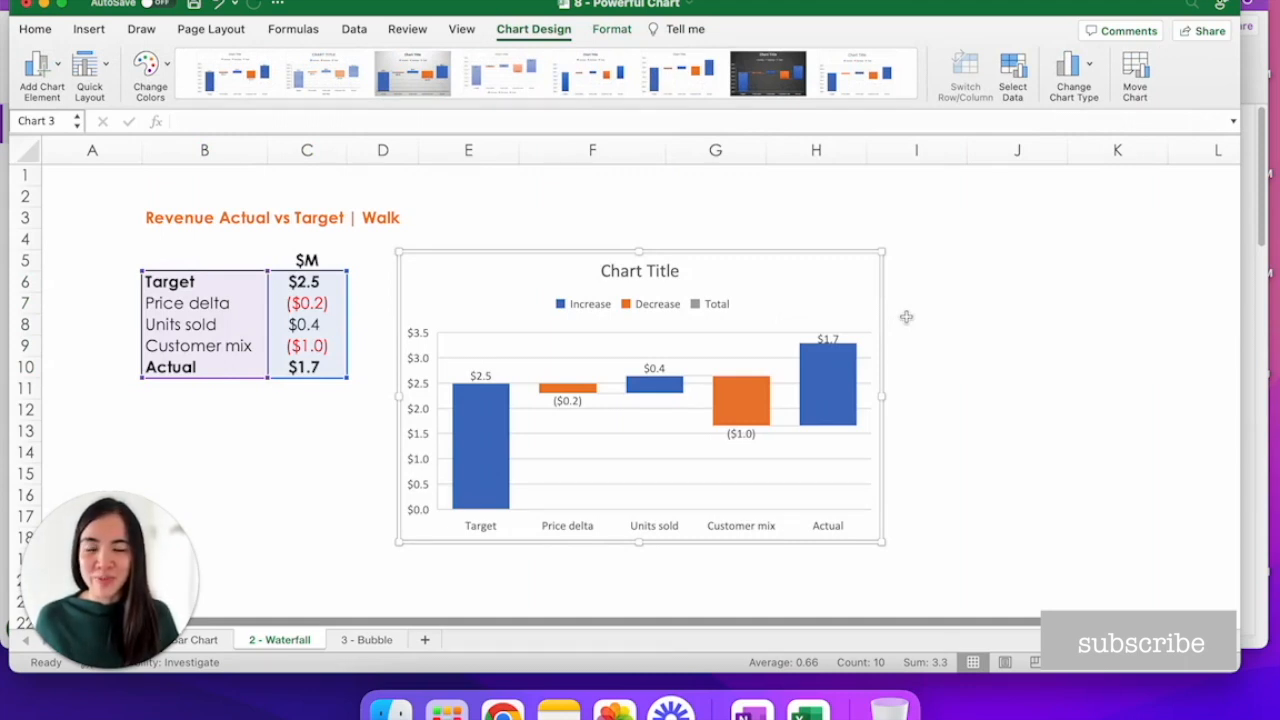
pyautogui.moveTo(818, 302)
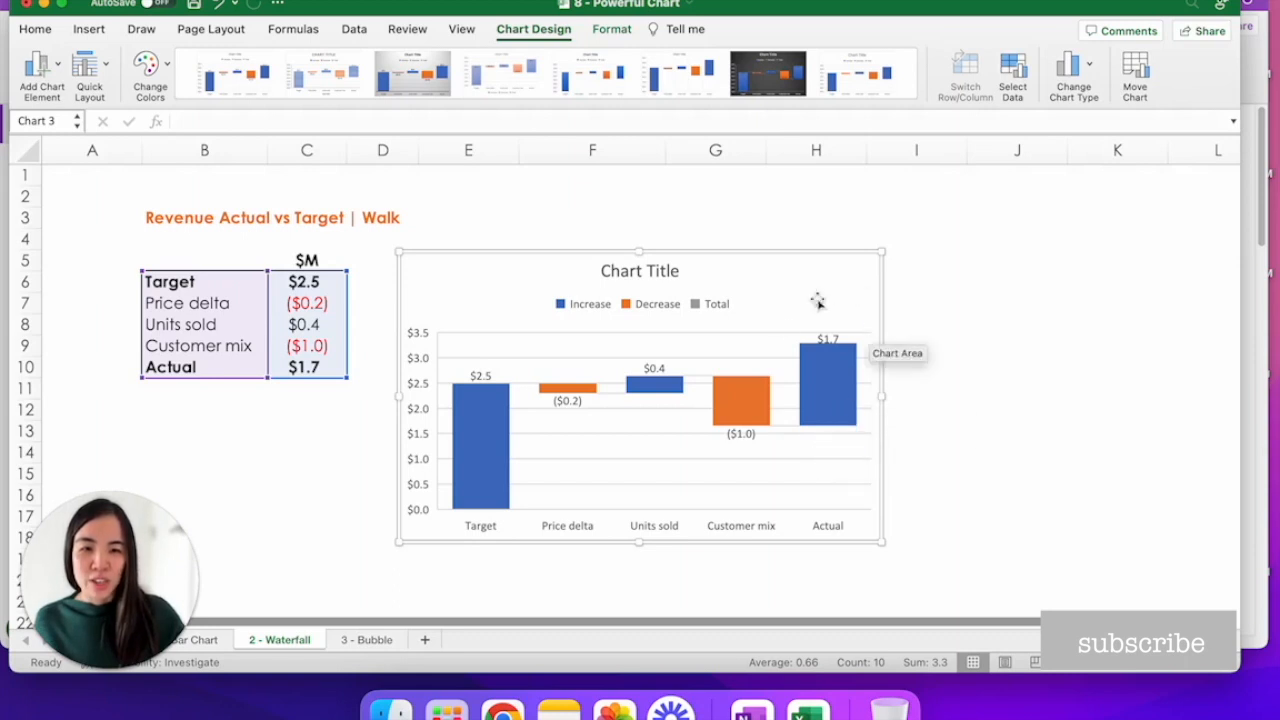
pyautogui.moveTo(878, 420)
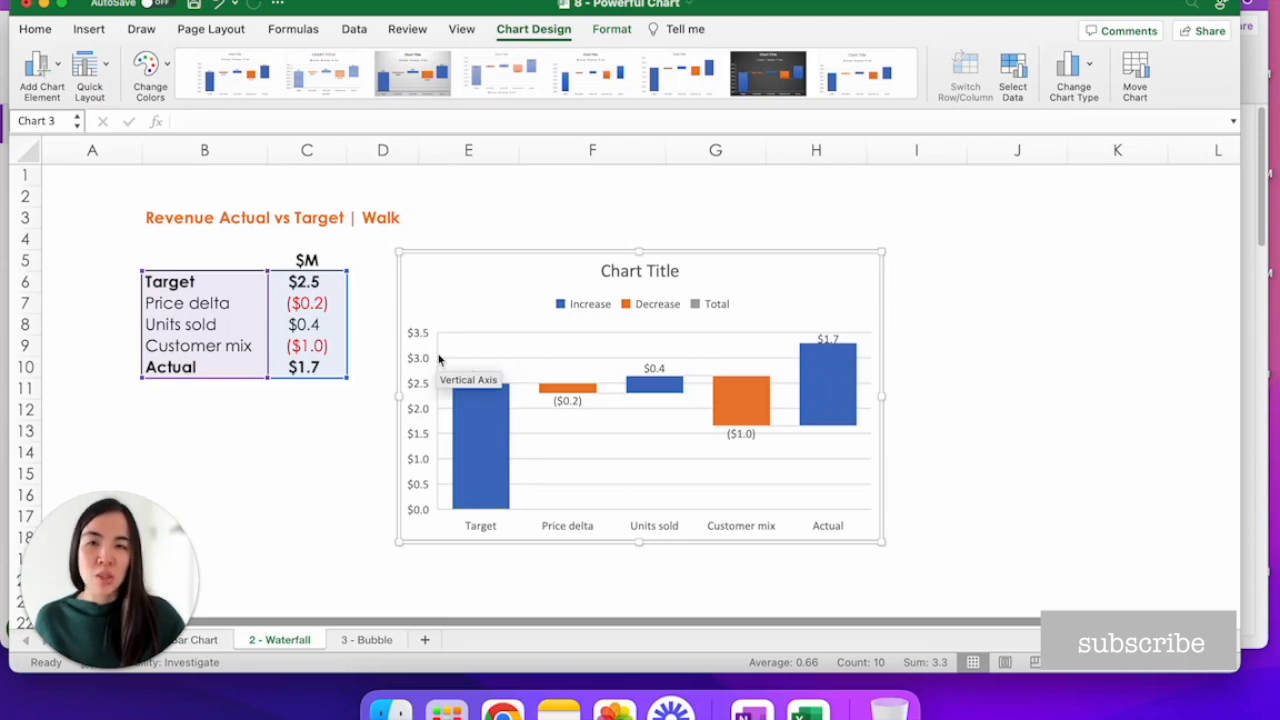
pyautogui.moveTo(884, 308)
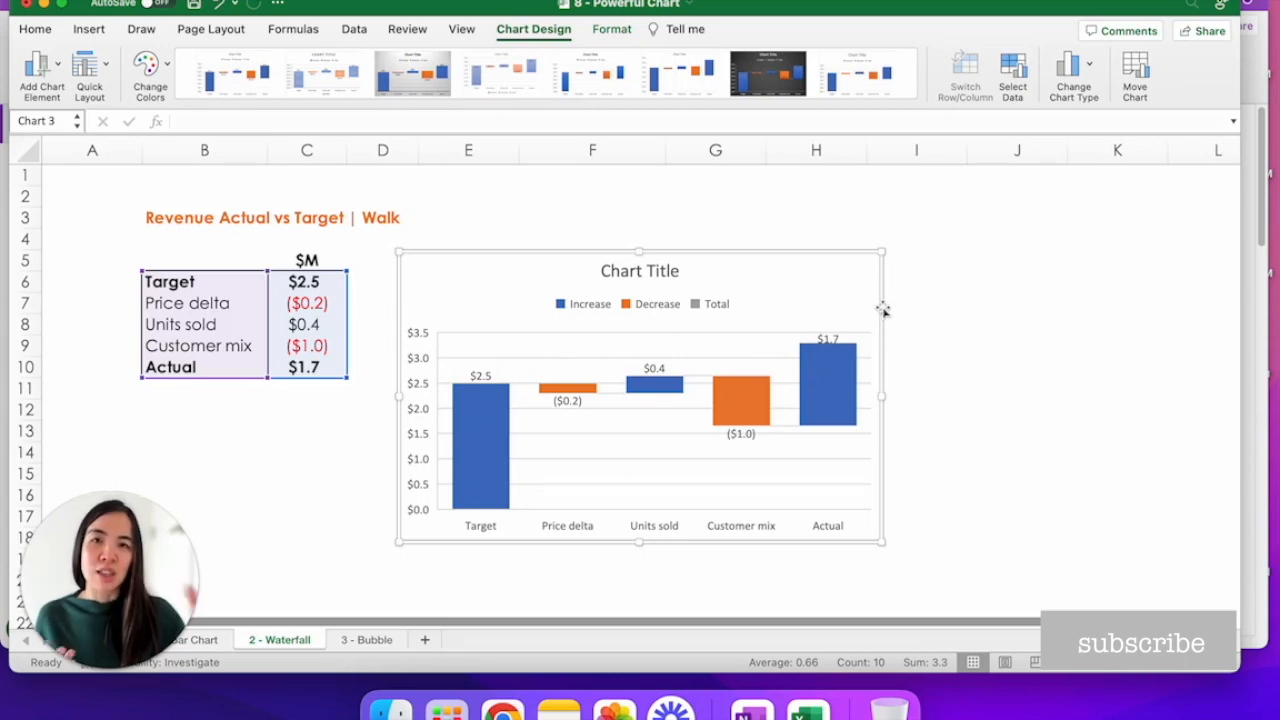
pyautogui.moveTo(822, 384)
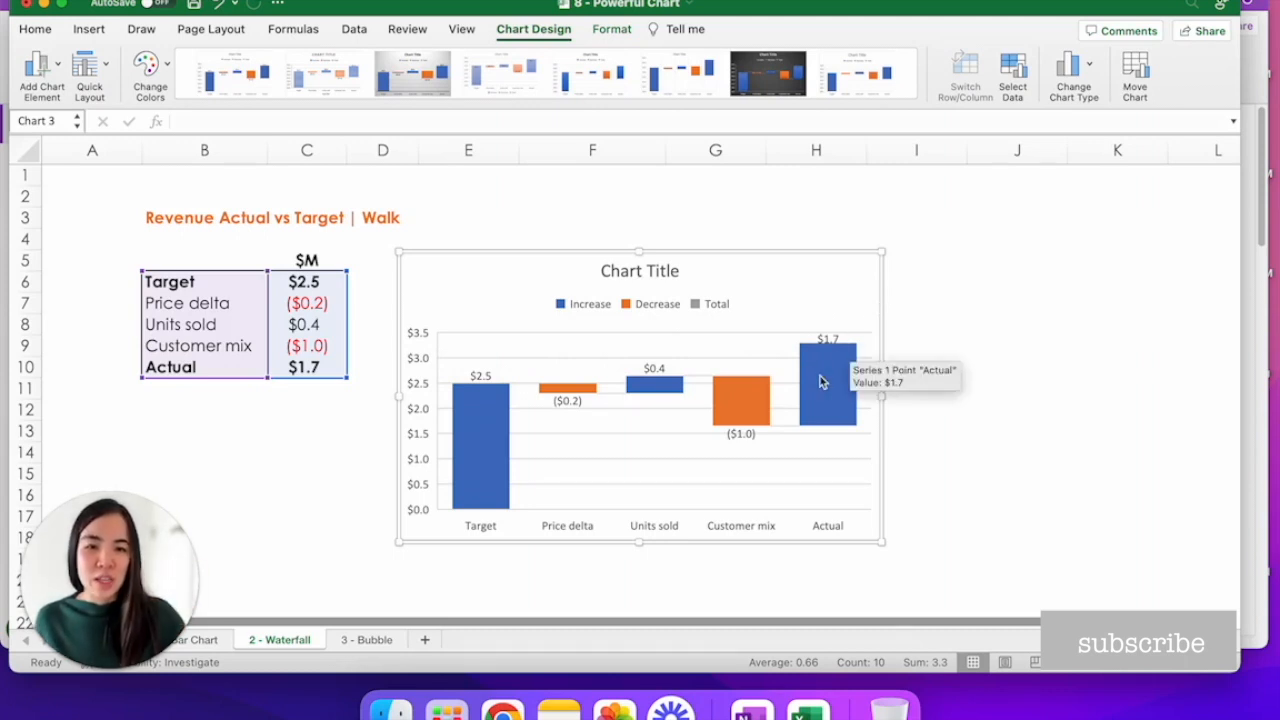
# Mark the Actual and Target bars as 'Set as total' so they show as grey totals.
pyautogui.doubleClick(828, 380)
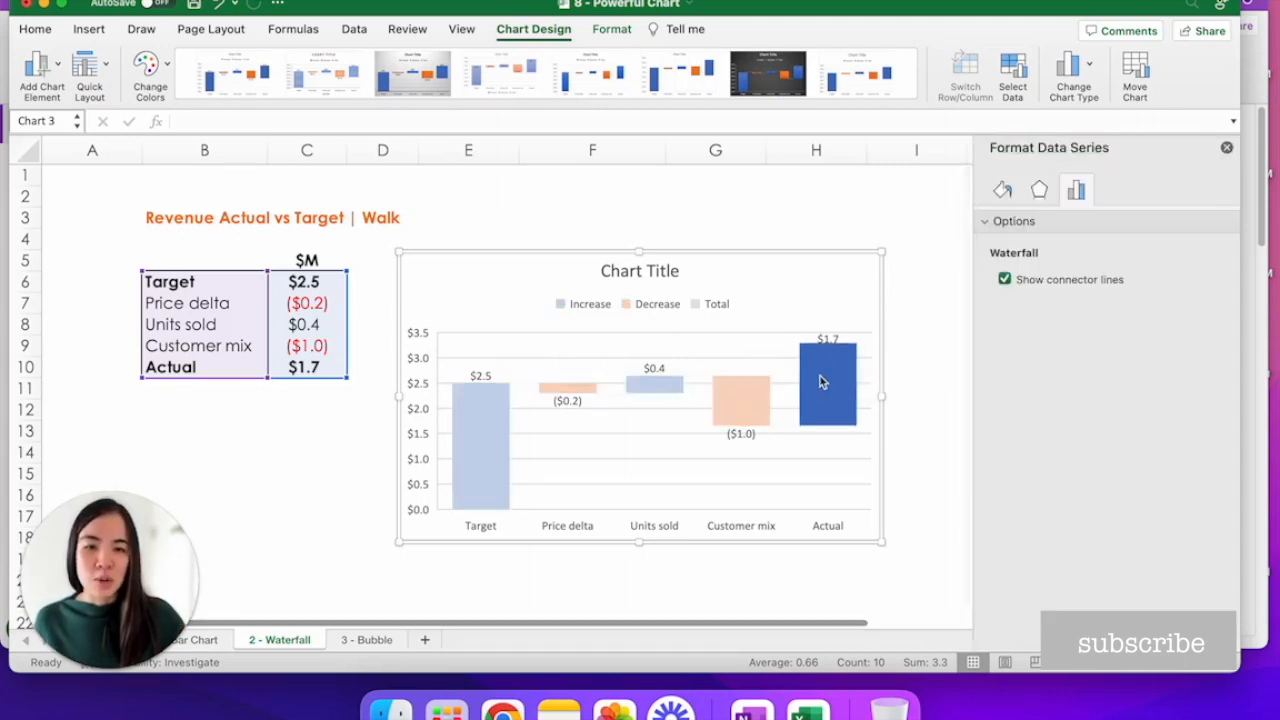
pyautogui.click(828, 380)
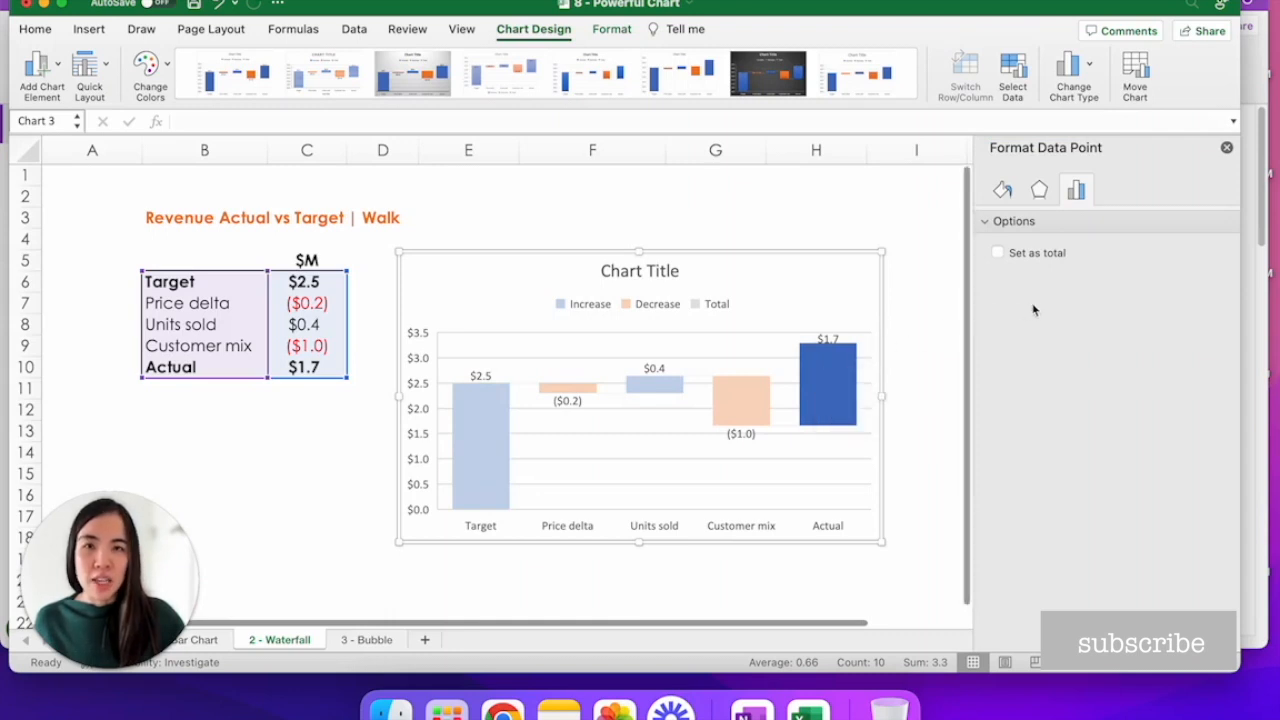
pyautogui.moveTo(1008, 264)
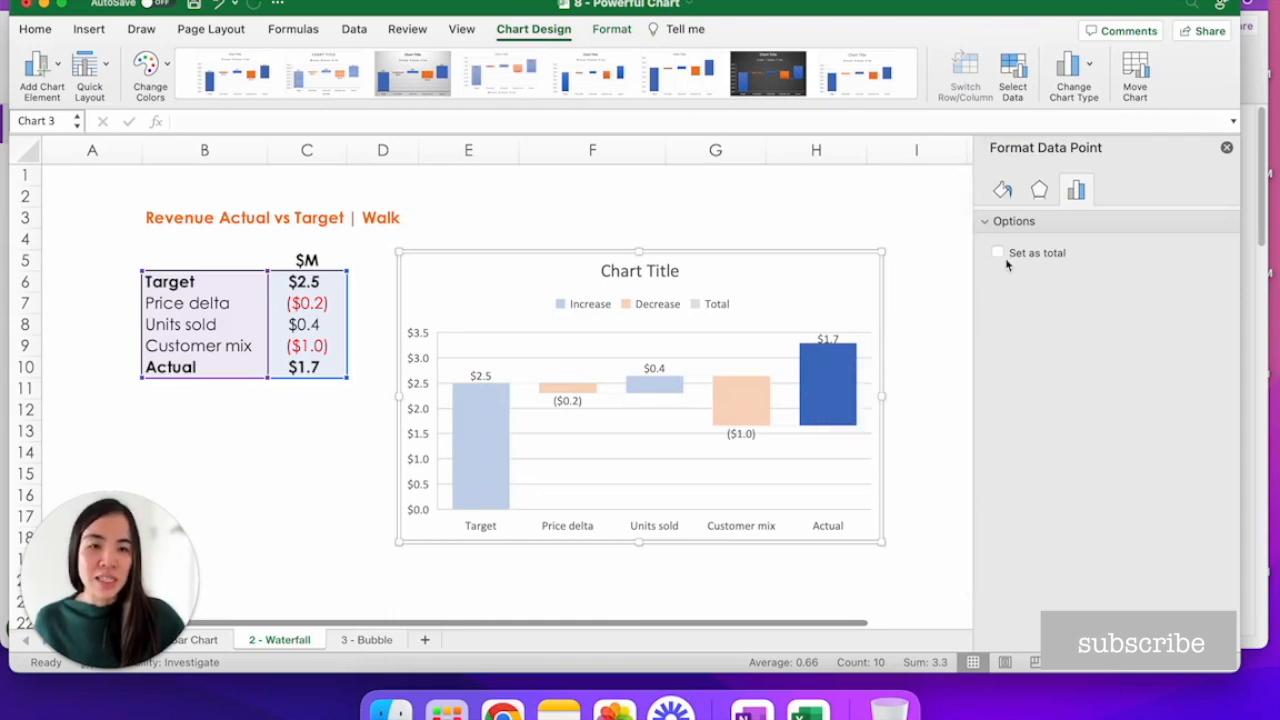
pyautogui.click(996, 252)
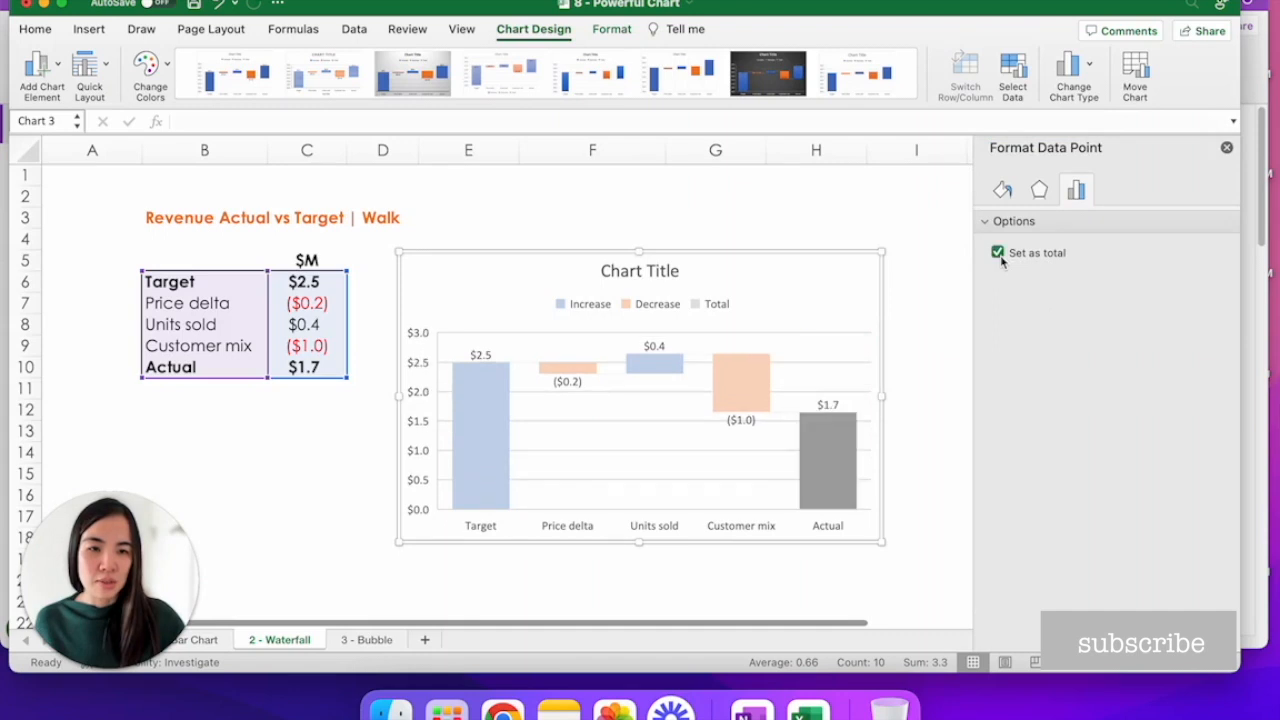
pyautogui.moveTo(504, 424)
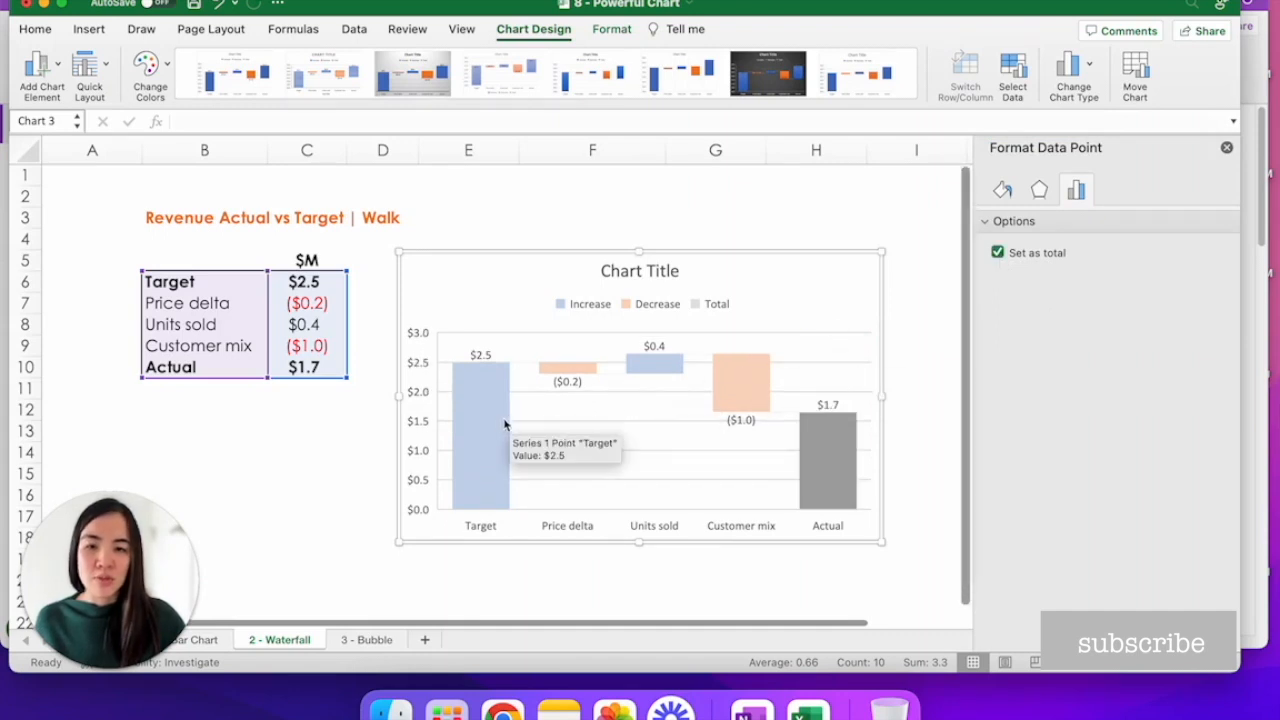
pyautogui.click(996, 252)
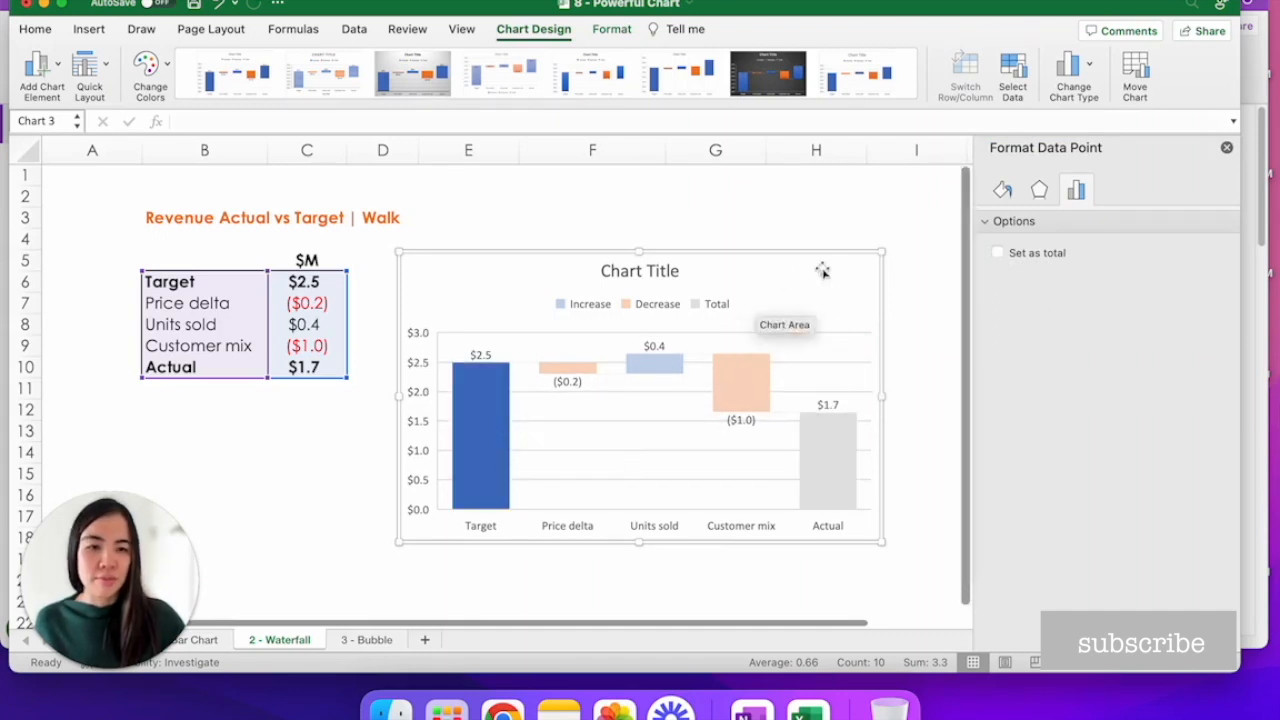
pyautogui.click(996, 252)
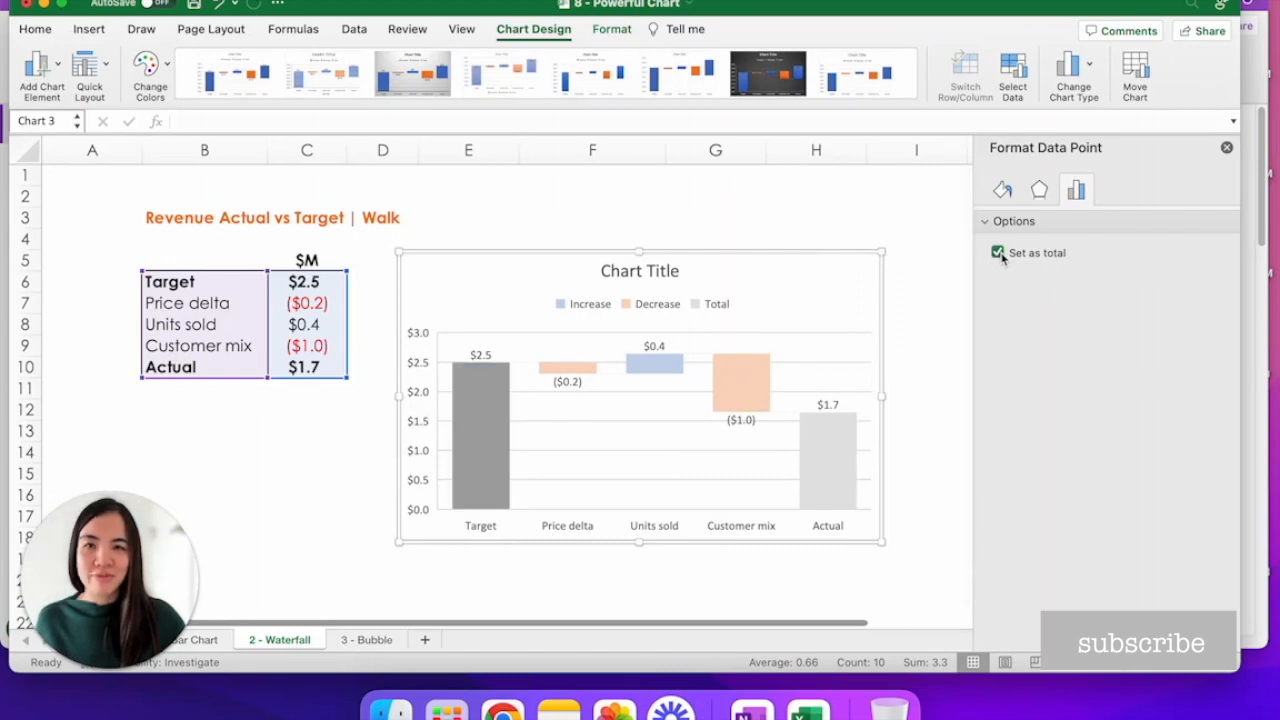
pyautogui.click(640, 270)
pyautogui.write('Revenue Act vs Target Walk')
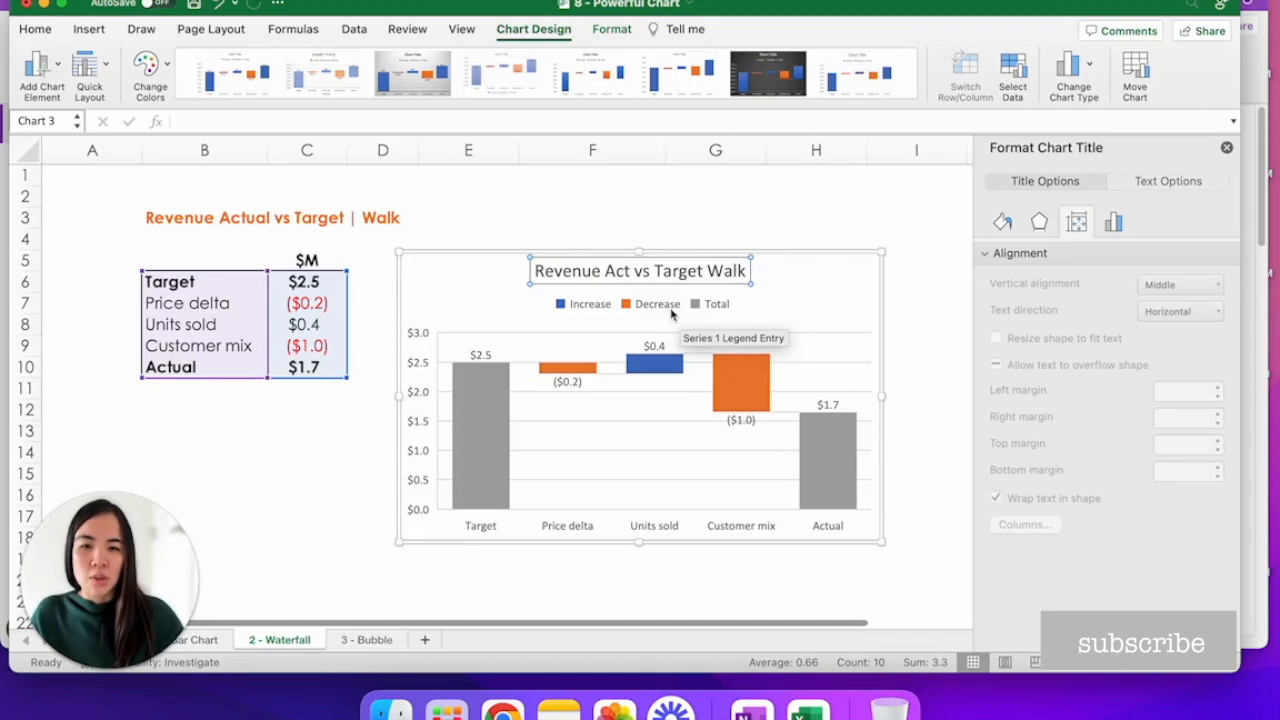
# Delete the Increase/Decrease/Total legend from the waterfall chart and return to the sheet.
pyautogui.click(640, 304)
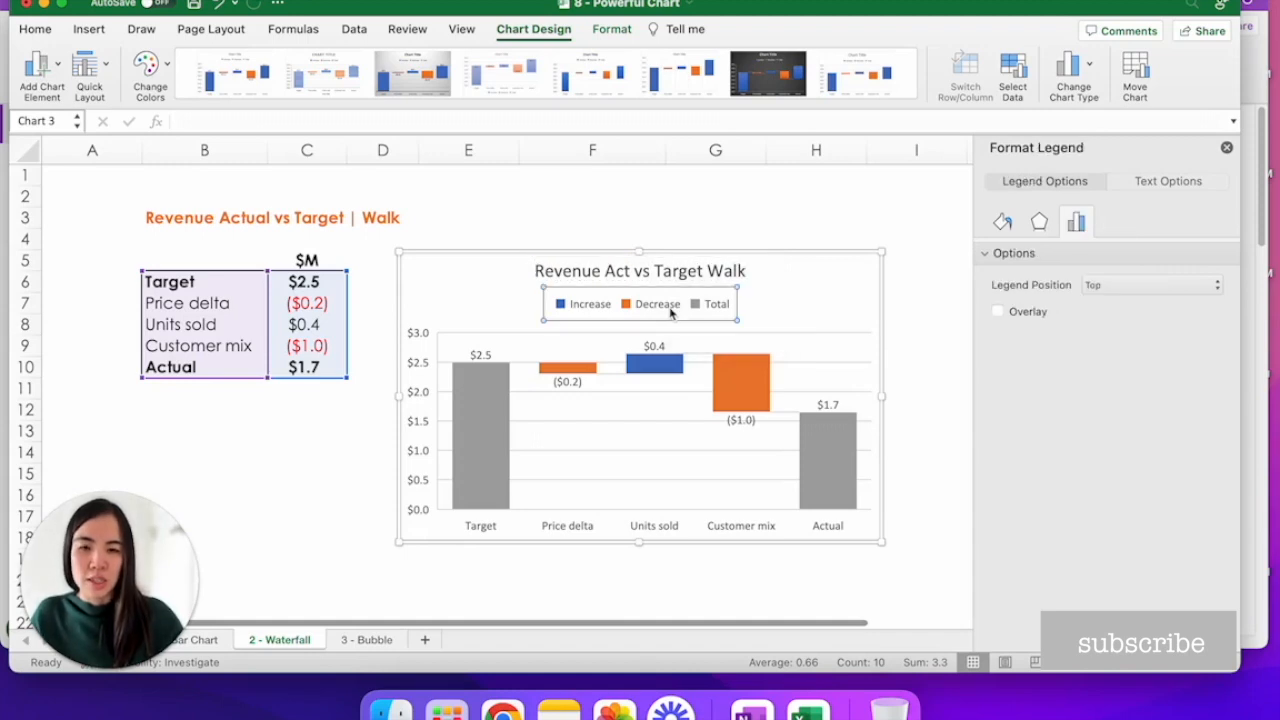
pyautogui.click(916, 238)
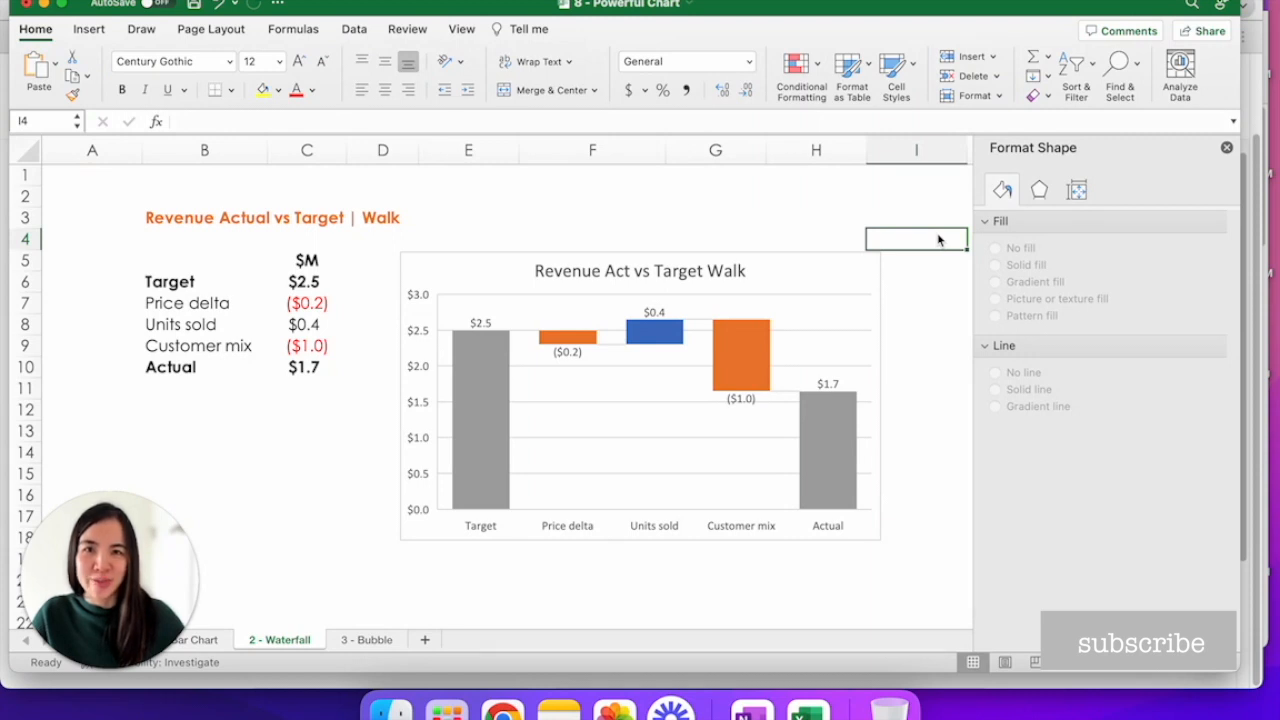
# Switch to the '3 - Bubble' sheet with the Comparison of Division Financials table.
pyautogui.click(364, 640)
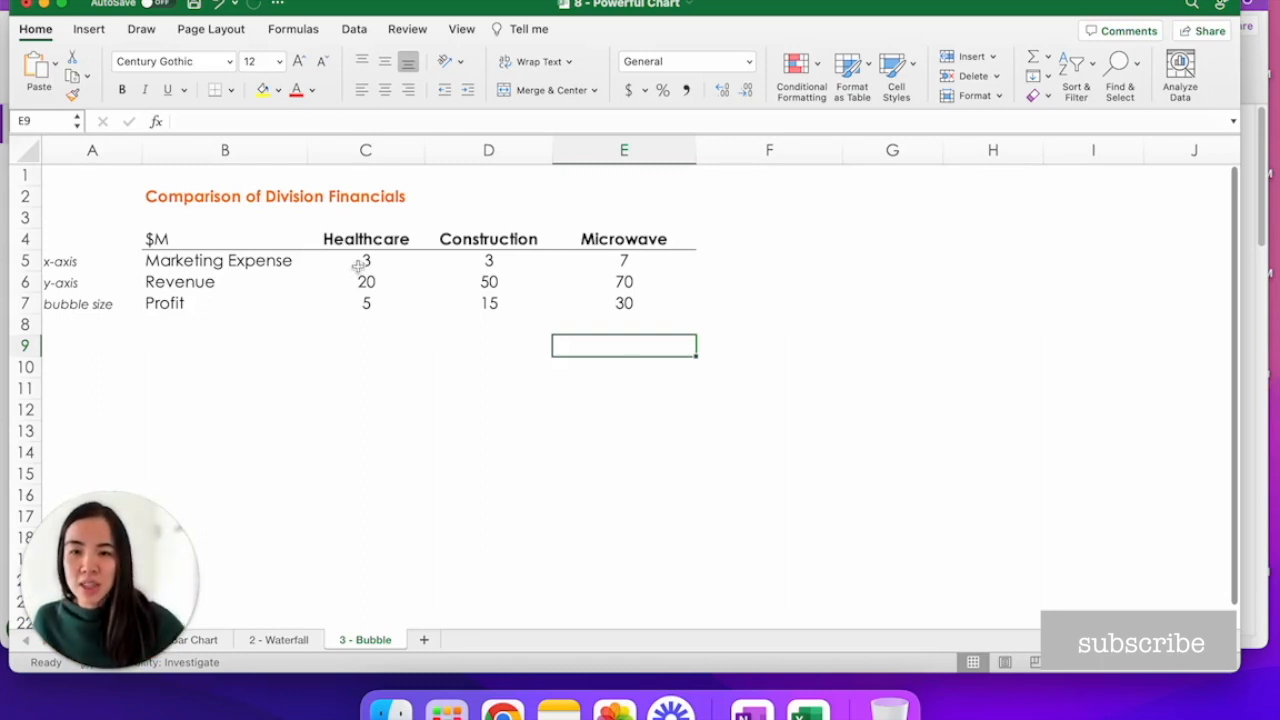
# Insert a 3-D Bubble chart from C5:E7 and select its bubble series.
pyautogui.moveTo(364, 260); pyautogui.dragTo(624, 304)
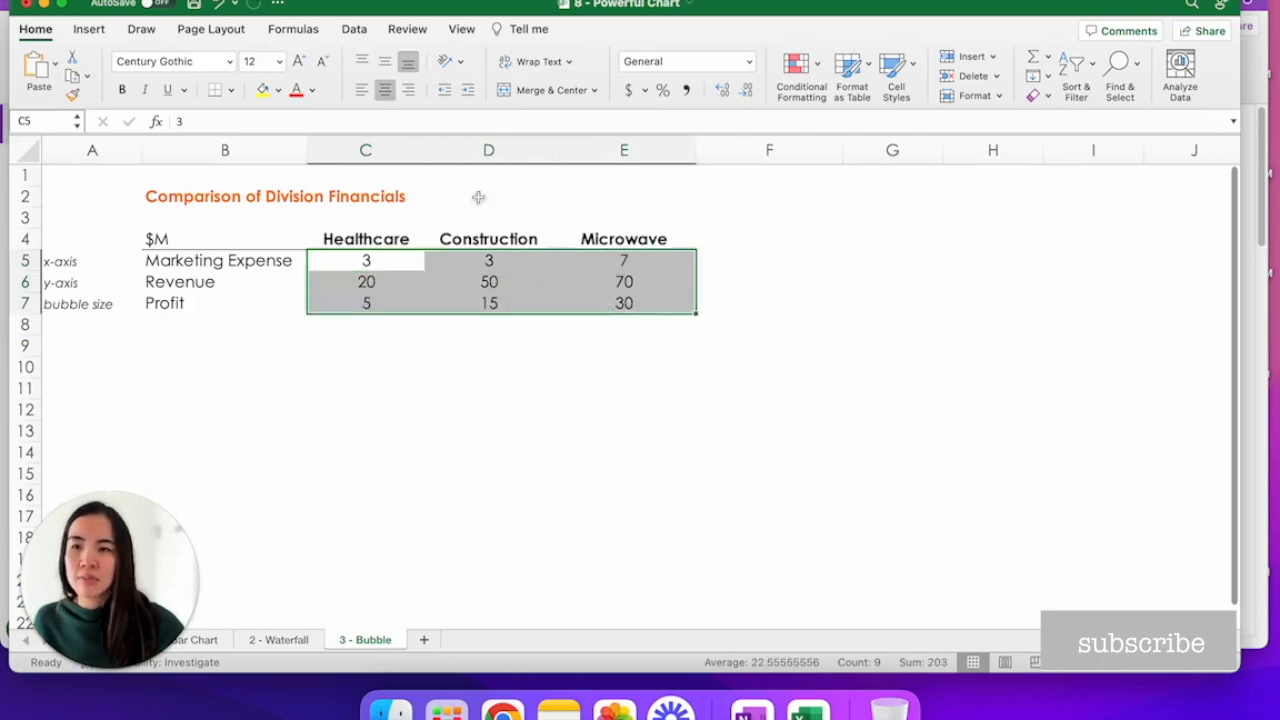
pyautogui.click(88, 28)
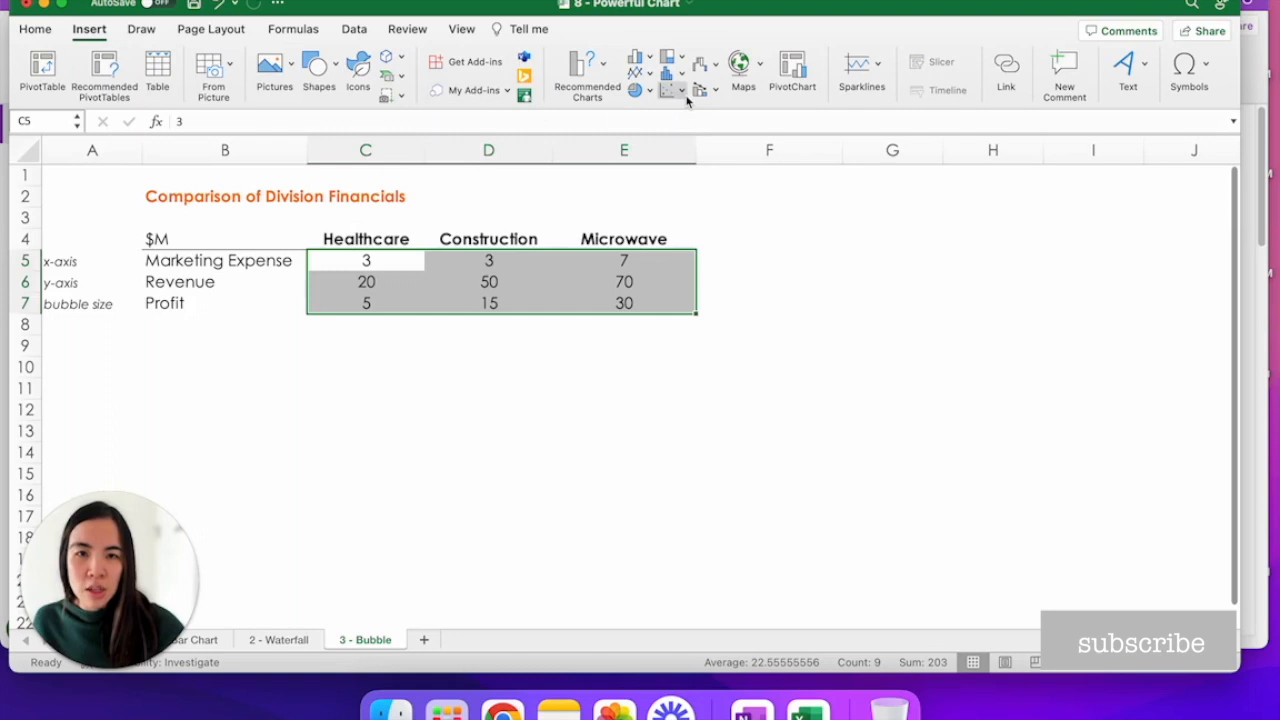
pyautogui.moveTo(686, 90)
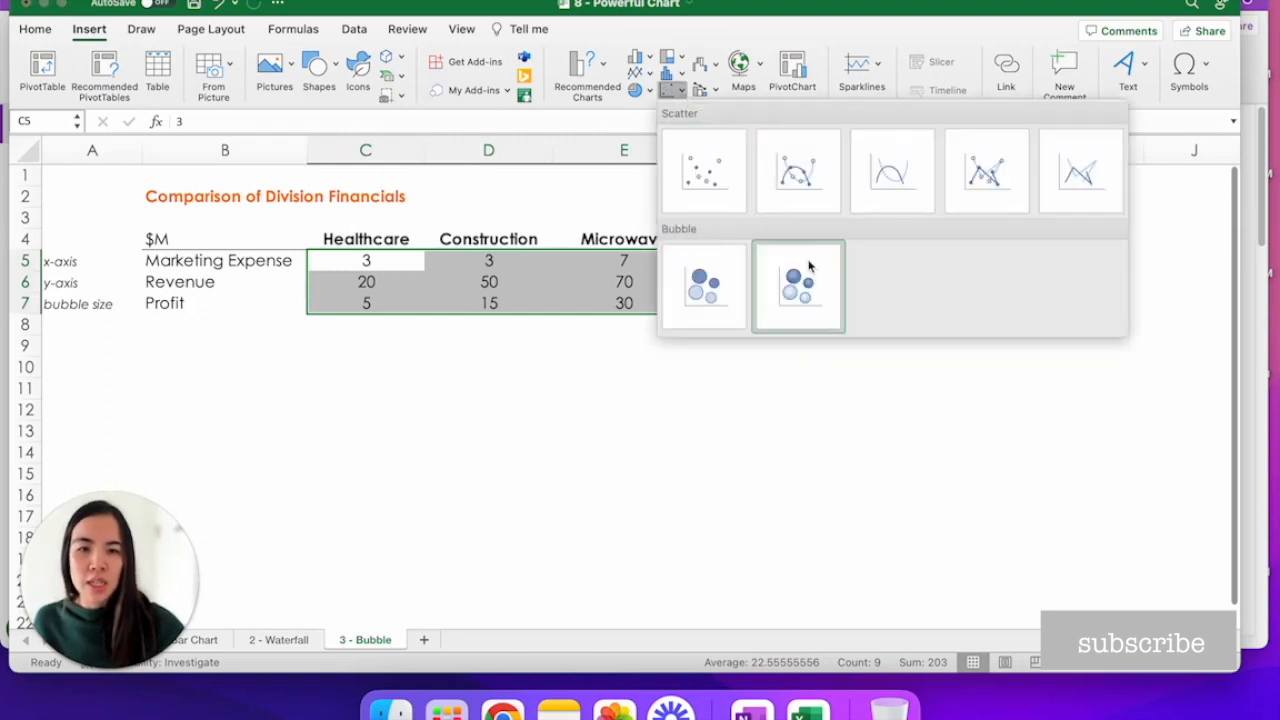
pyautogui.moveTo(798, 288)
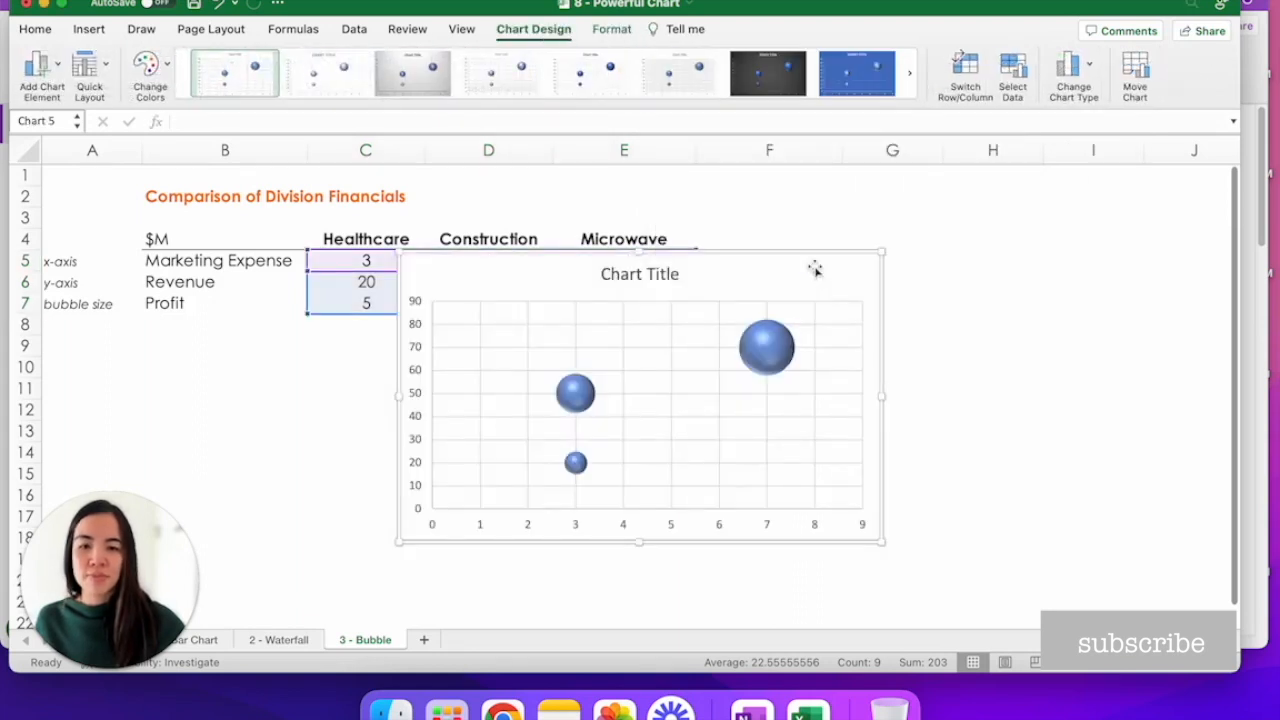
pyautogui.moveTo(816, 268)
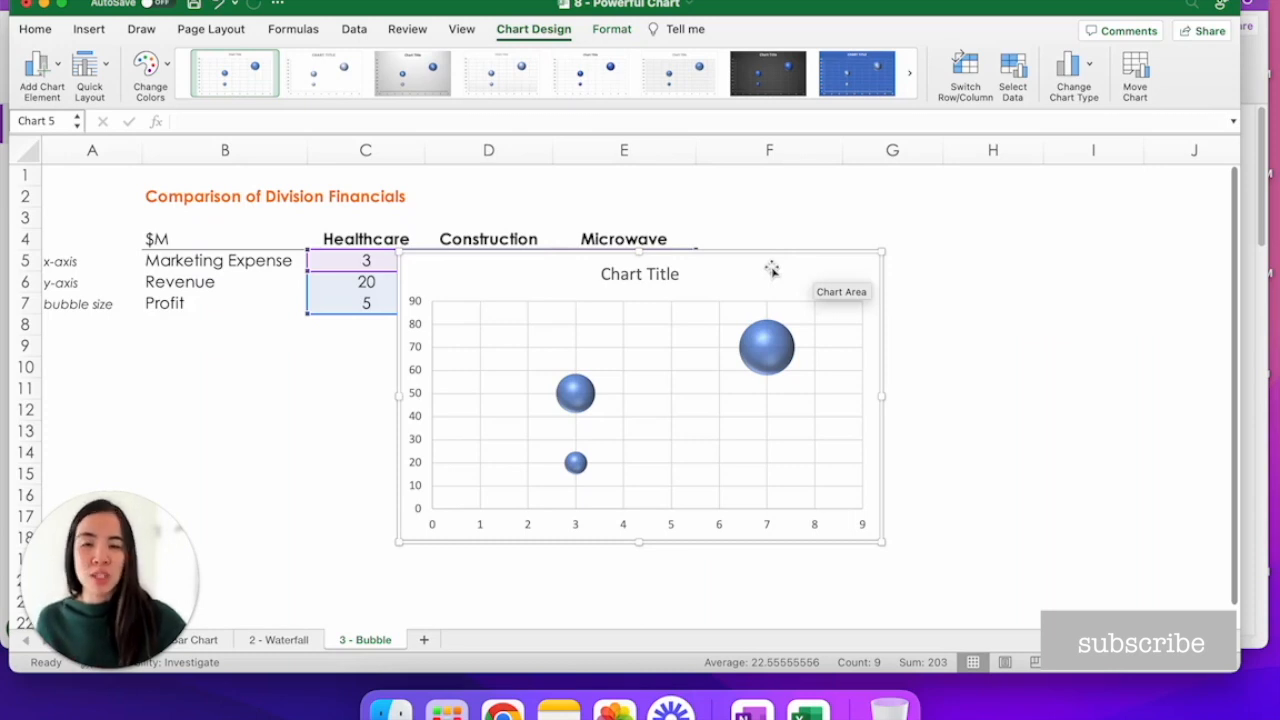
pyautogui.click(766, 348)
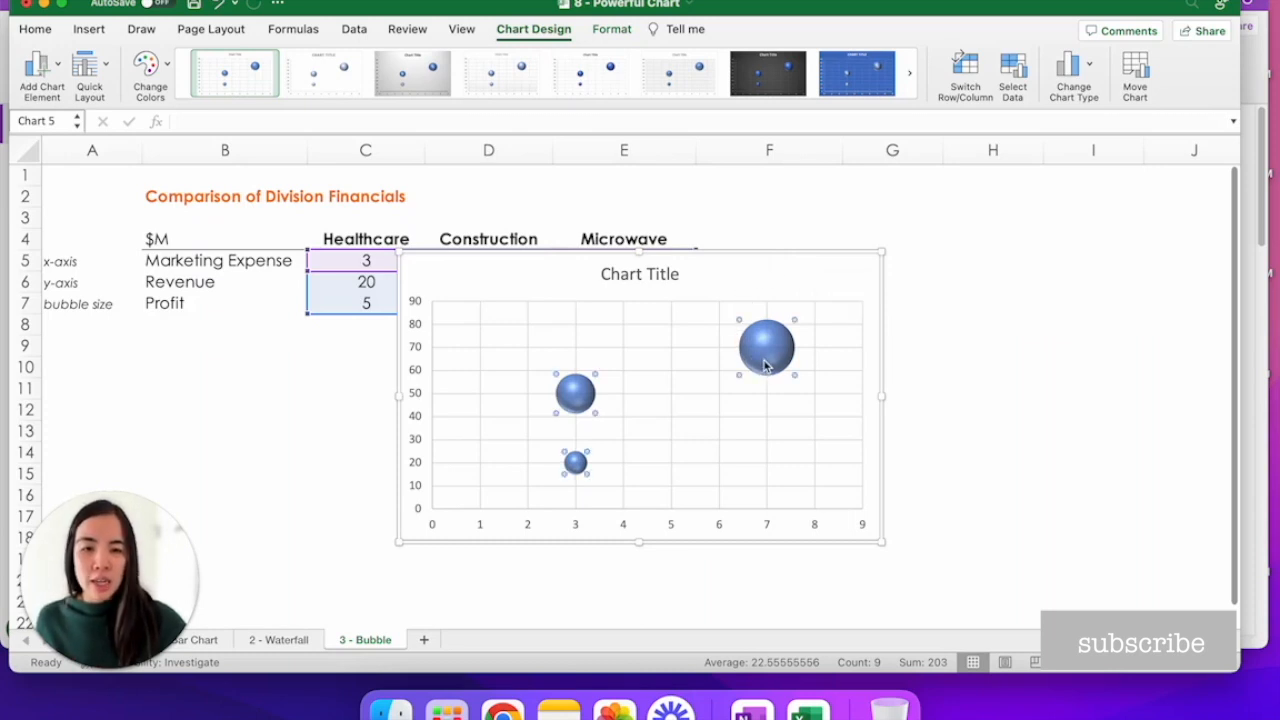
# Add data labels using Value From Cells C4:E4 (Healthcare, Construction, Microwave) and drop the Y Value.
pyautogui.rightClick(768, 348)
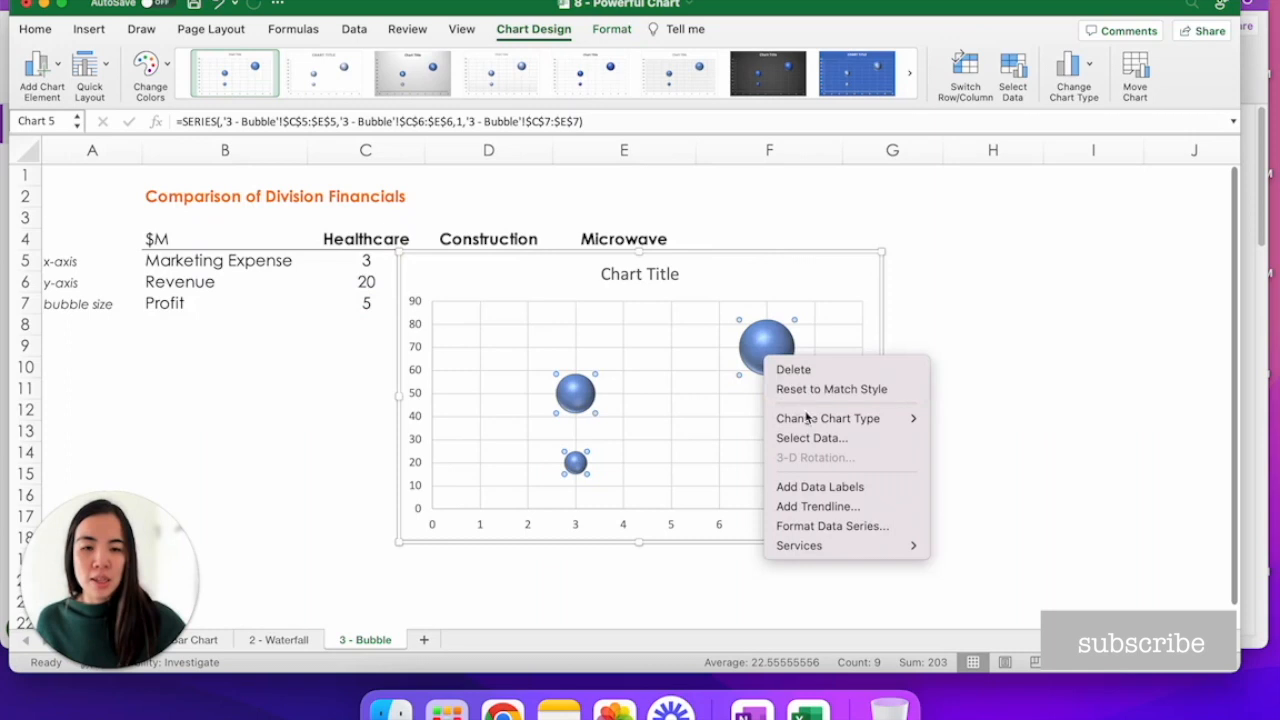
pyautogui.moveTo(820, 488)
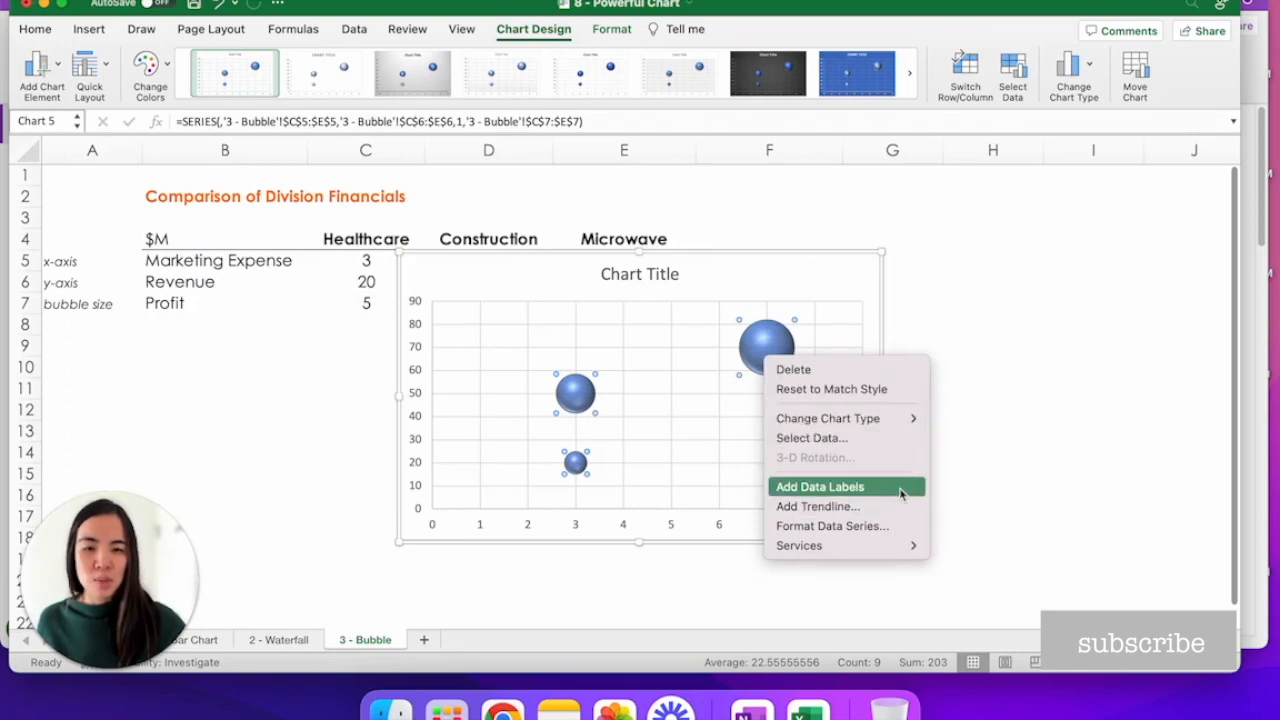
pyautogui.click(820, 486)
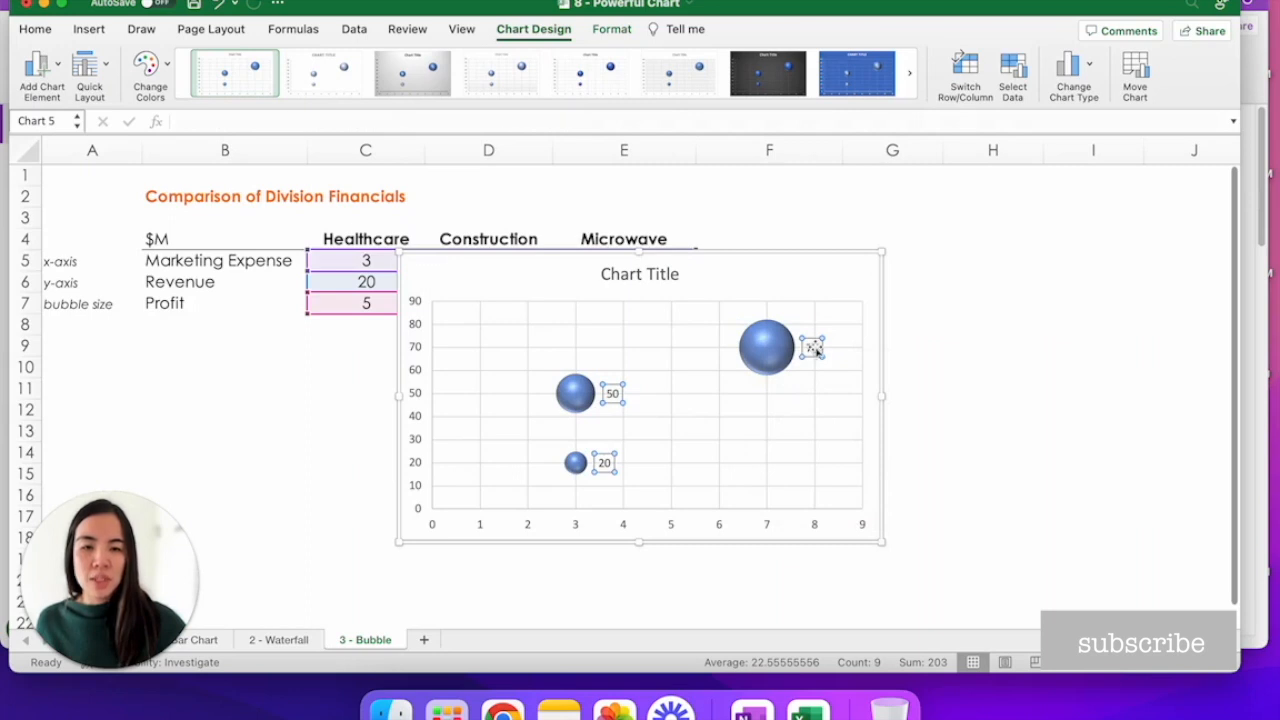
pyautogui.rightClick(814, 348)
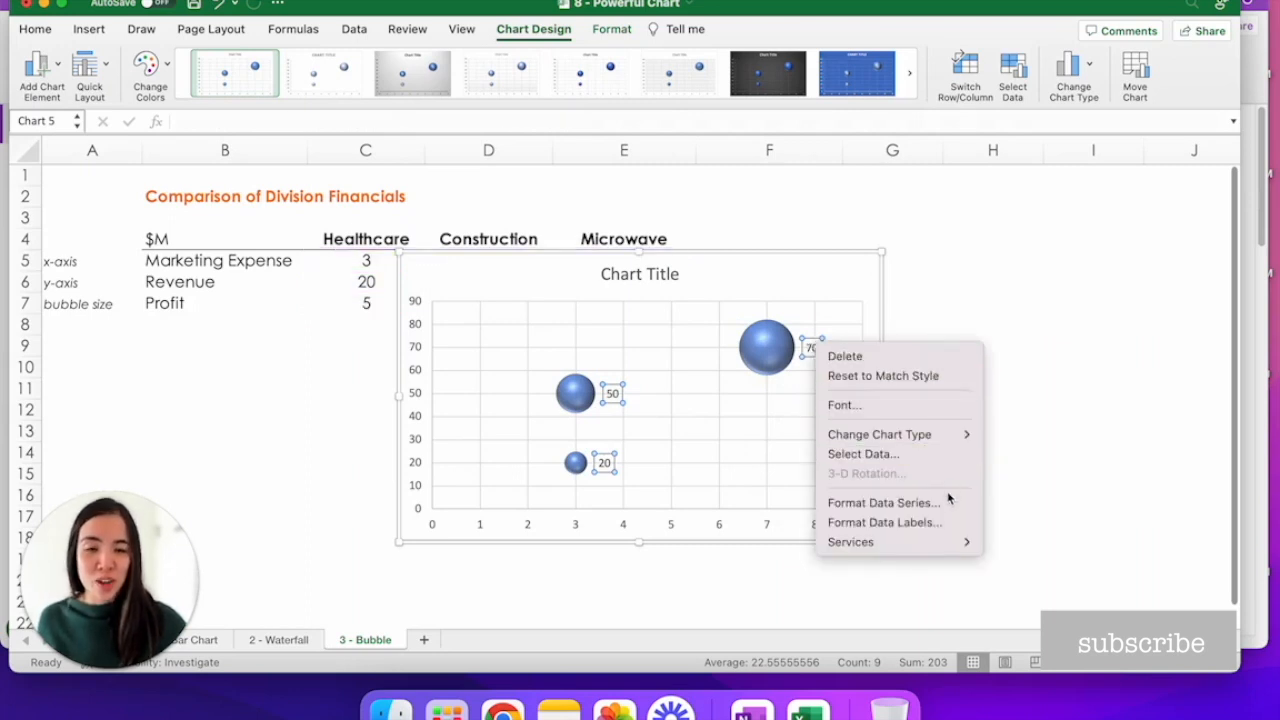
pyautogui.moveTo(884, 522)
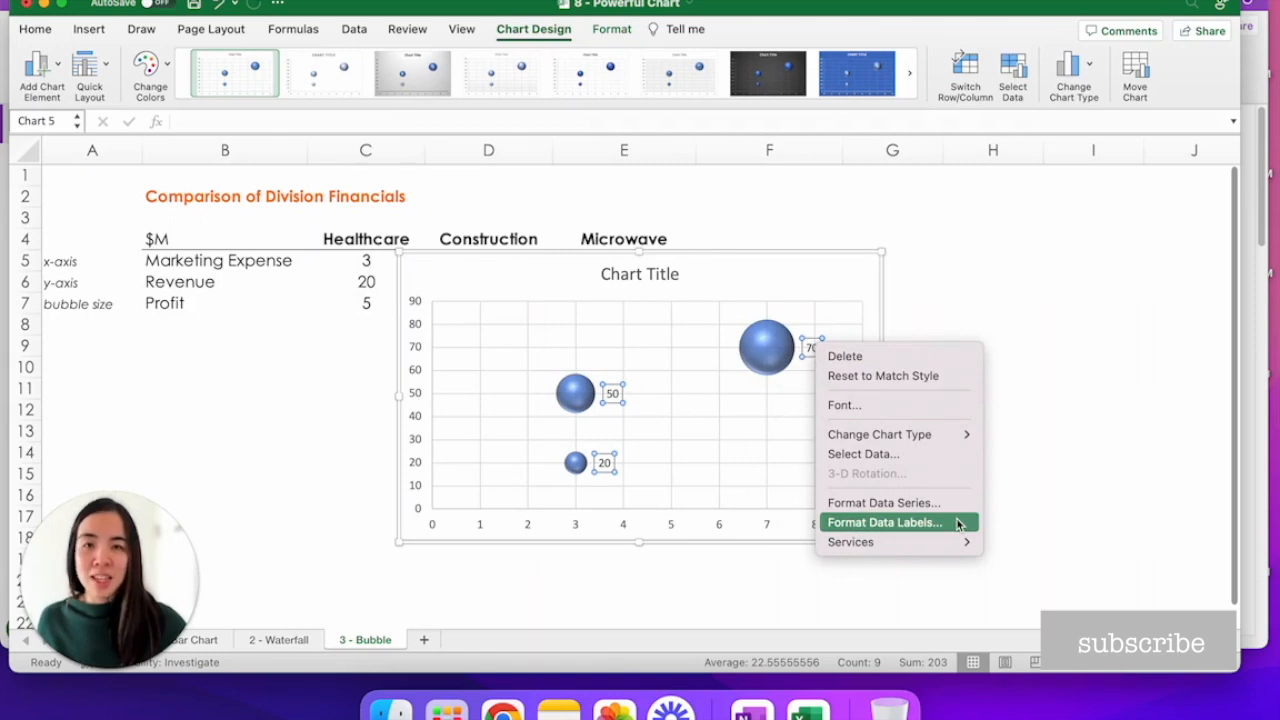
pyautogui.click(884, 522)
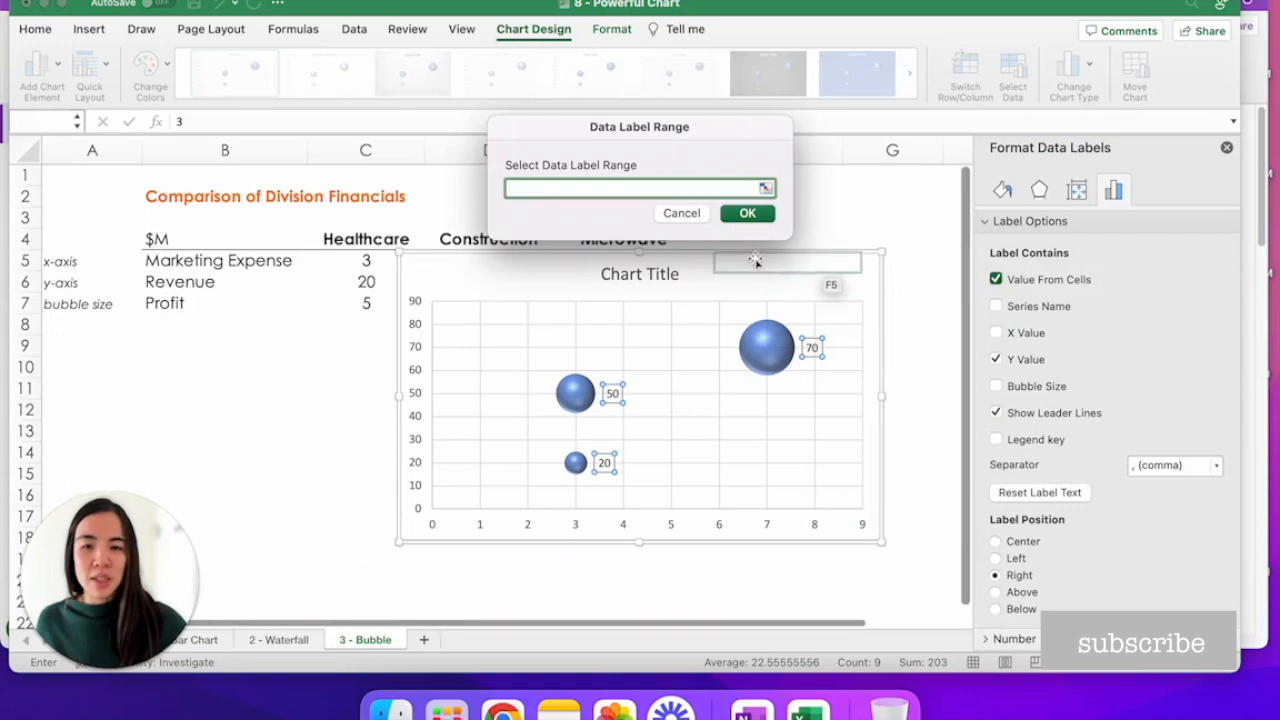
pyautogui.moveTo(366, 238); pyautogui.dragTo(488, 238)
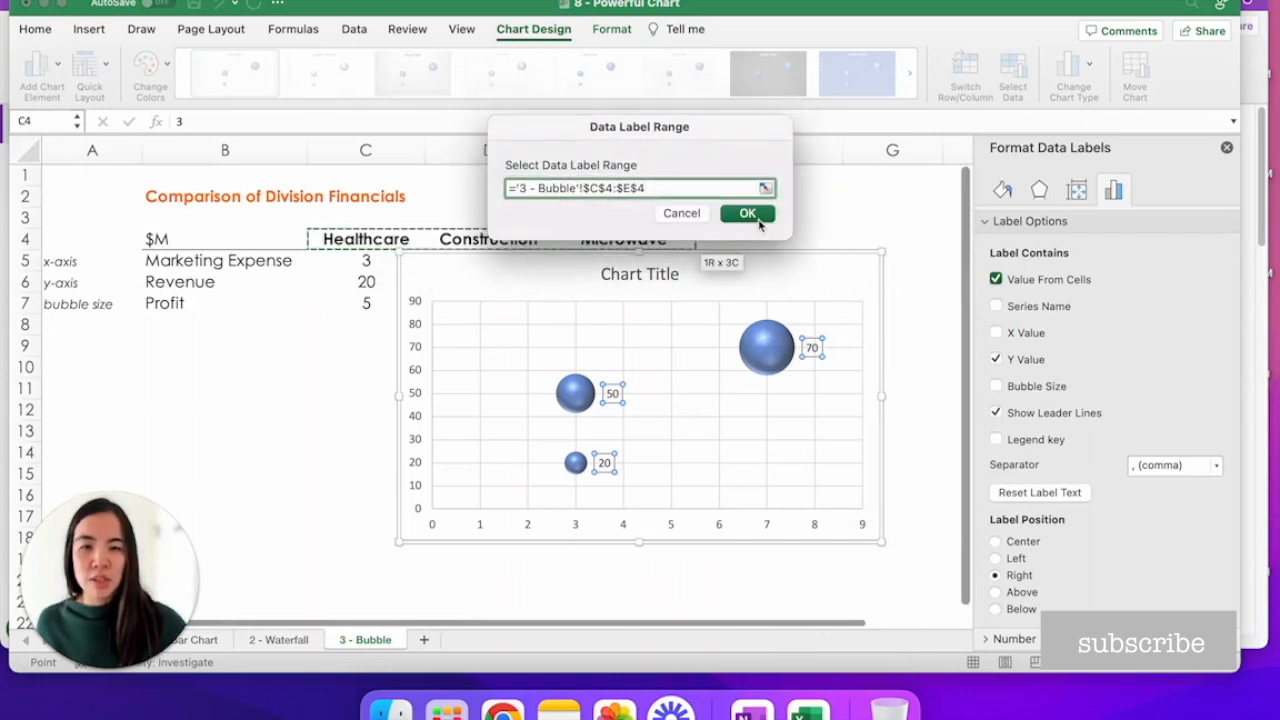
pyautogui.click(746, 212)
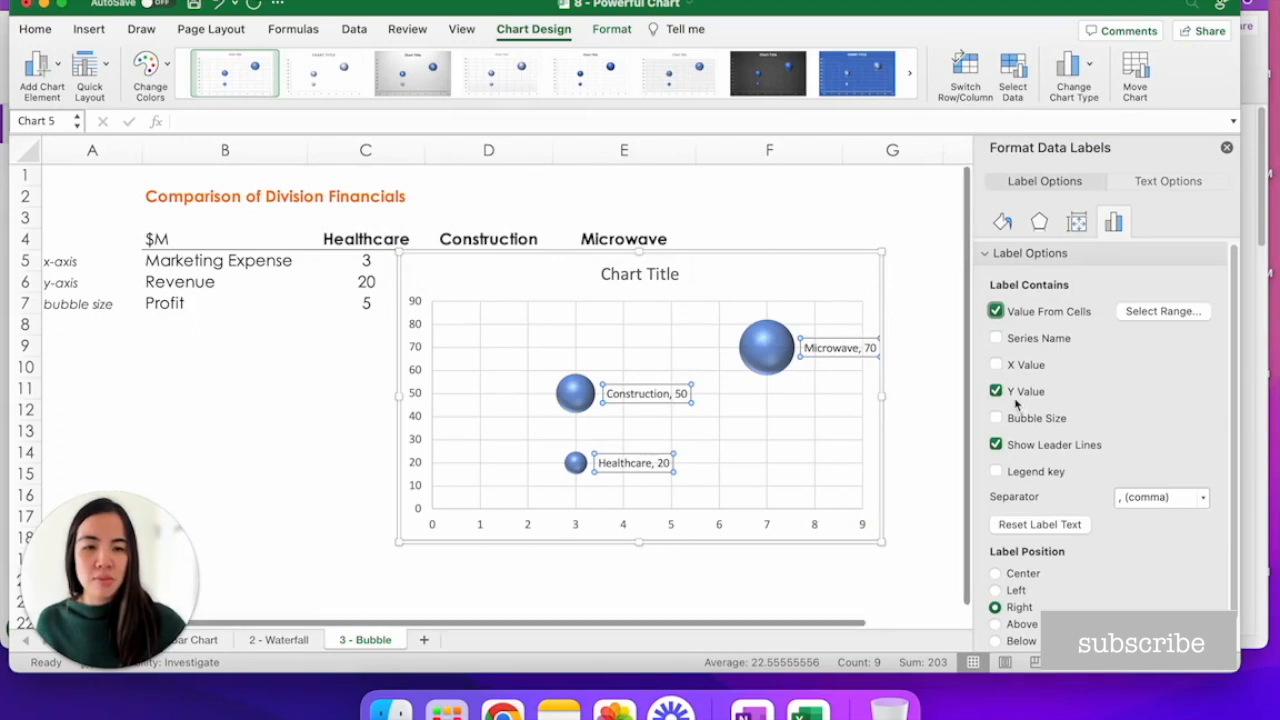
pyautogui.click(996, 390)
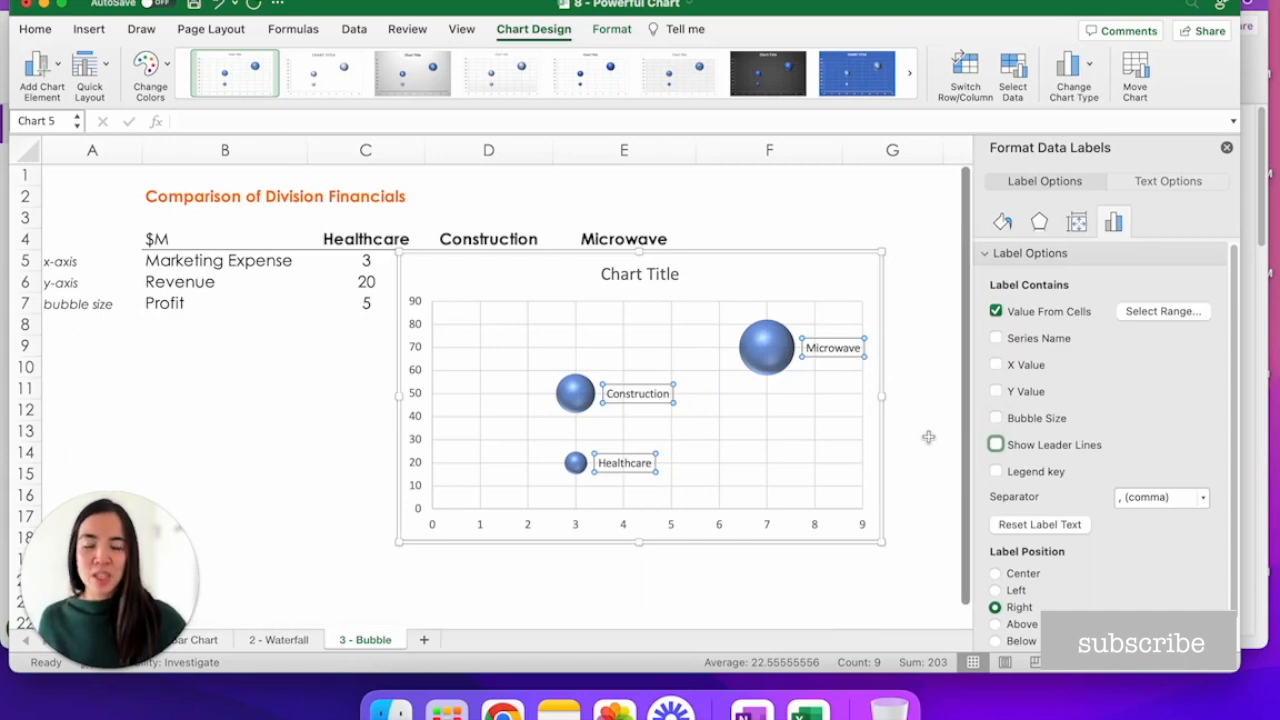
pyautogui.moveTo(850, 516)
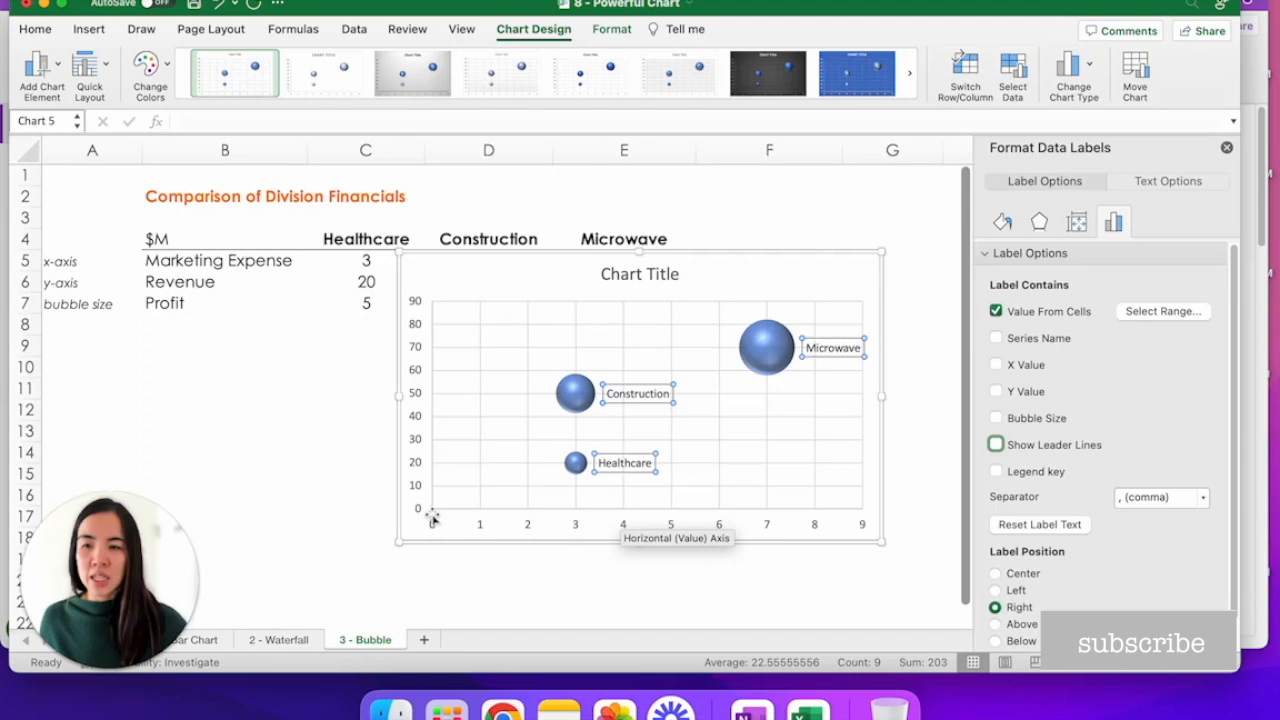
pyautogui.moveTo(364, 414)
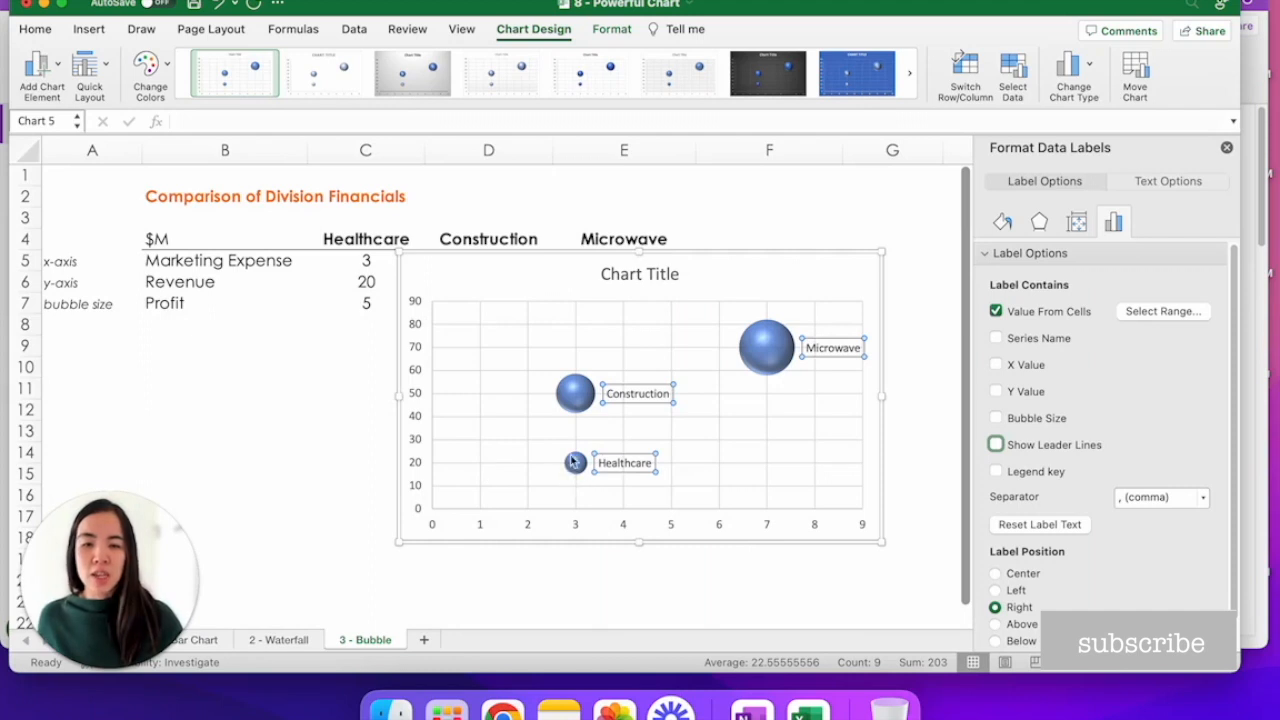
pyautogui.moveTo(592, 516)
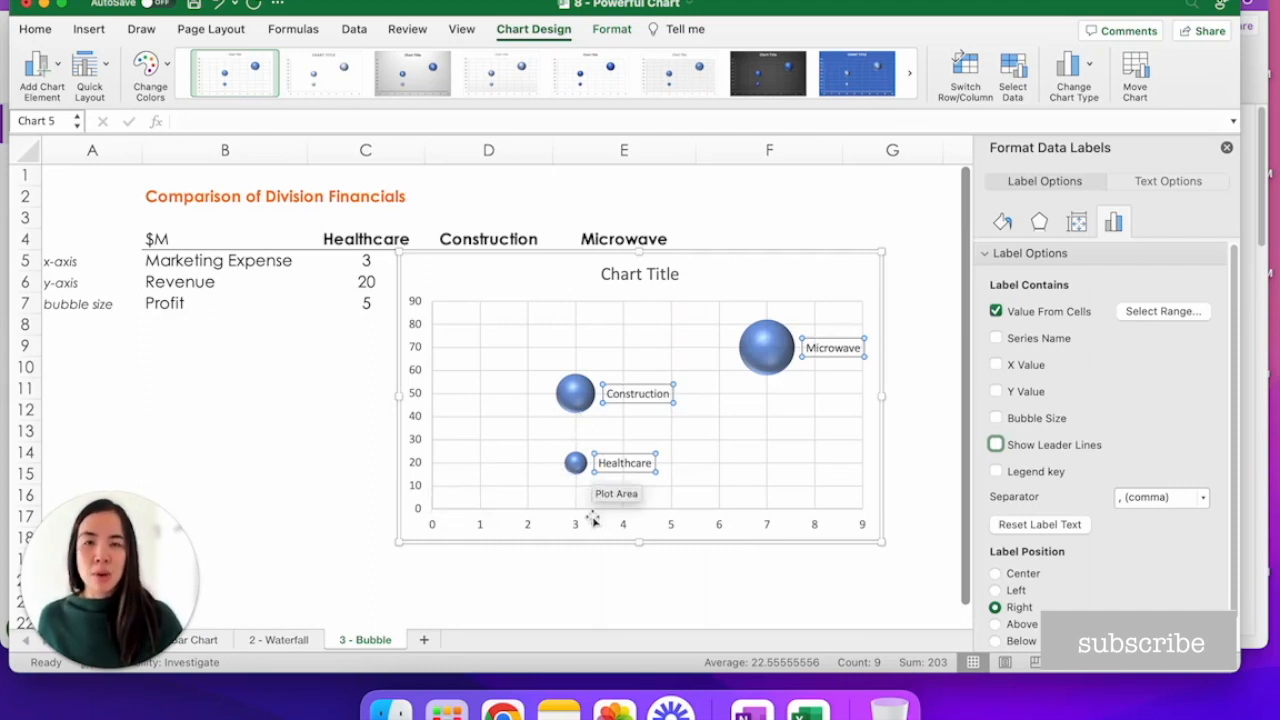
pyautogui.moveTo(596, 424)
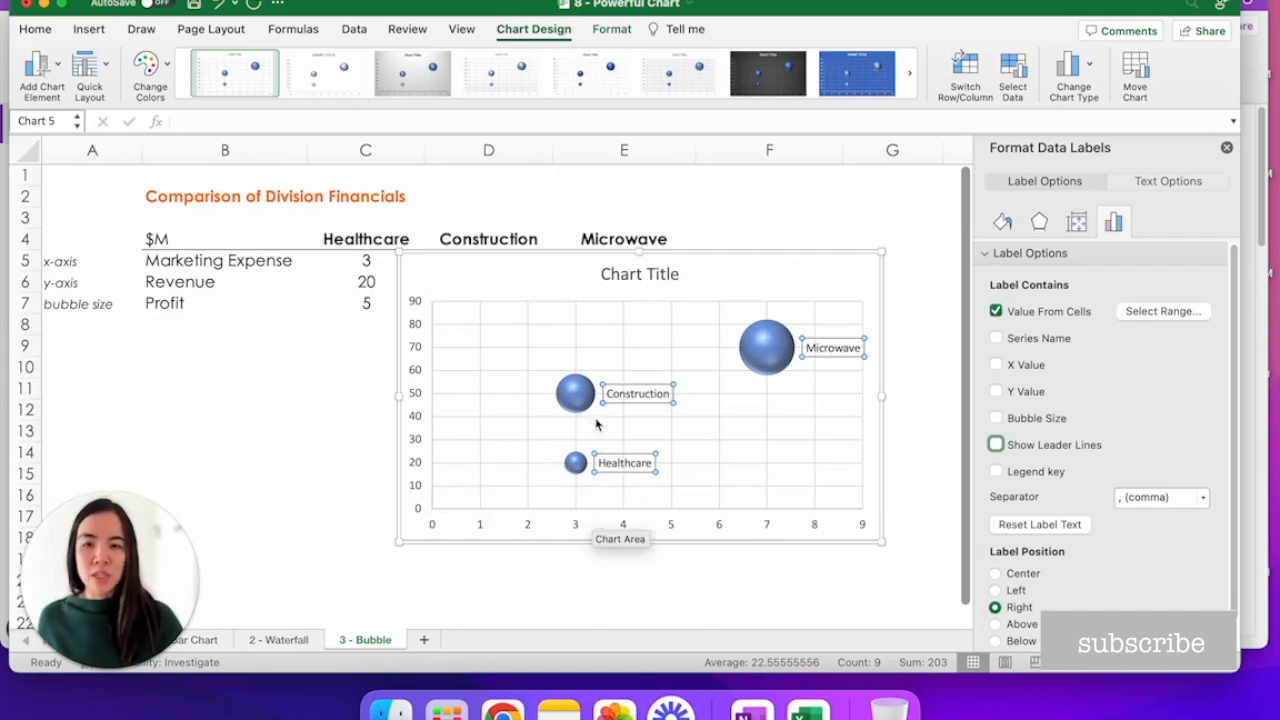
pyautogui.moveTo(448, 404)
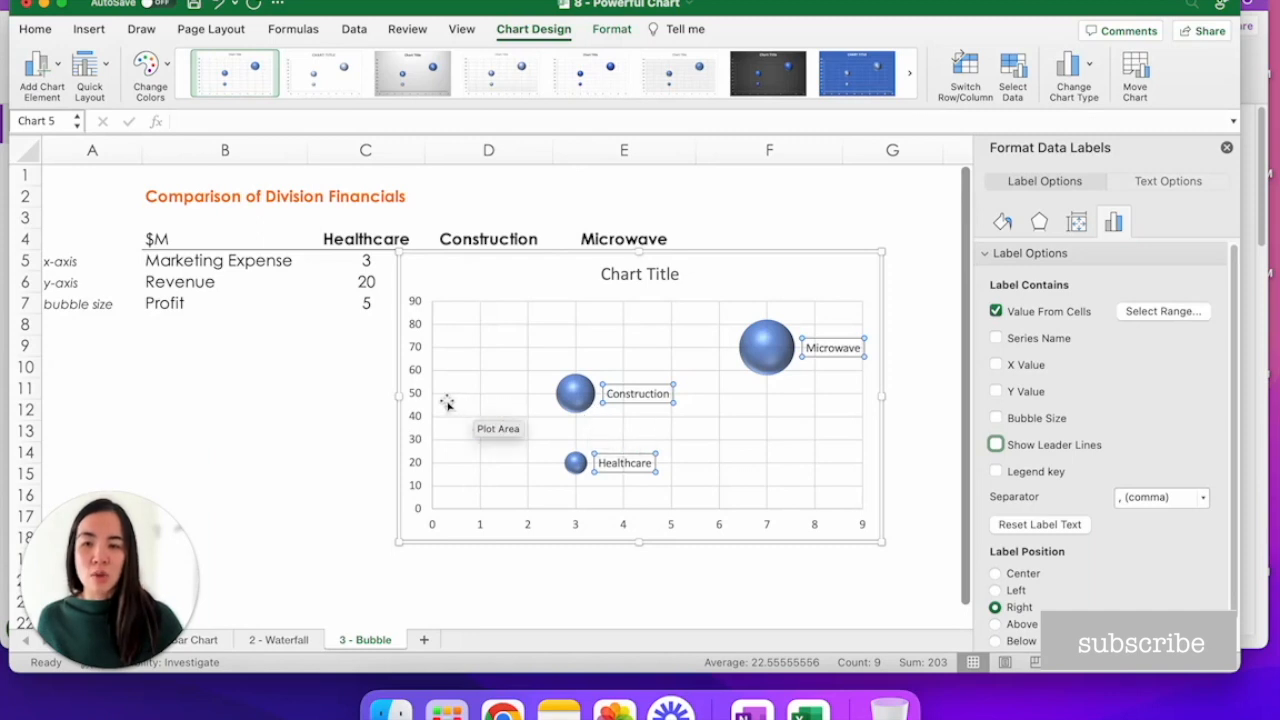
pyautogui.moveTo(452, 404)
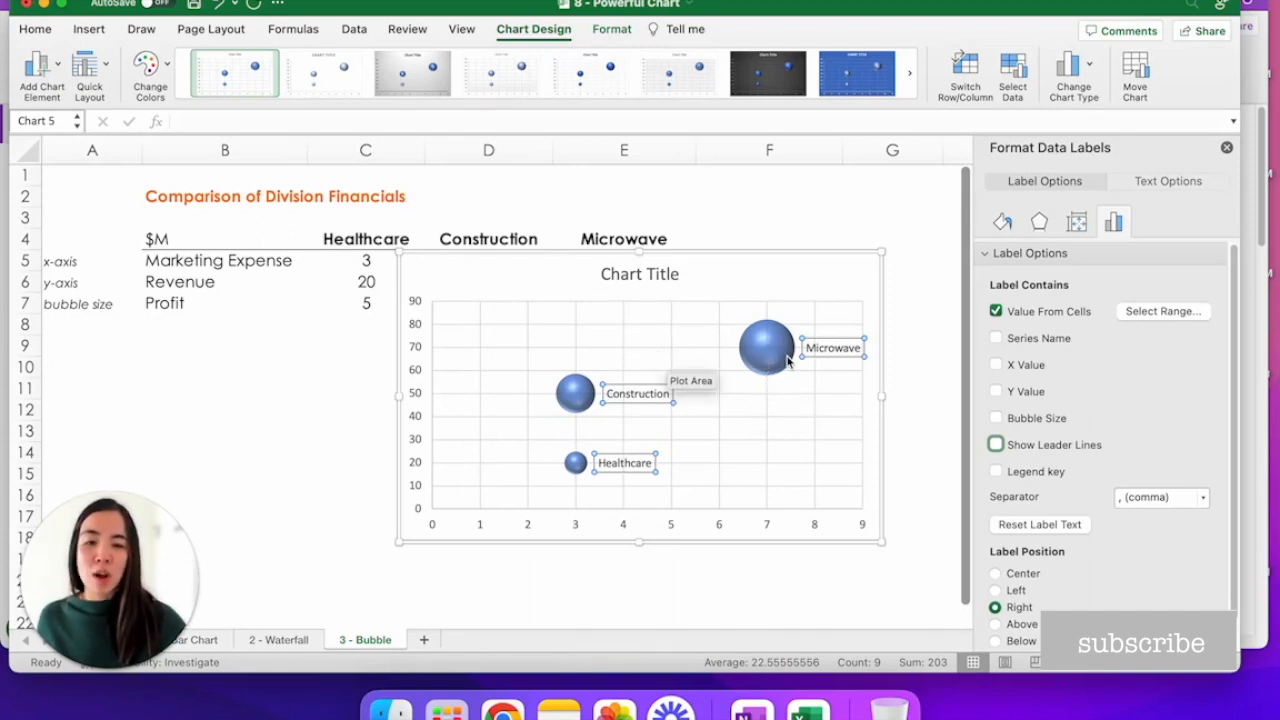
pyautogui.moveTo(768, 348)
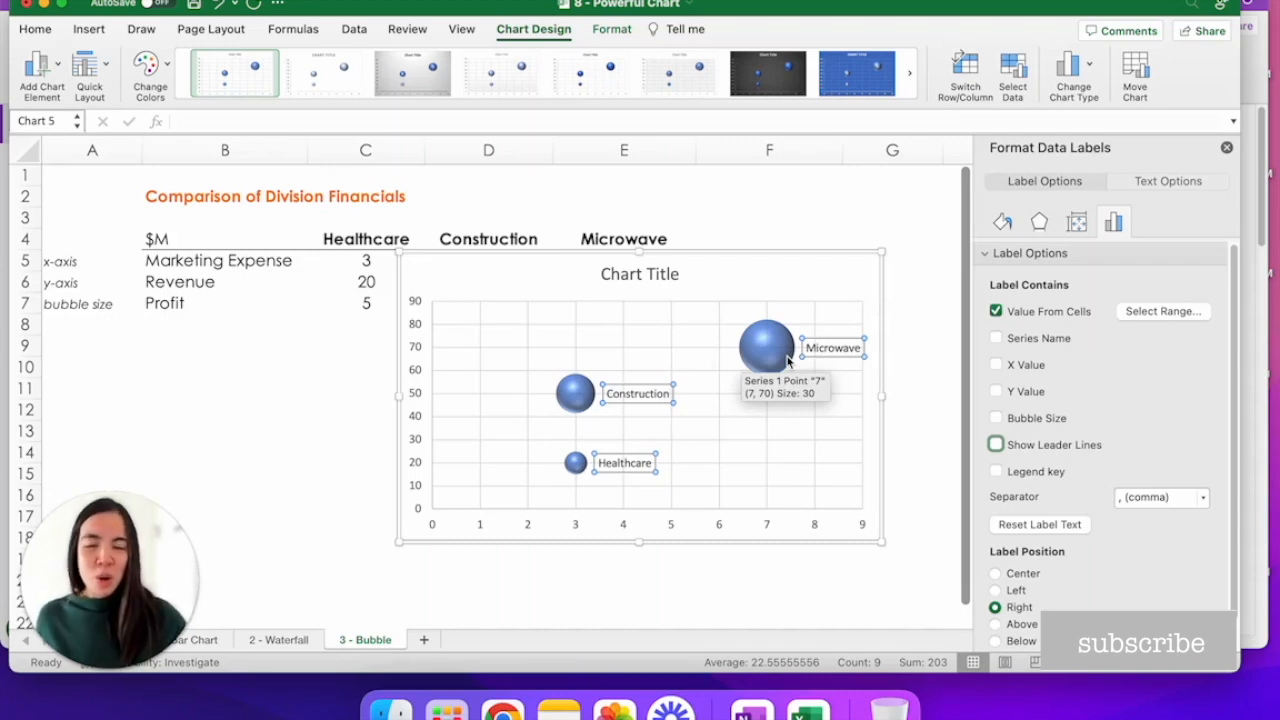
pyautogui.moveTo(718, 380)
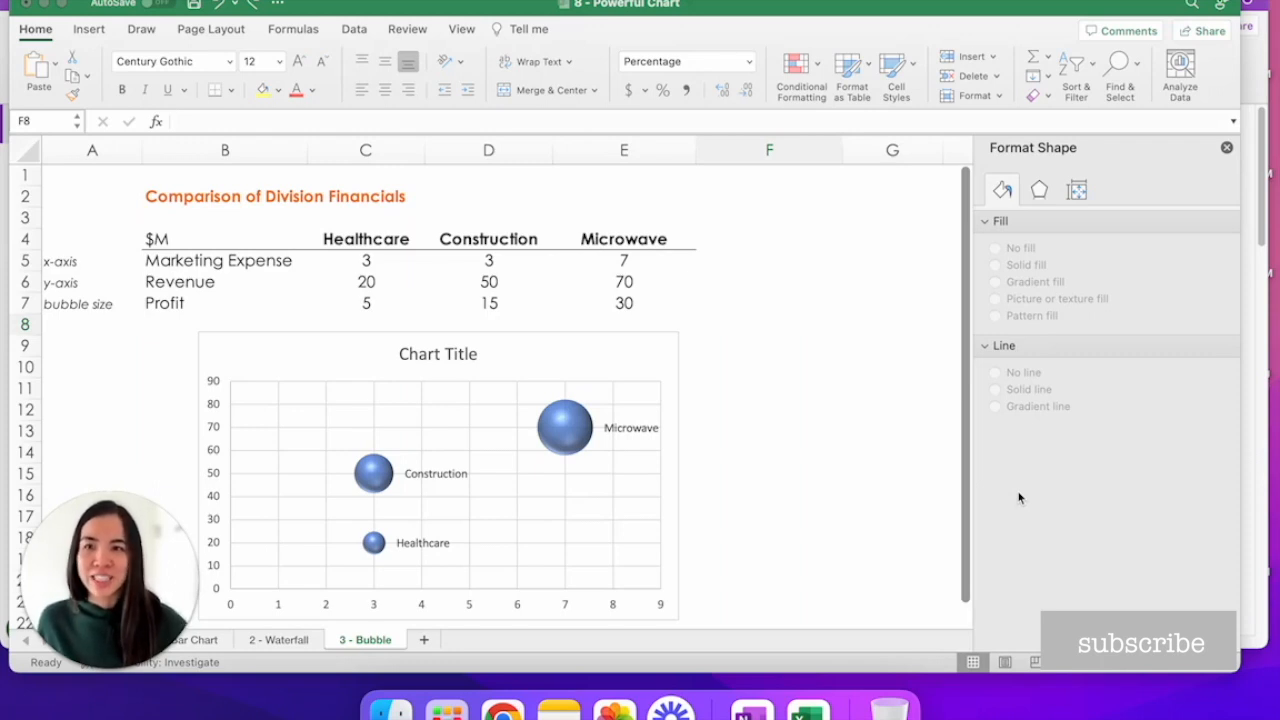
pyautogui.moveTo(704, 256)
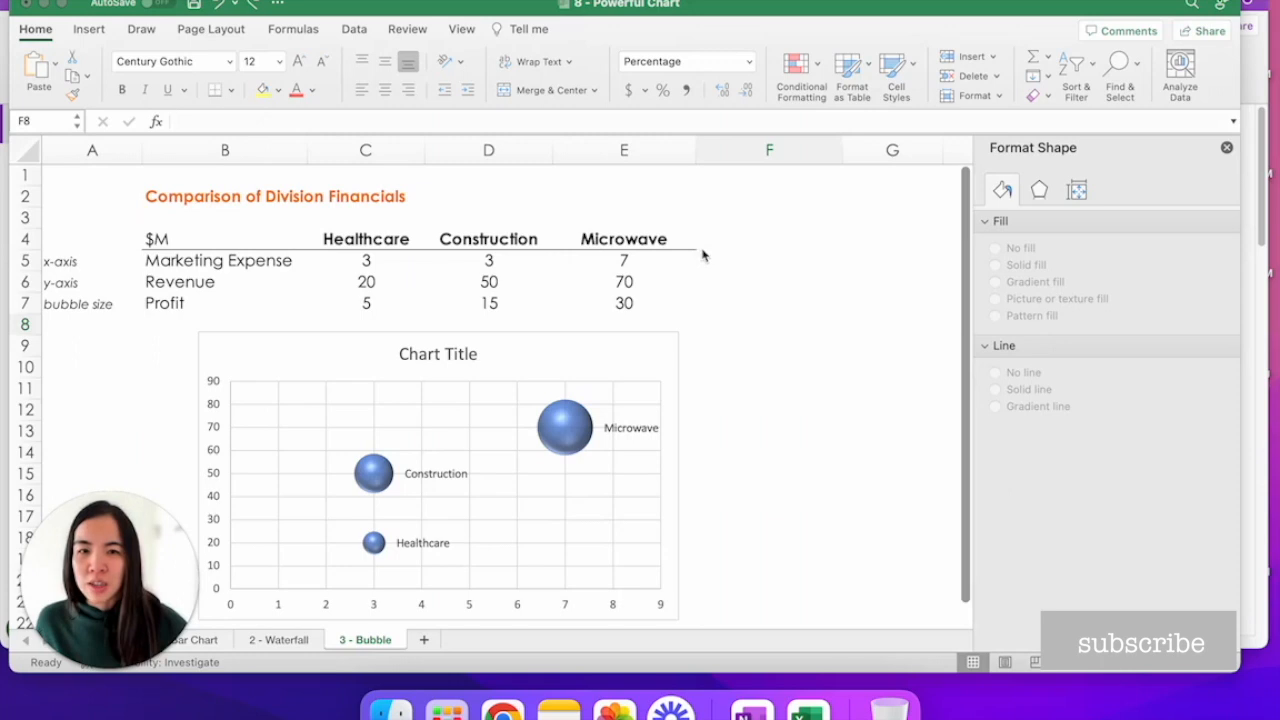
# Insert a pizza stock image and apply it as the Microwave bubble's fill.
pyautogui.click(88, 28)
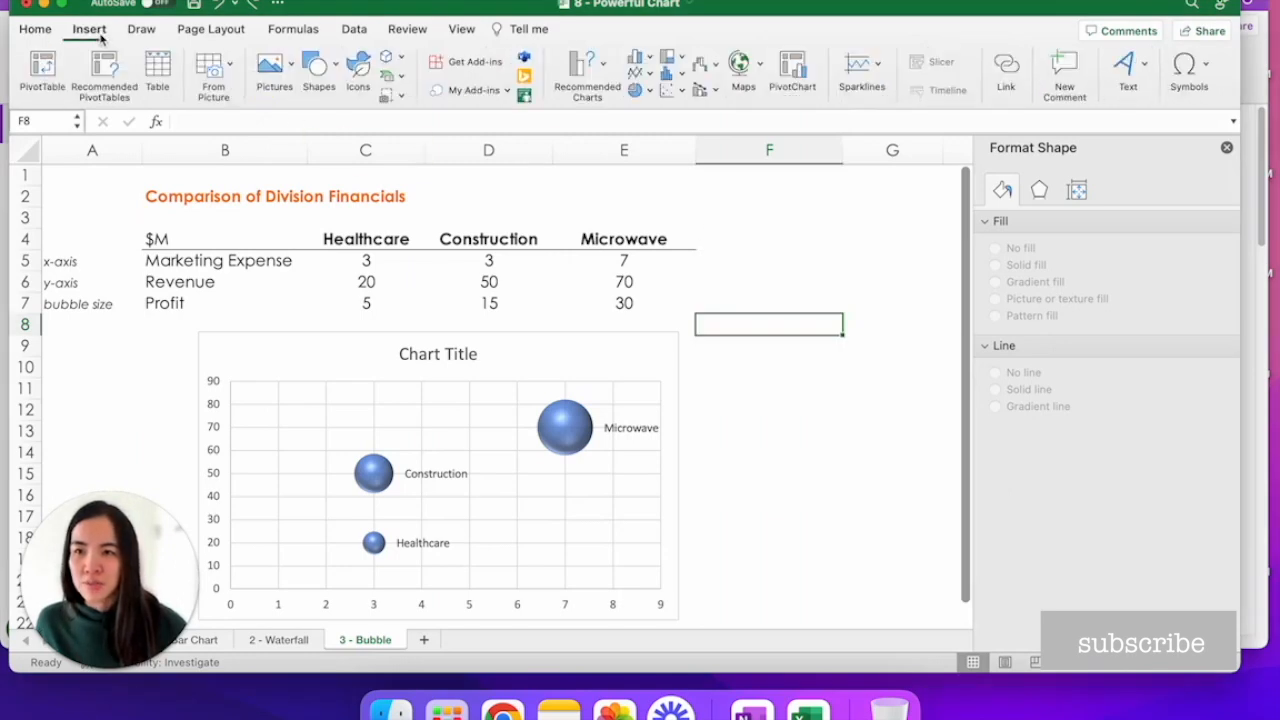
pyautogui.click(274, 68)
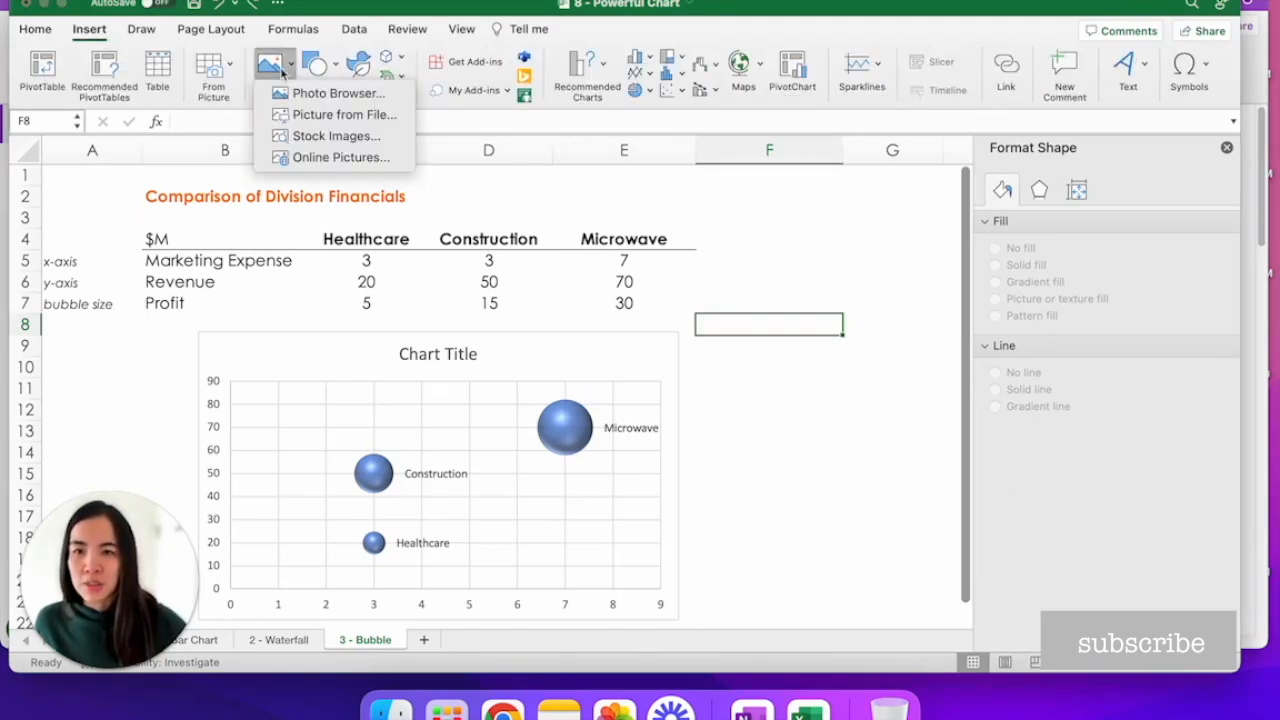
pyautogui.moveTo(336, 114)
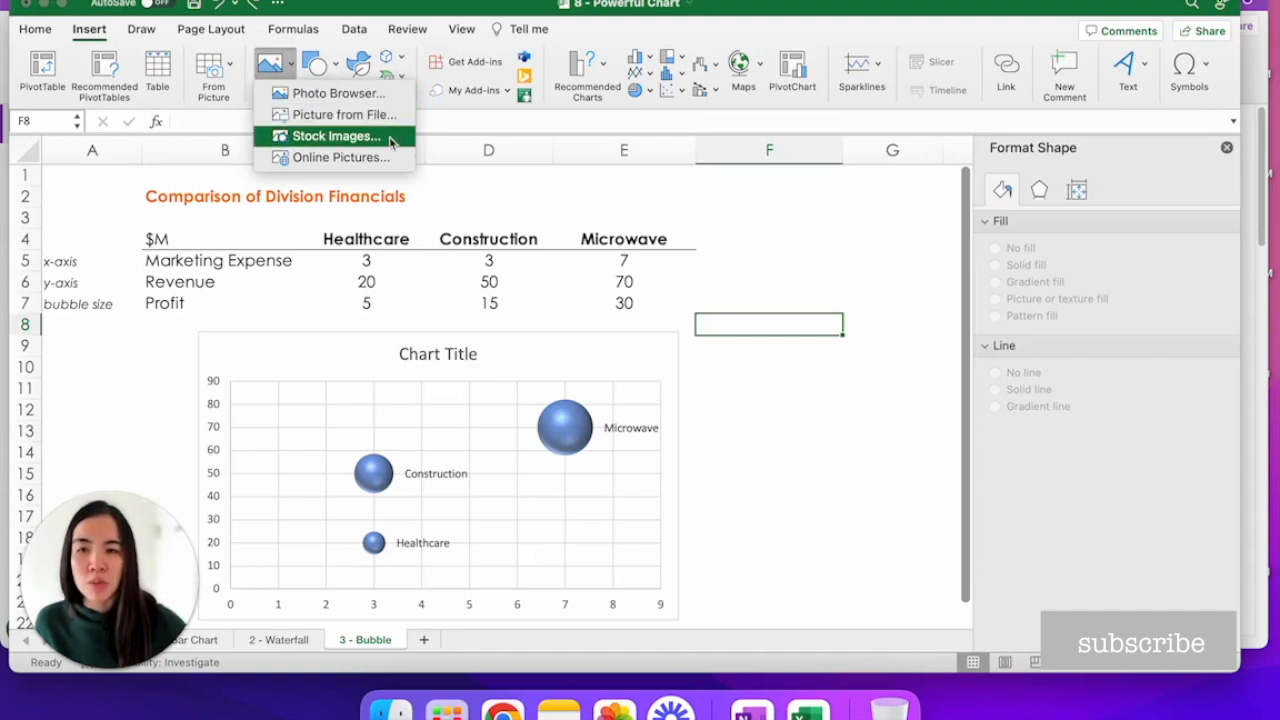
pyautogui.click(336, 136)
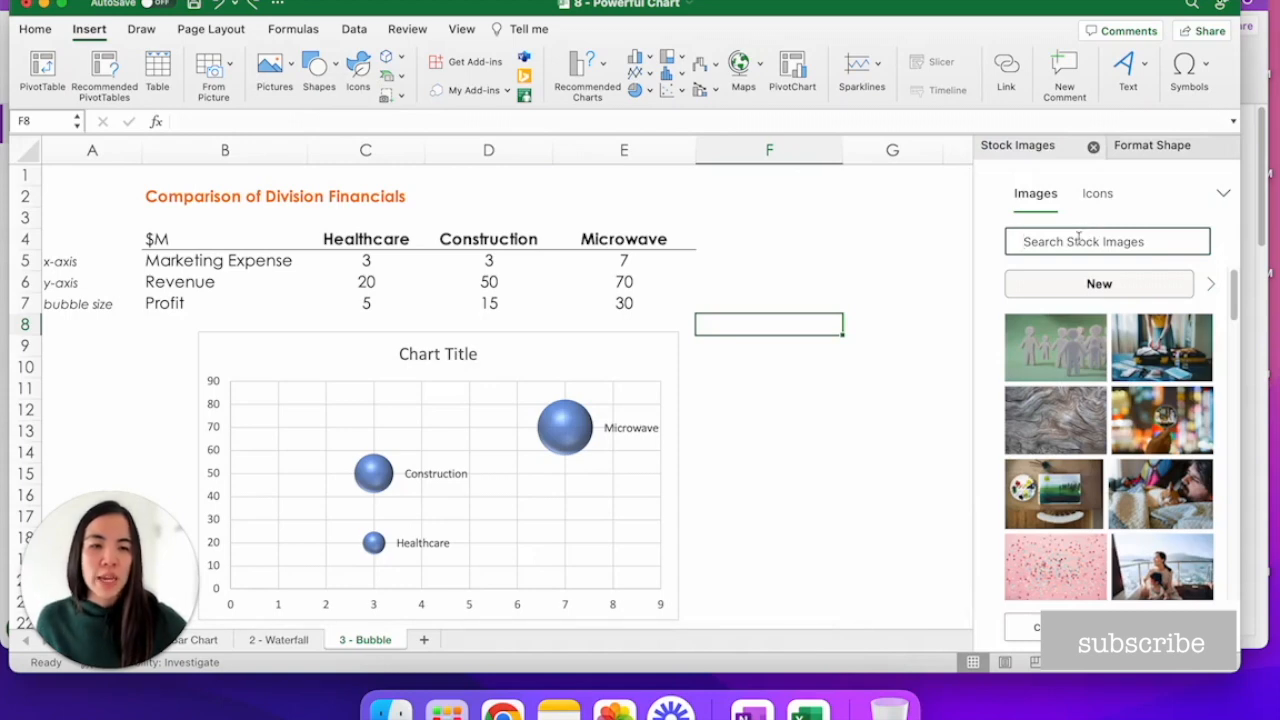
pyautogui.write('pl')
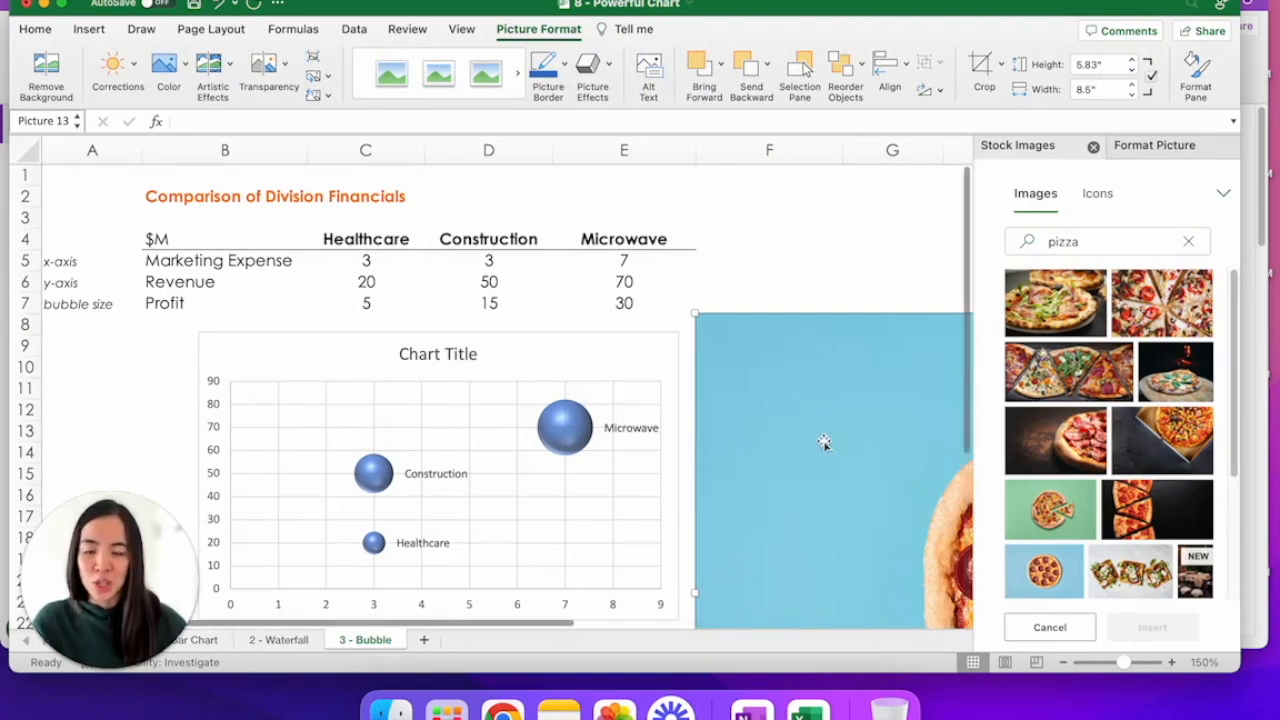
pyautogui.click(564, 428)
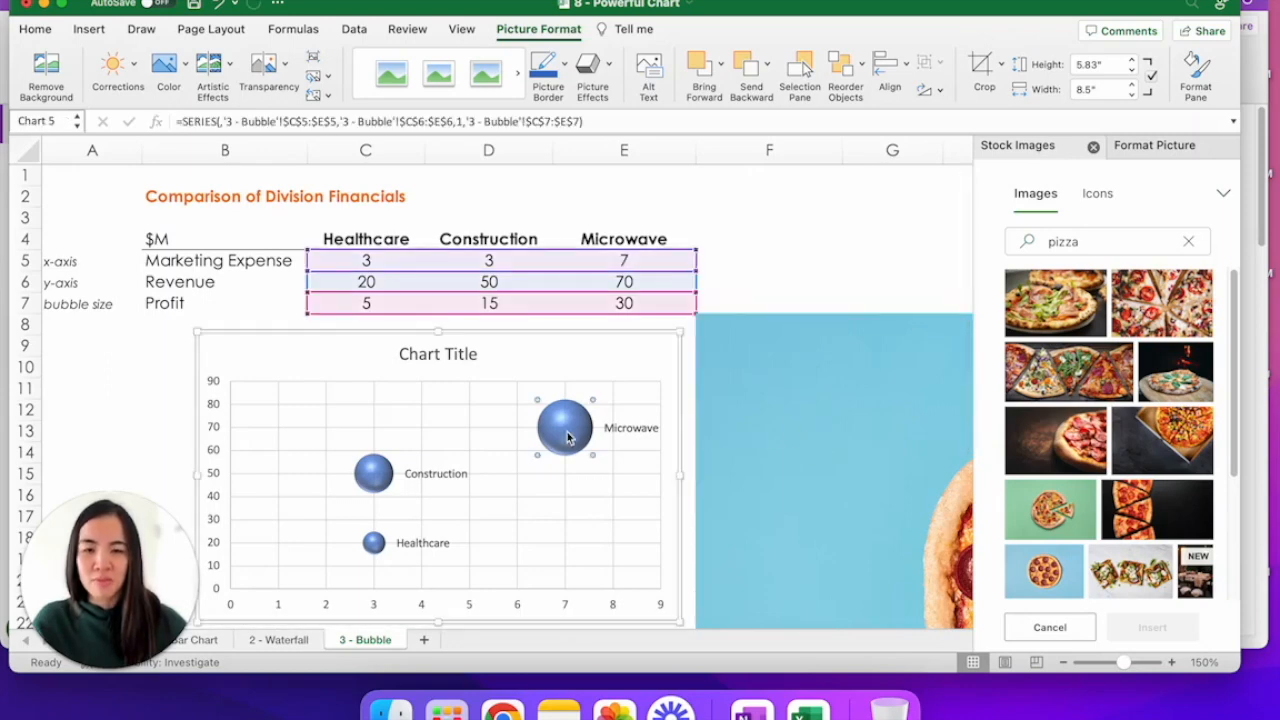
pyautogui.click(564, 424)
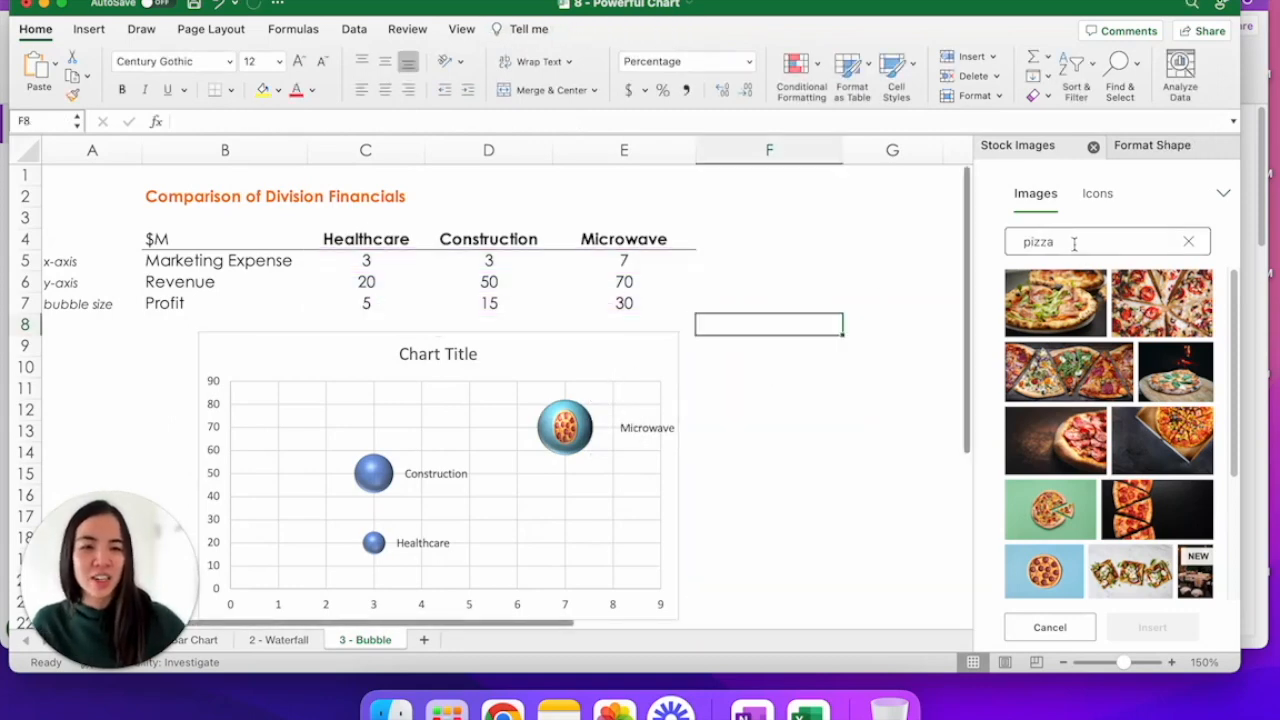
# Insert a building stock photo and fill the Construction bubble with it.
pyautogui.write('building')
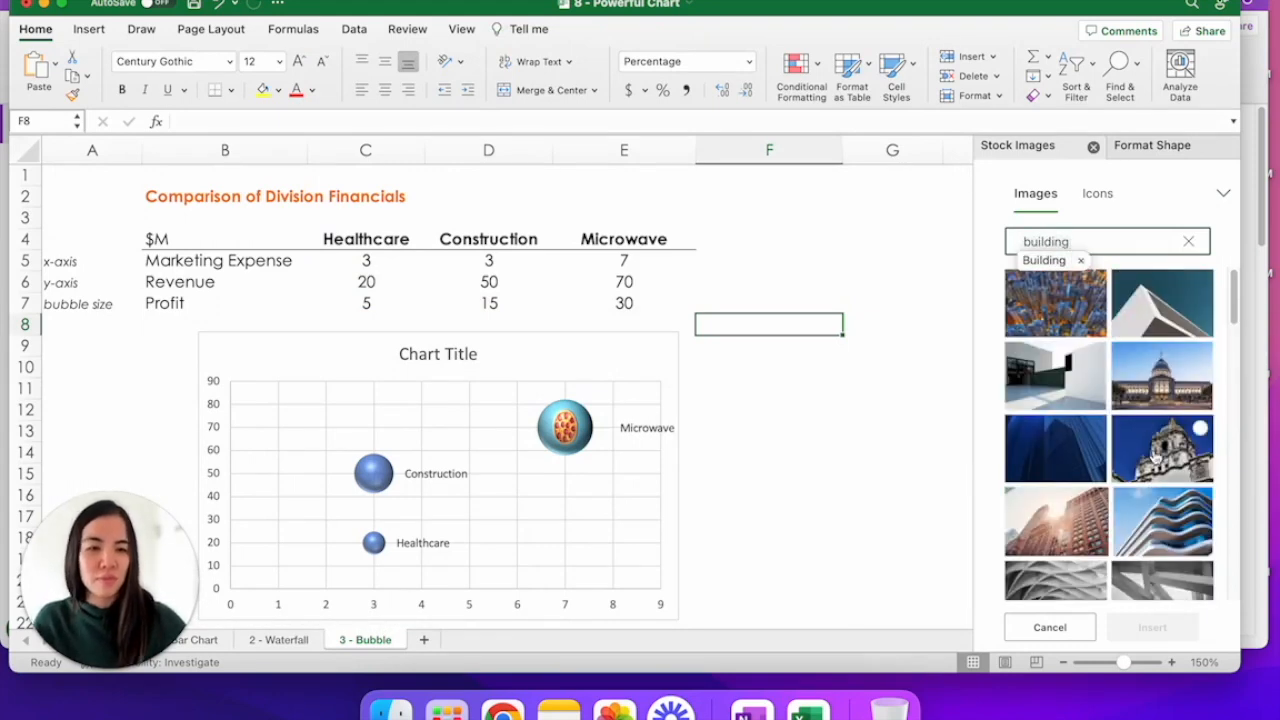
pyautogui.click(1162, 448)
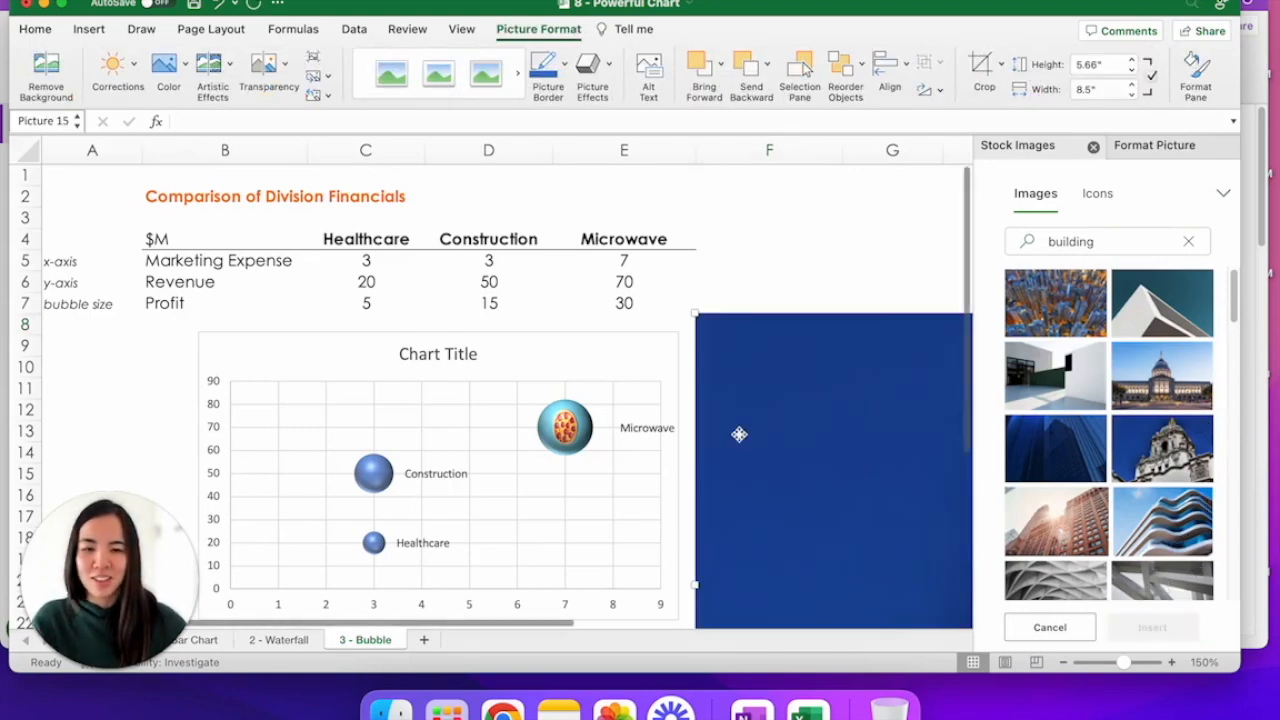
pyautogui.click(372, 472)
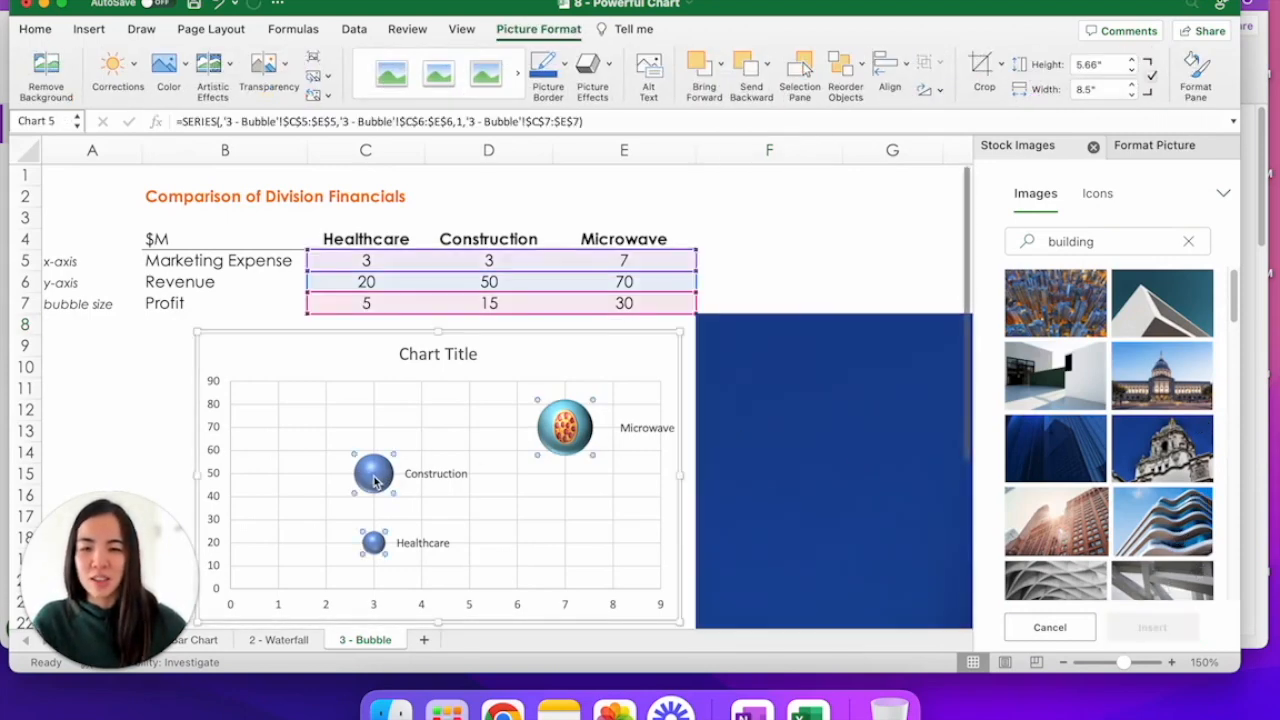
pyautogui.click(372, 472)
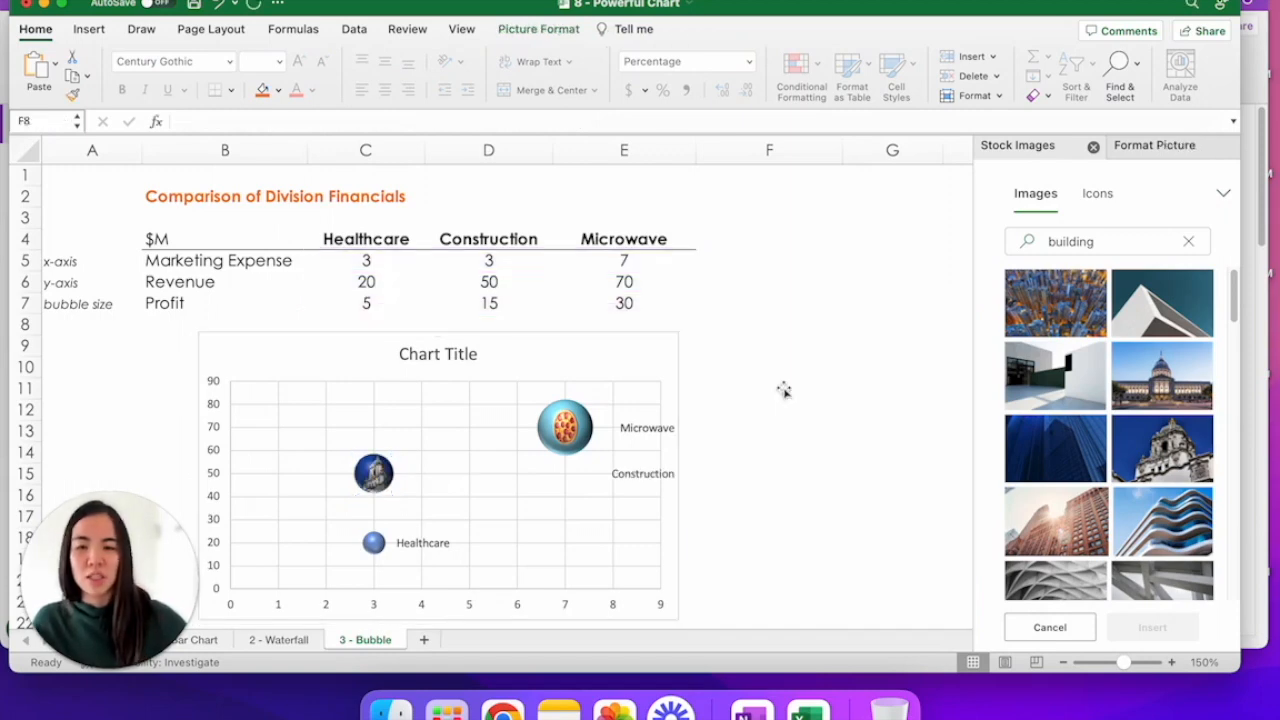
# Insert the dark heart stock photo and fill the Healthcare bubble with it.
pyautogui.click(768, 324)
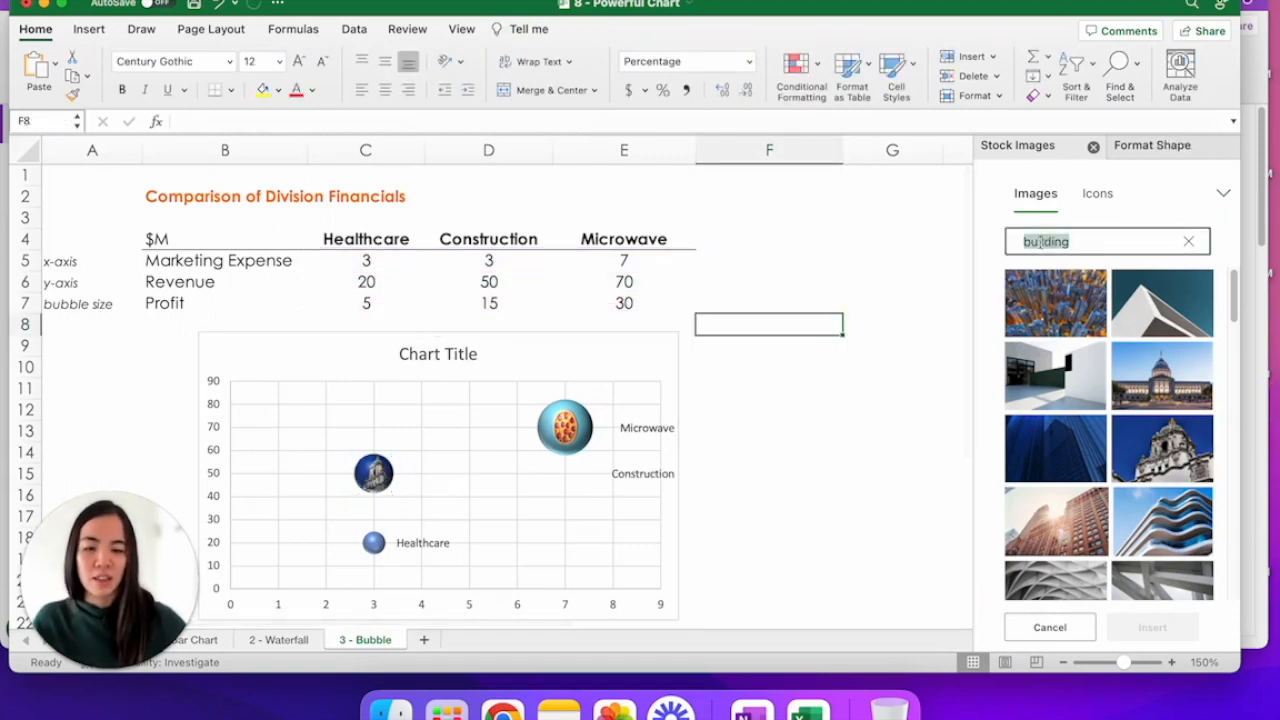
pyautogui.write('heart')
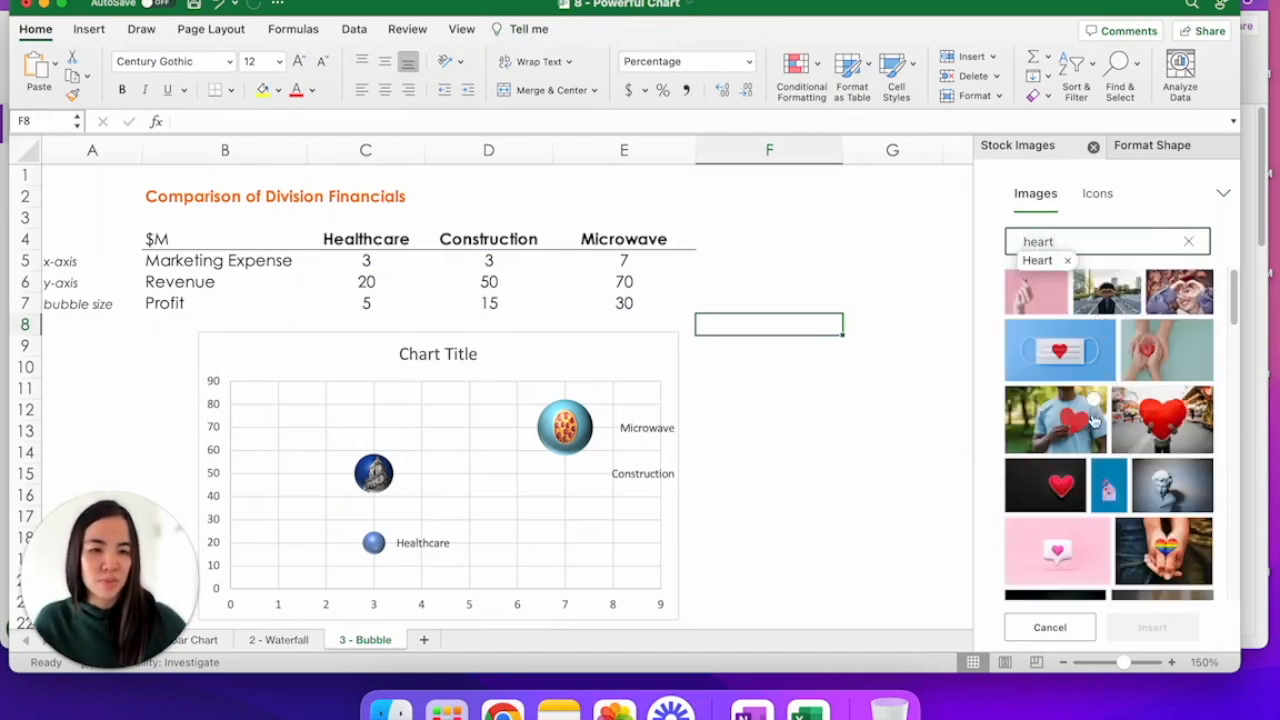
pyautogui.click(1044, 486)
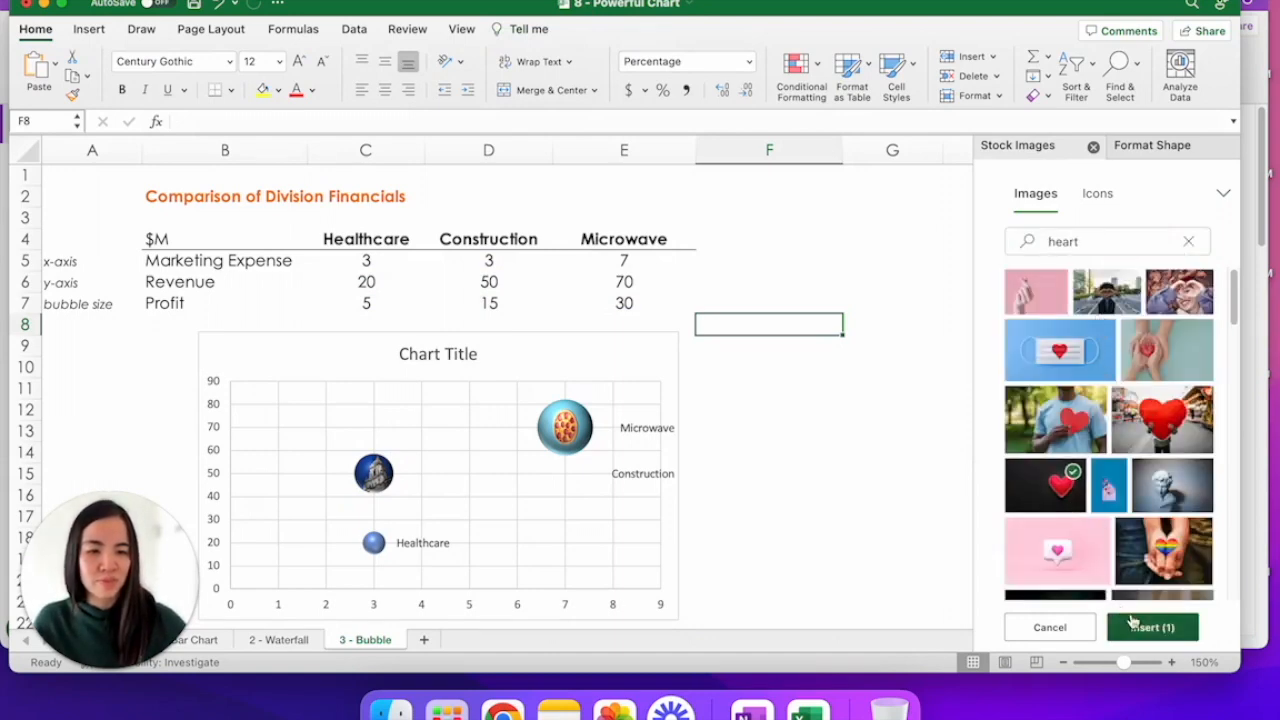
pyautogui.click(1152, 628)
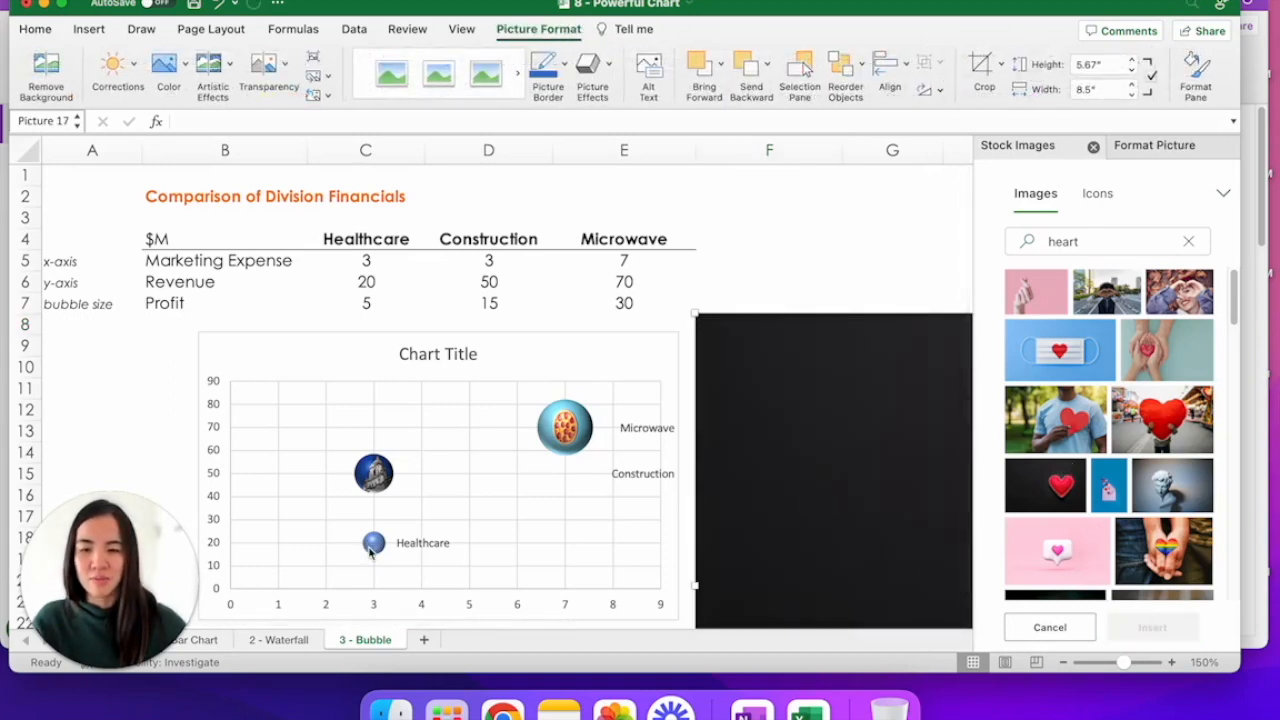
pyautogui.click(372, 542)
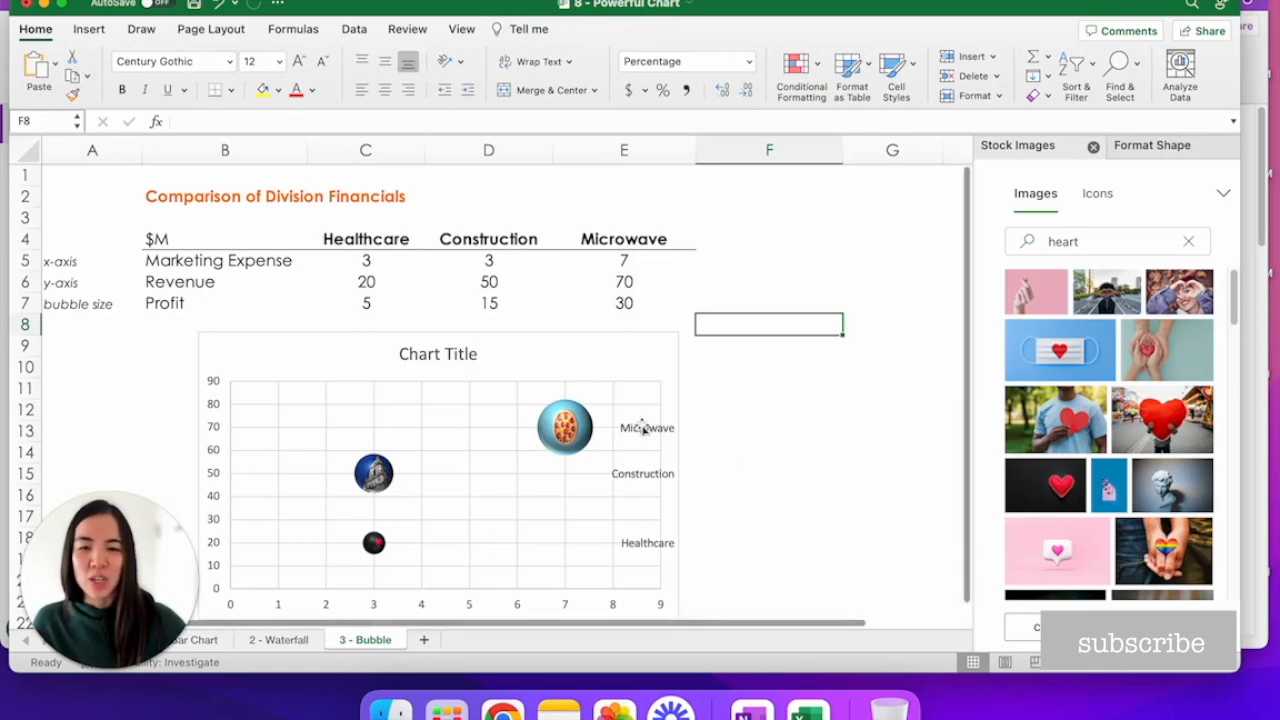
pyautogui.click(648, 428)
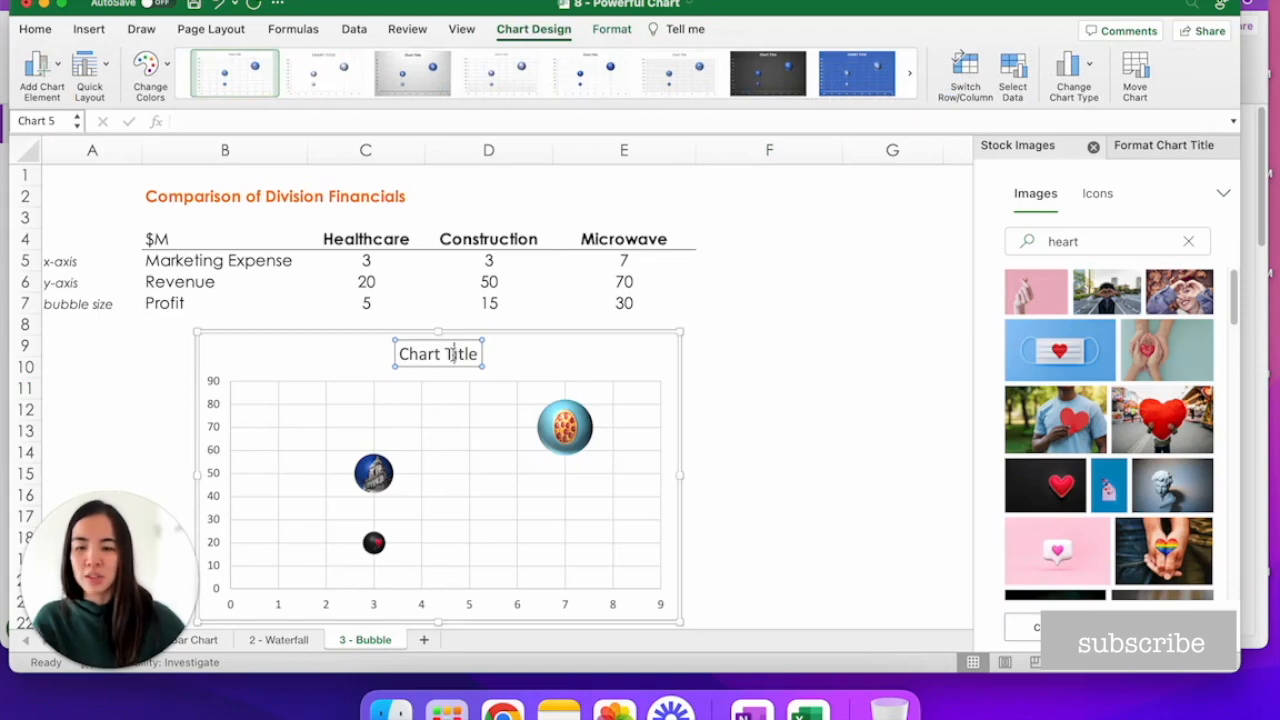
# Set the bubble chart title to 'Financial Performance'.
pyautogui.write('Financial')
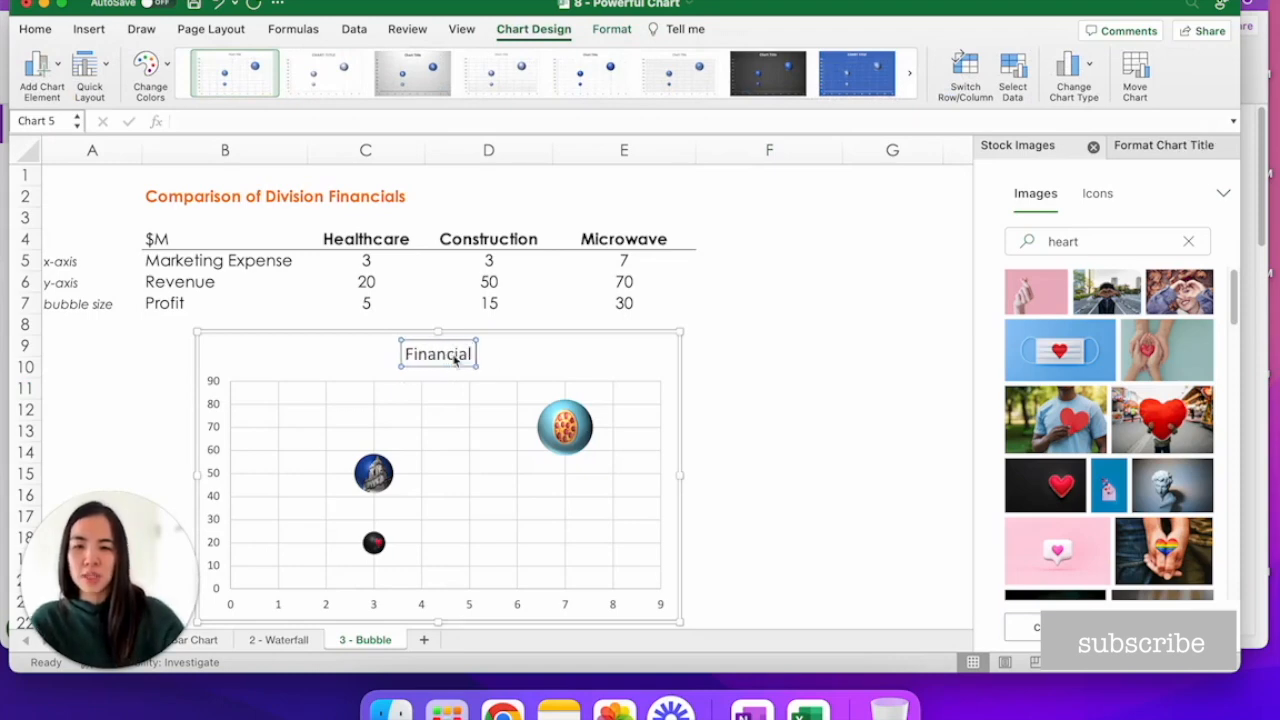
pyautogui.write('Performance')
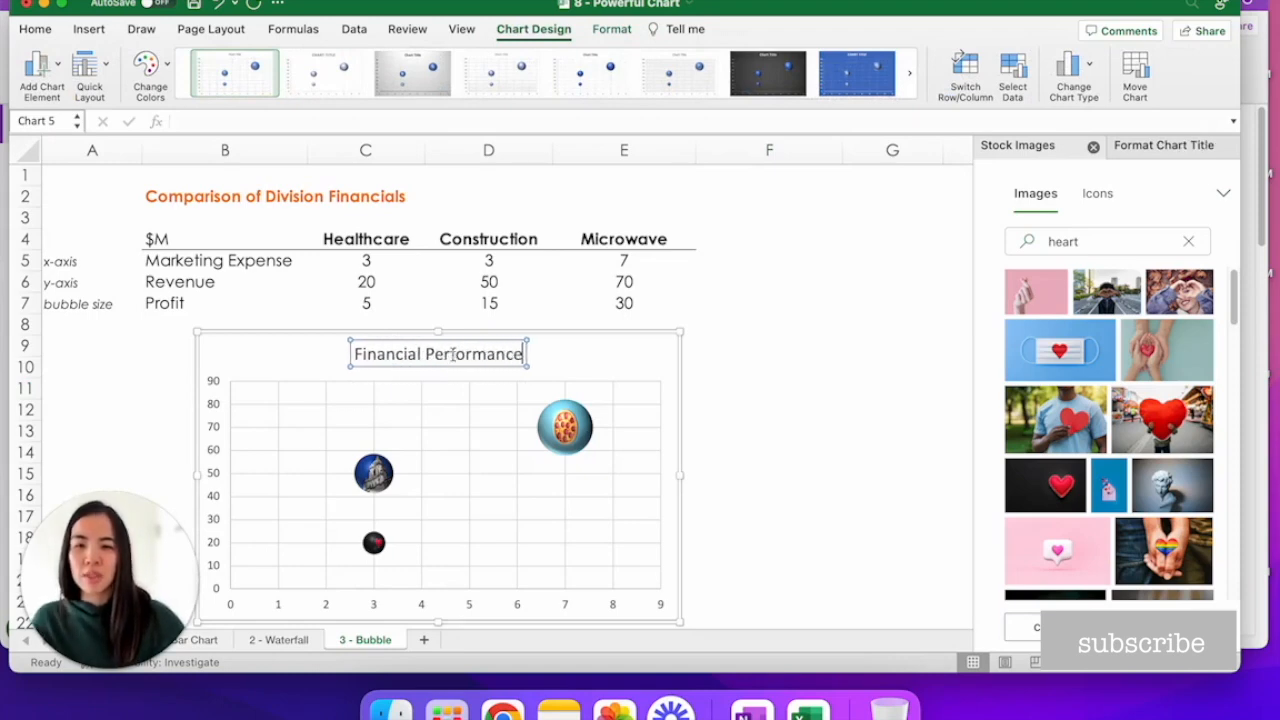
pyautogui.scroll(-3)
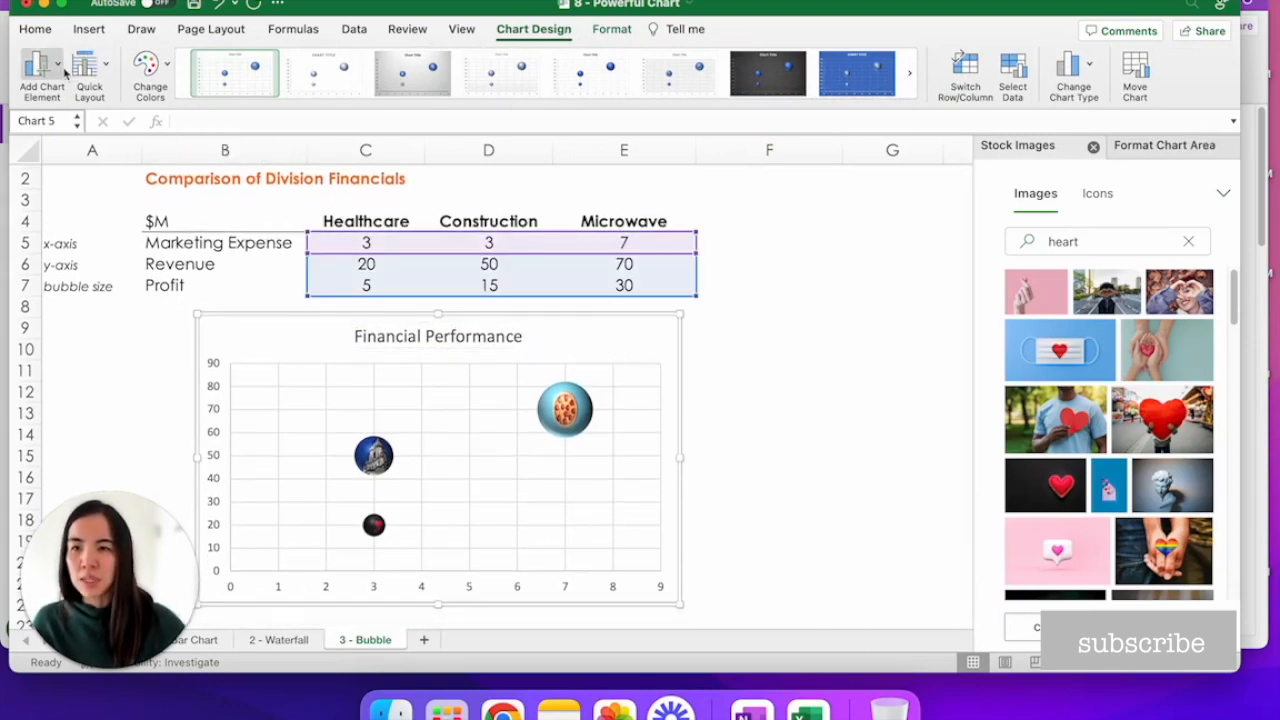
# Add Primary Horizontal and Primary Vertical axis titles via Add Chart Element.
pyautogui.click(40, 76)
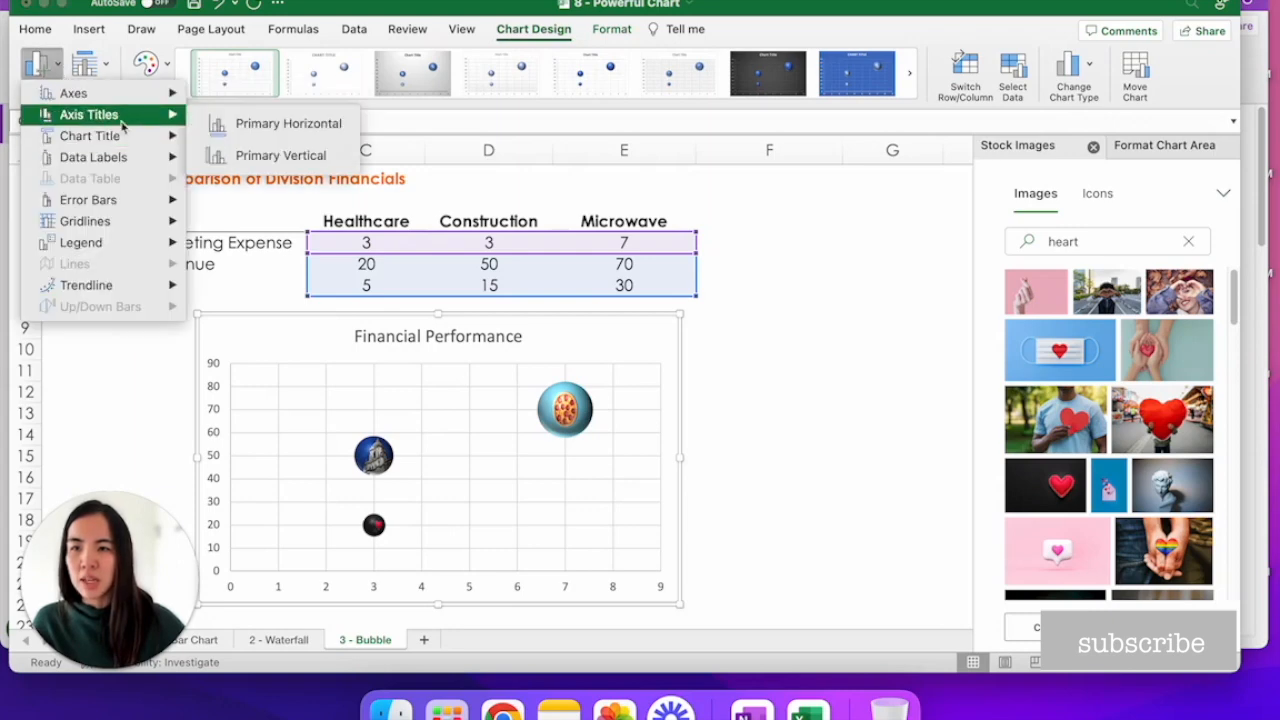
pyautogui.click(288, 124)
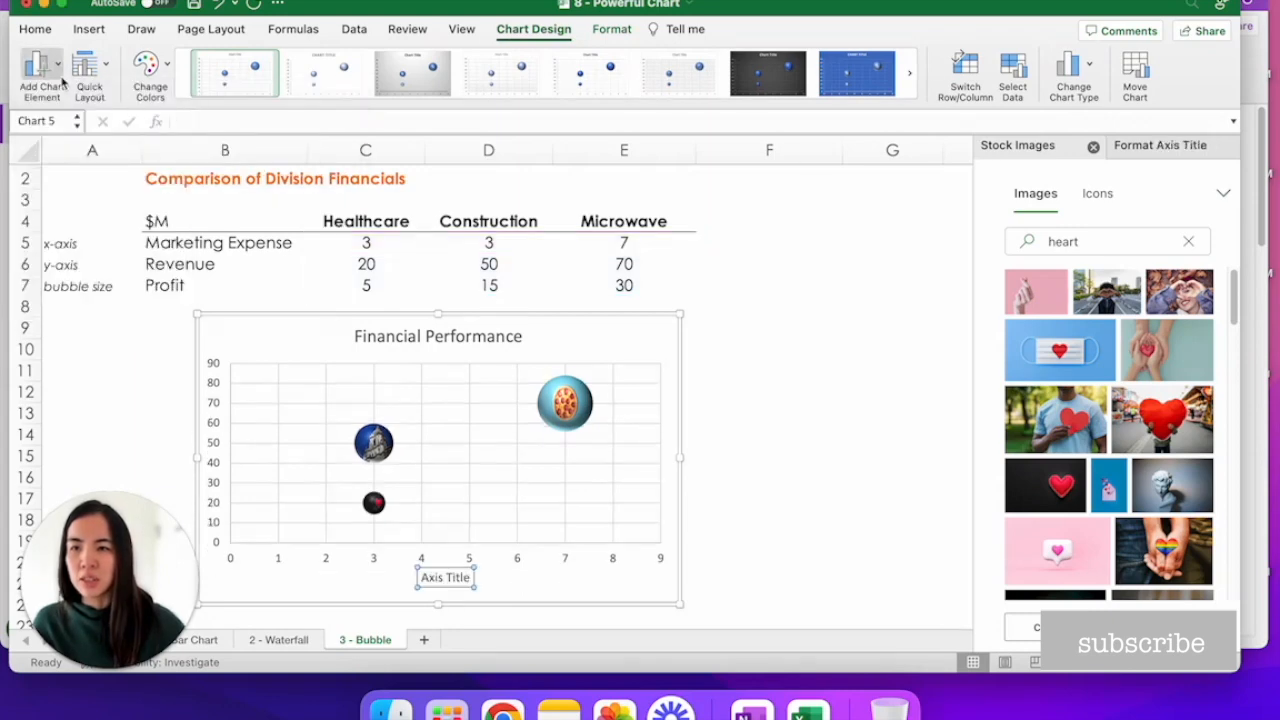
pyautogui.click(42, 76)
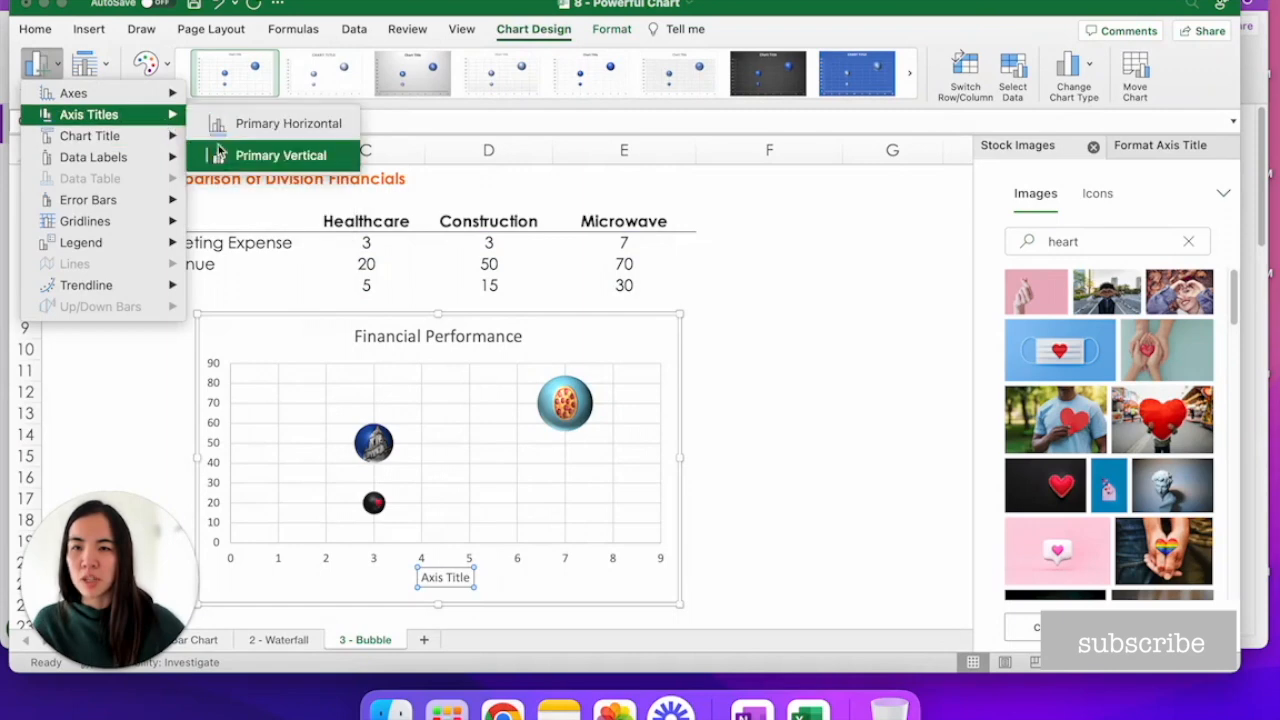
pyautogui.click(280, 156)
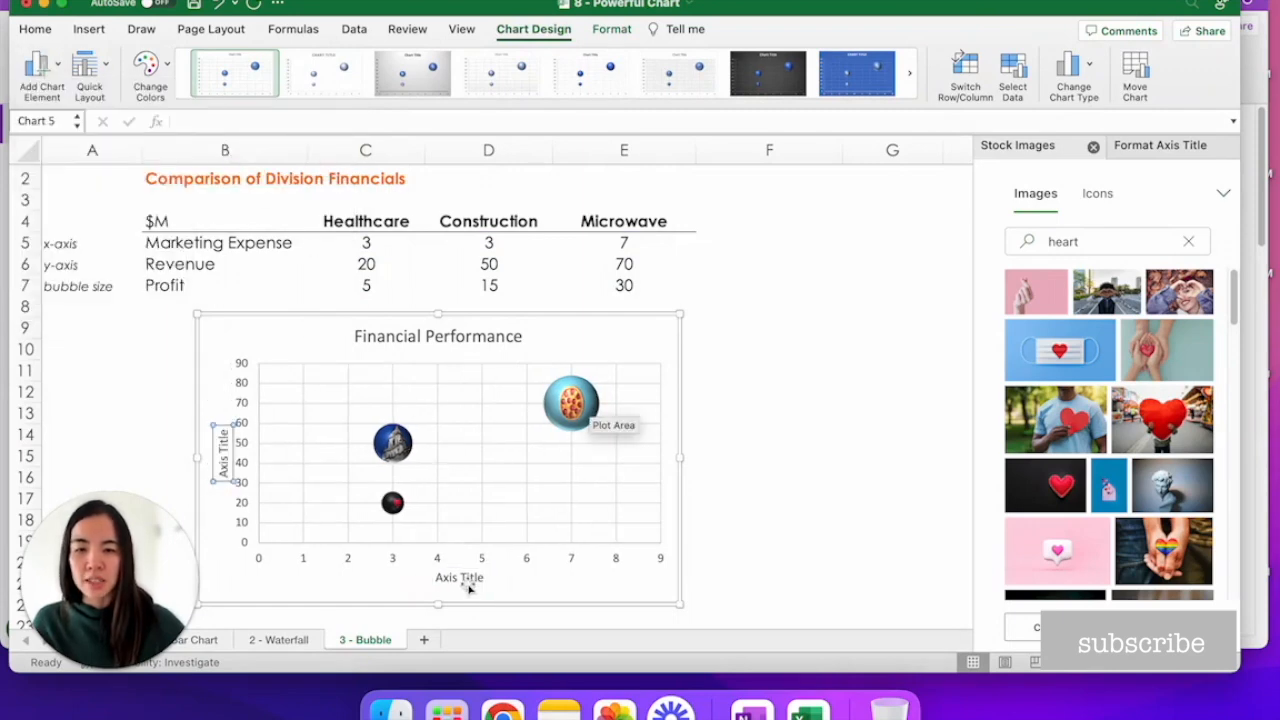
# Name the horizontal axis 'Marketing Expense' and the vertical axis 'Revenue'.
pyautogui.click(460, 576)
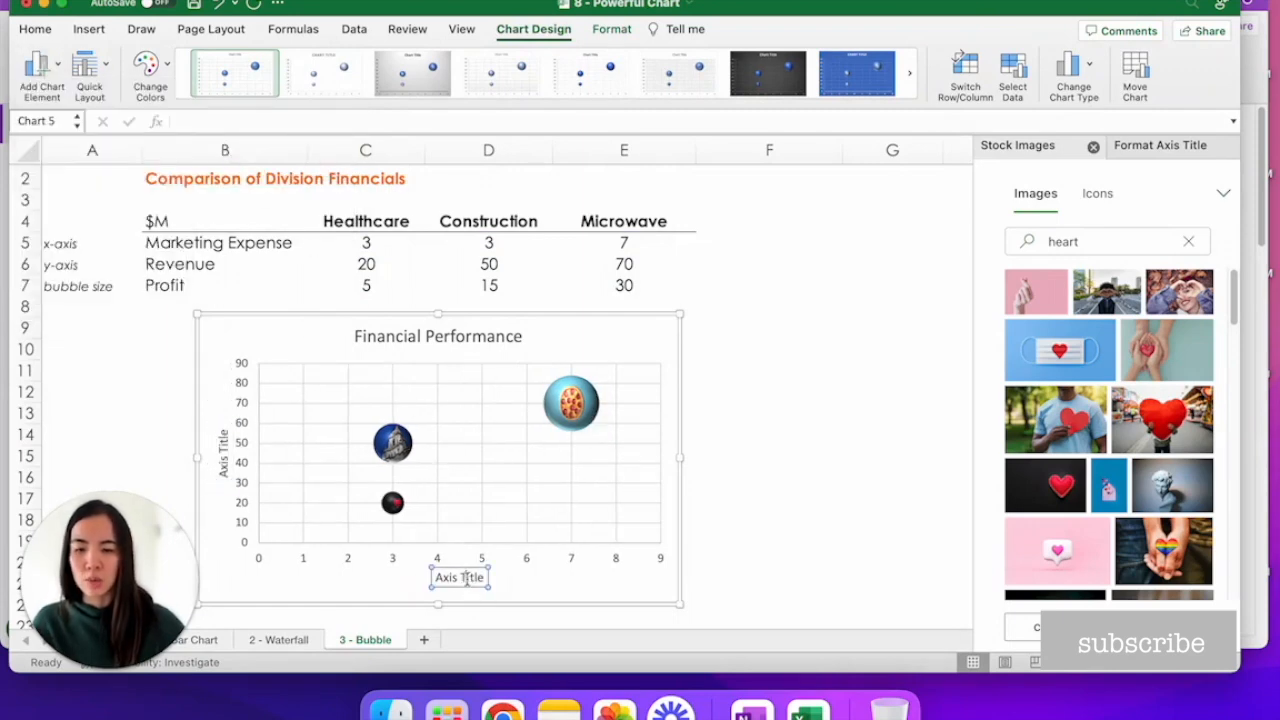
pyautogui.write('Marketing Expense')
pyautogui.click(222, 452)
pyautogui.write('Revenue')
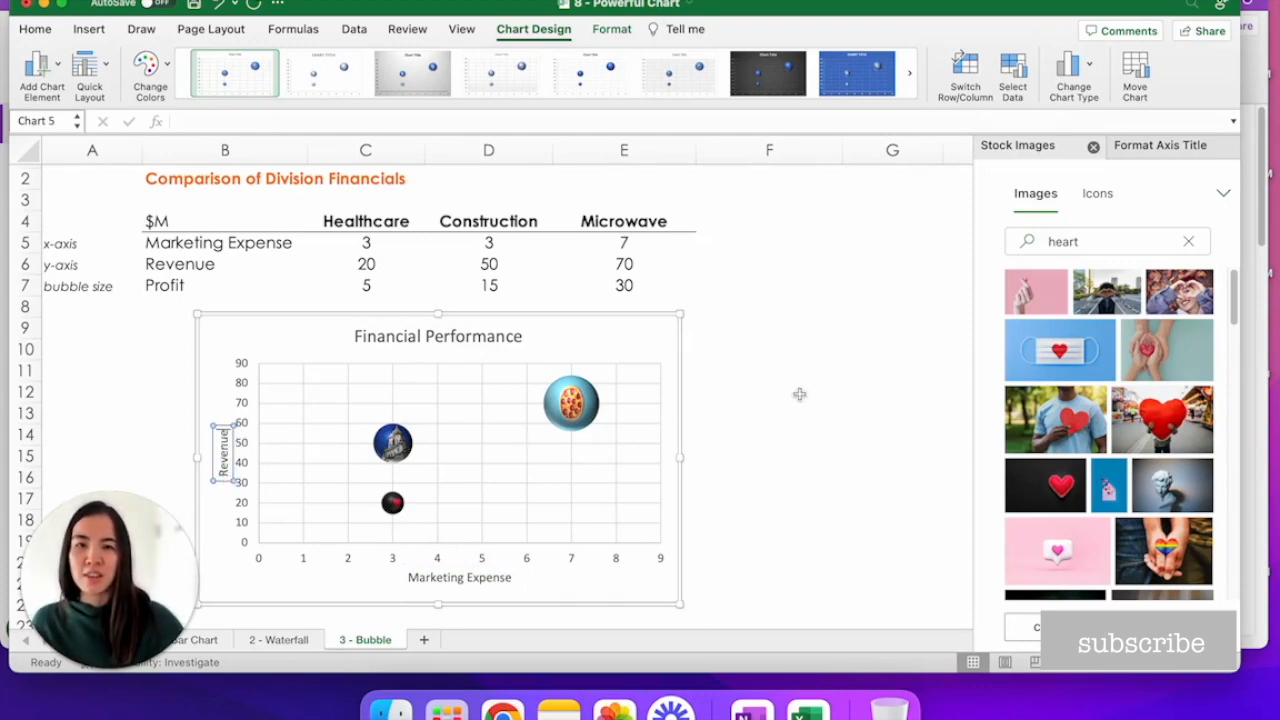
pyautogui.click(768, 390)
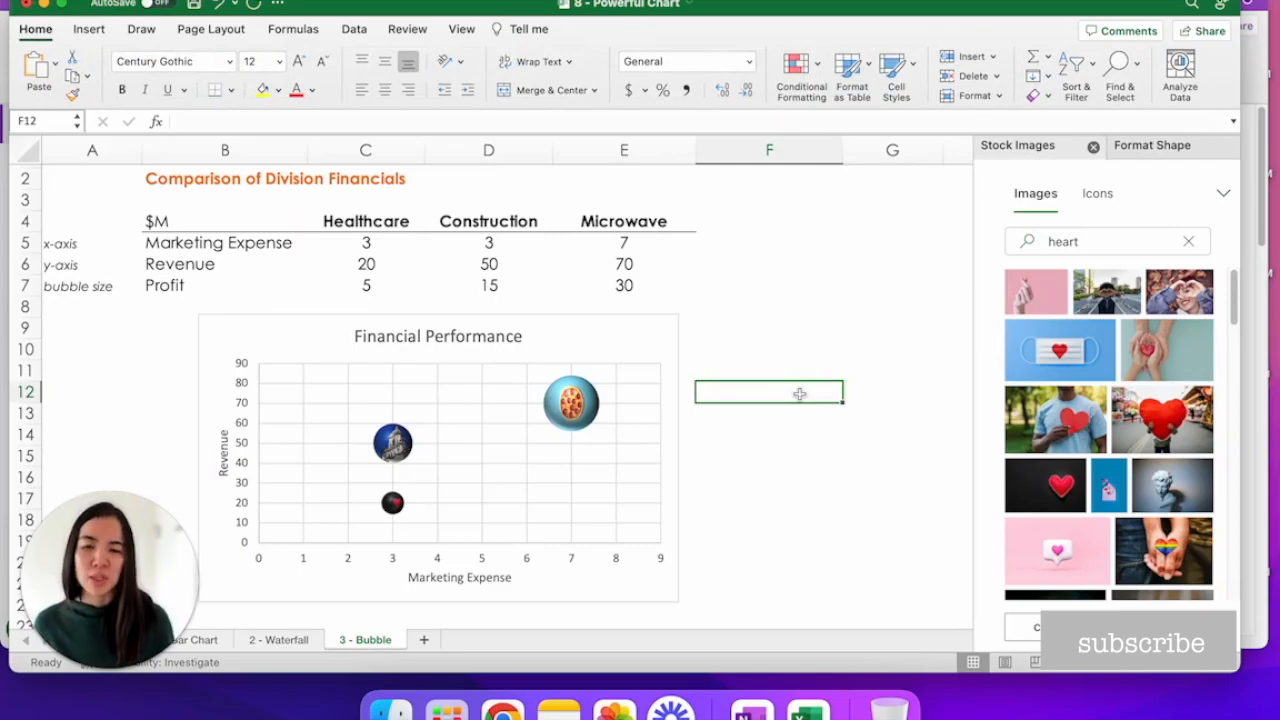